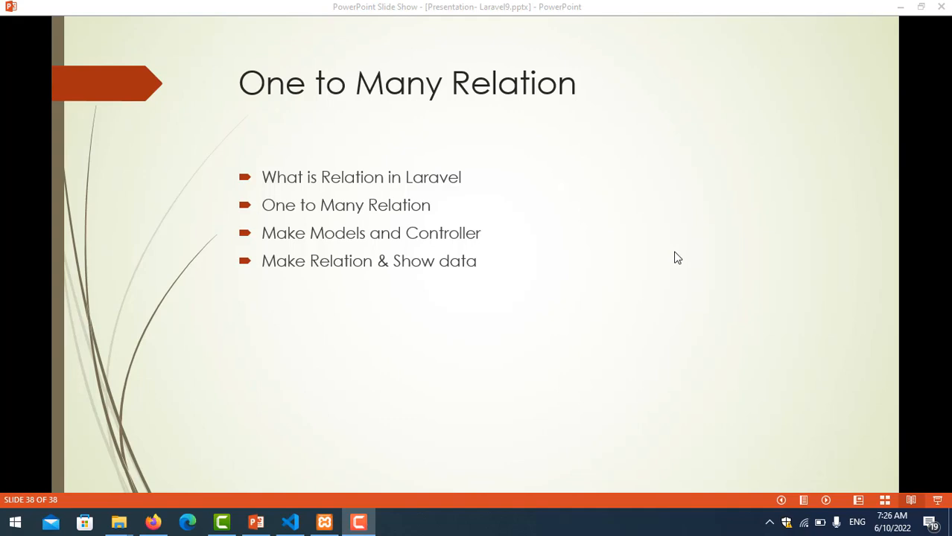
Step: Browse the inventory database's users and devices tables in phpMyAdmin, ending on the four devices
left_click(153, 522)
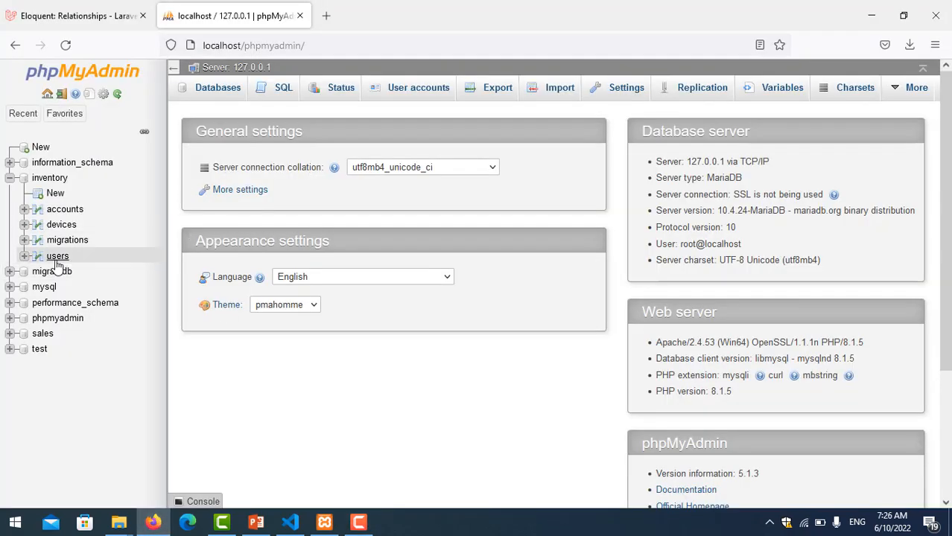
left_click(58, 255)
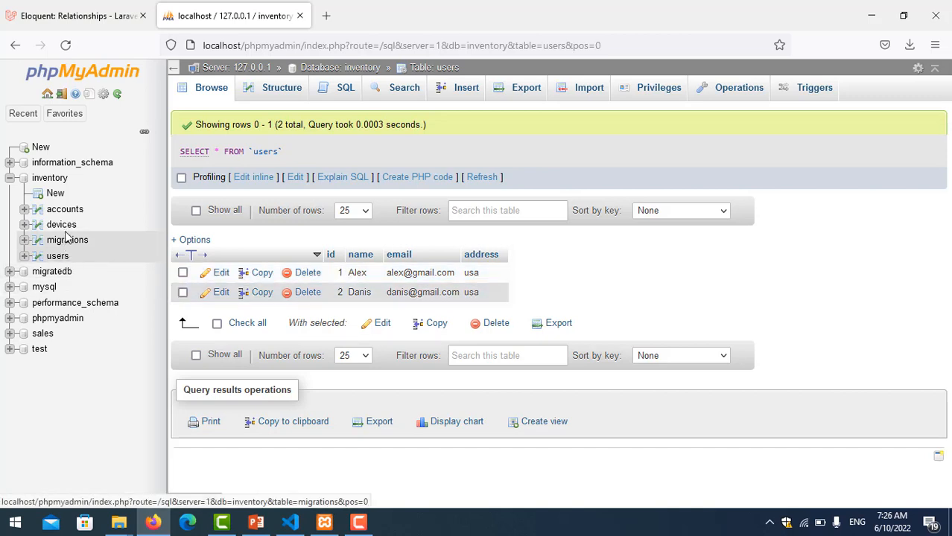
left_click(61, 224)
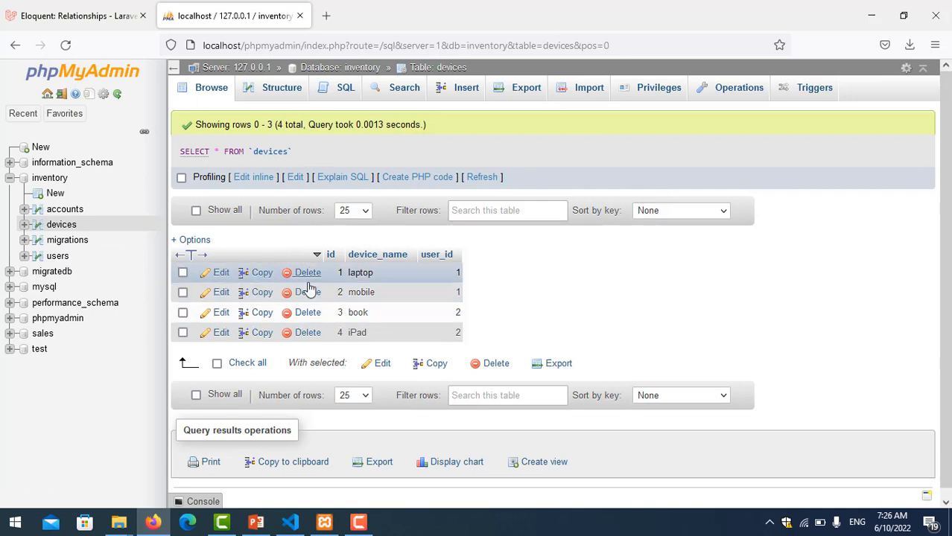
mouse_move(399, 332)
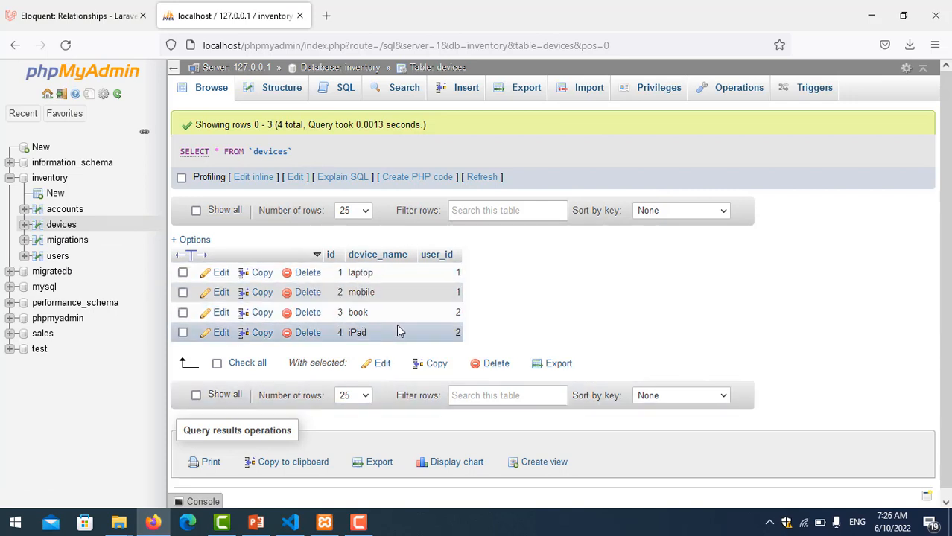
left_click(57, 256)
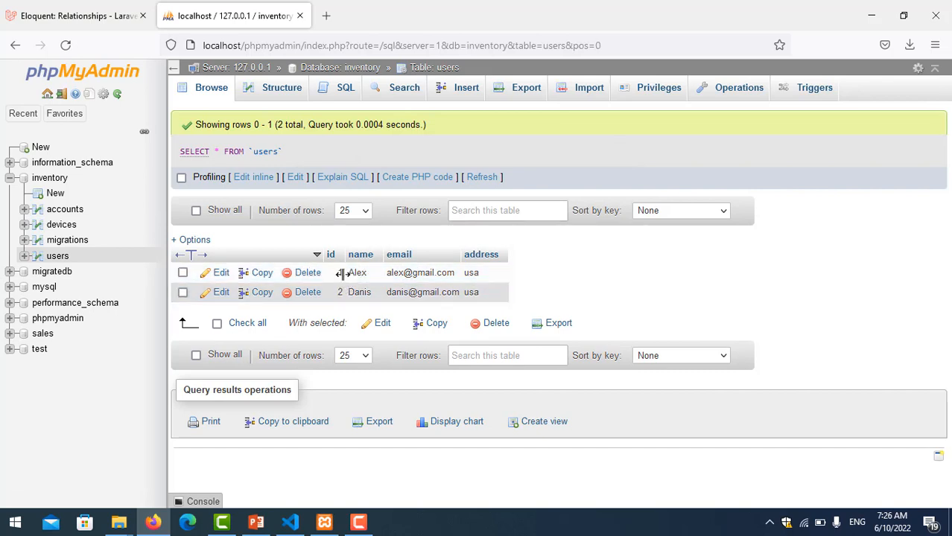
left_click(62, 224)
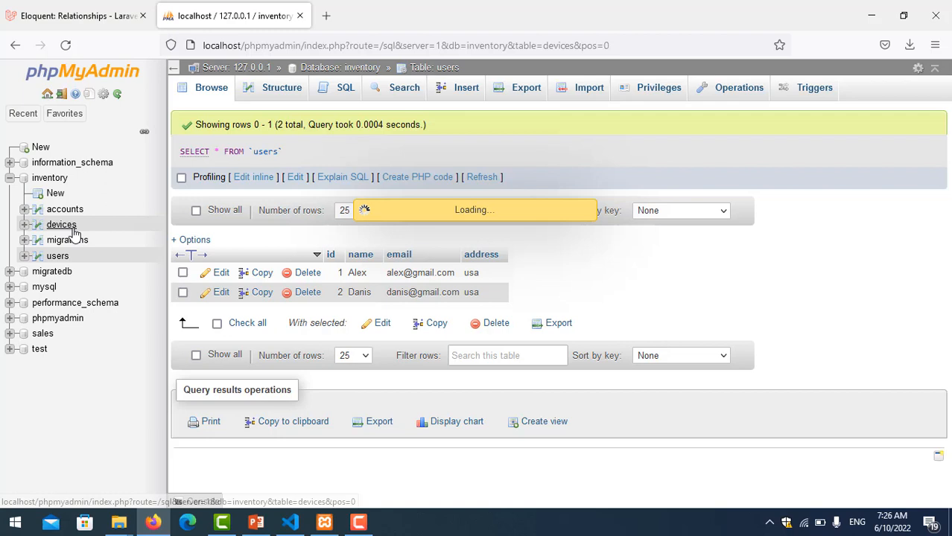
left_click(61, 224)
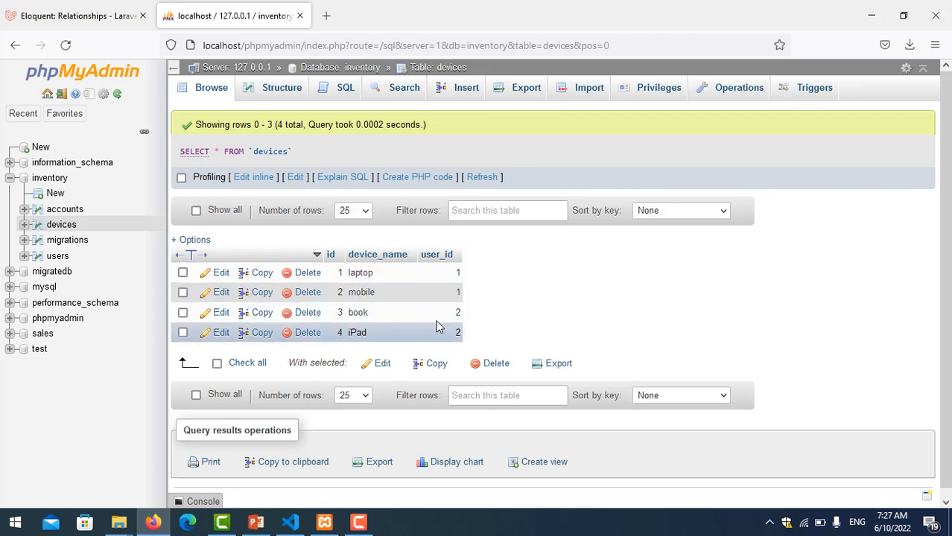
mouse_move(428, 292)
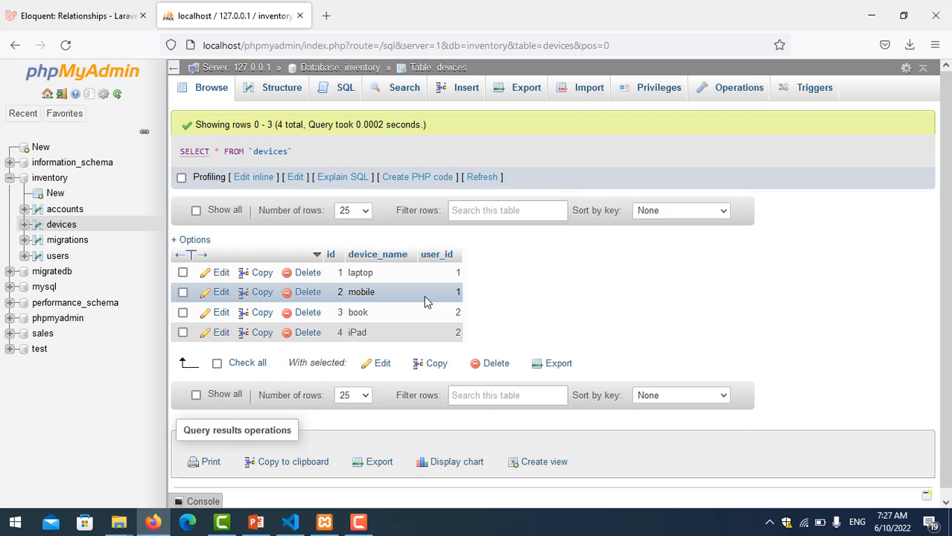
mouse_move(447, 301)
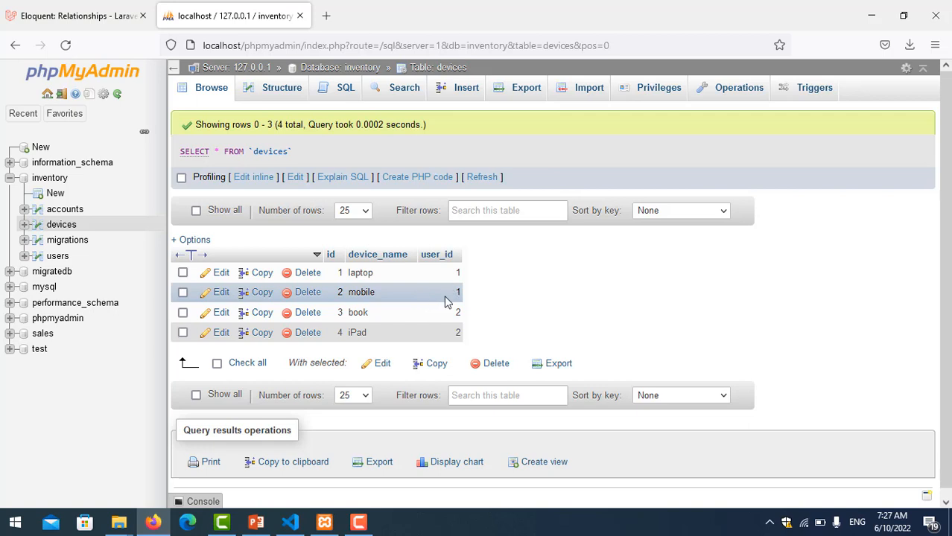
mouse_move(449, 303)
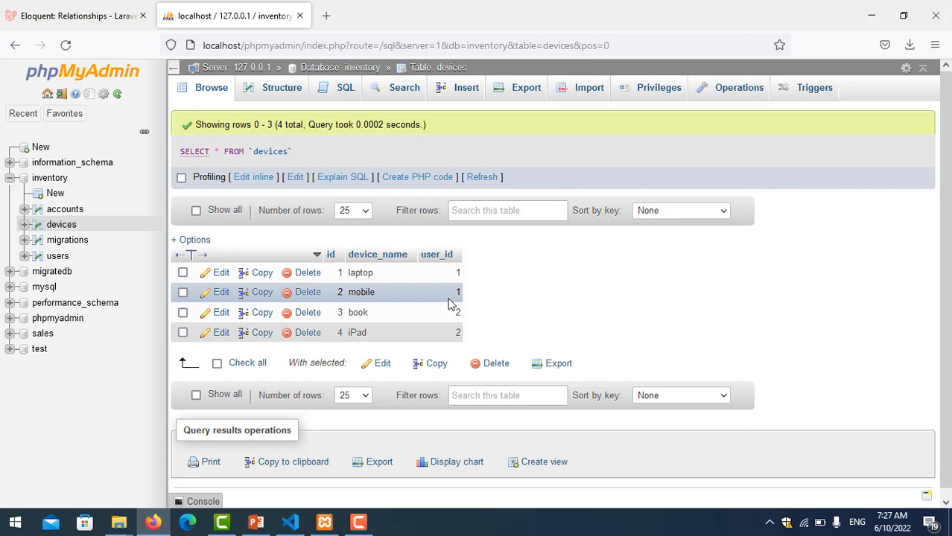
left_click(291, 521)
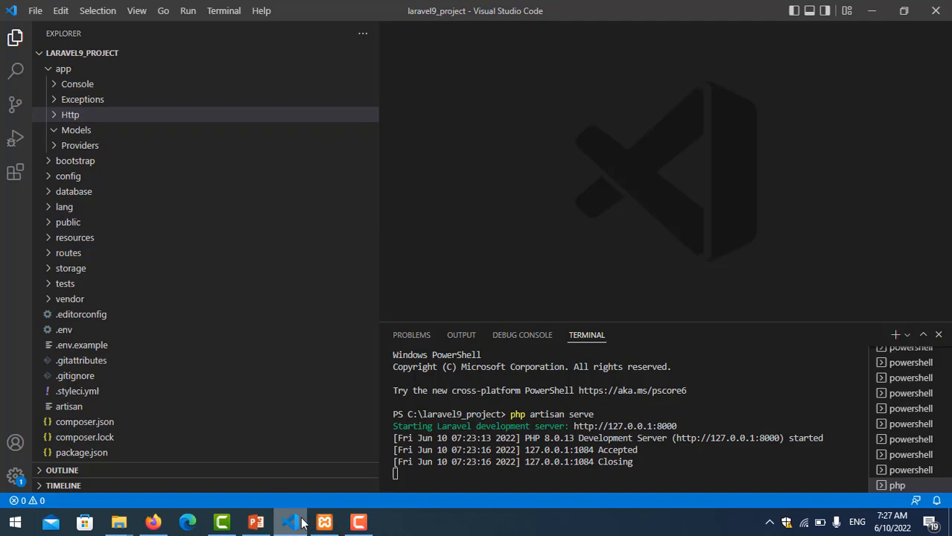
left_click(256, 522)
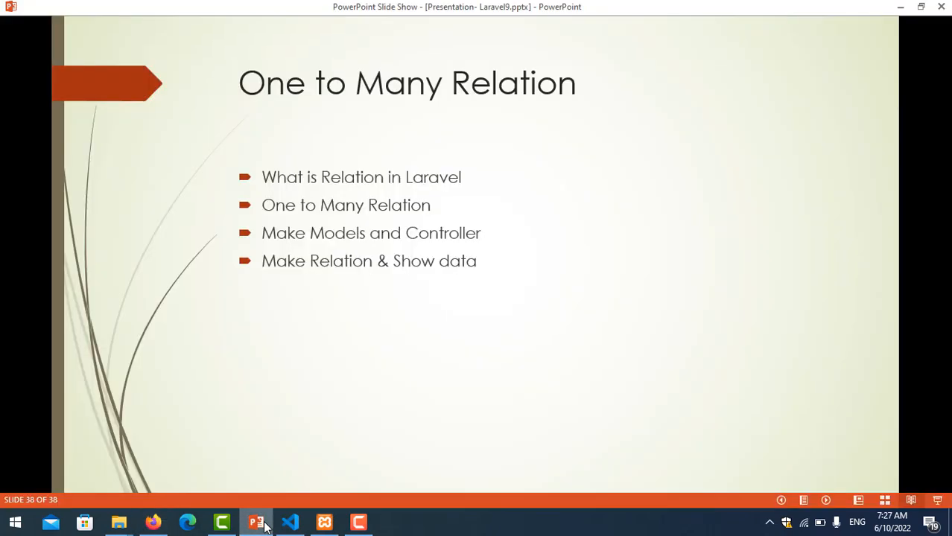
mouse_move(289, 522)
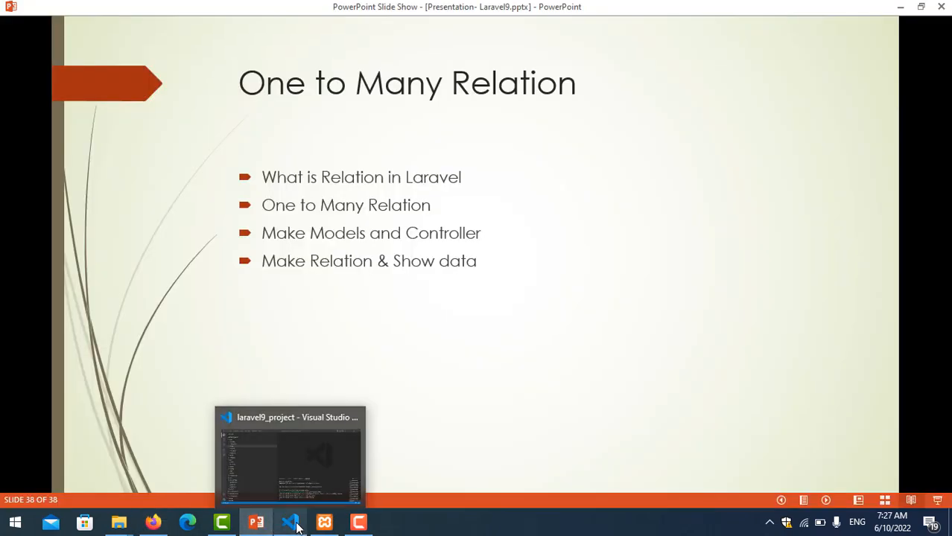
left_click(290, 522)
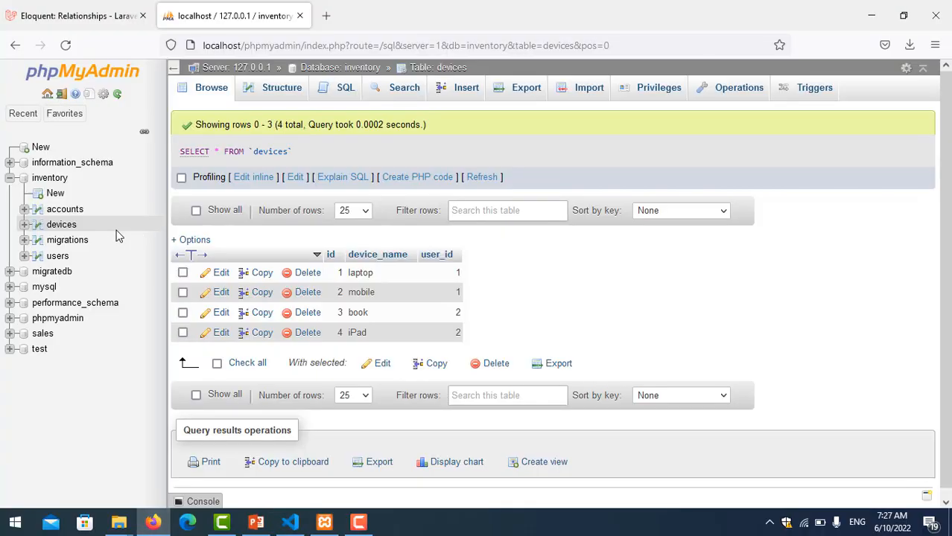
mouse_move(57, 256)
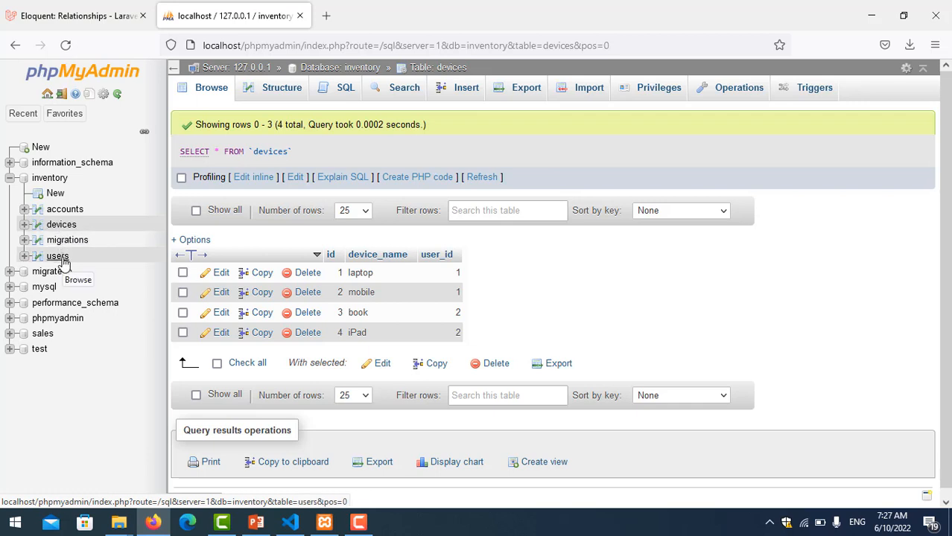
mouse_move(63, 266)
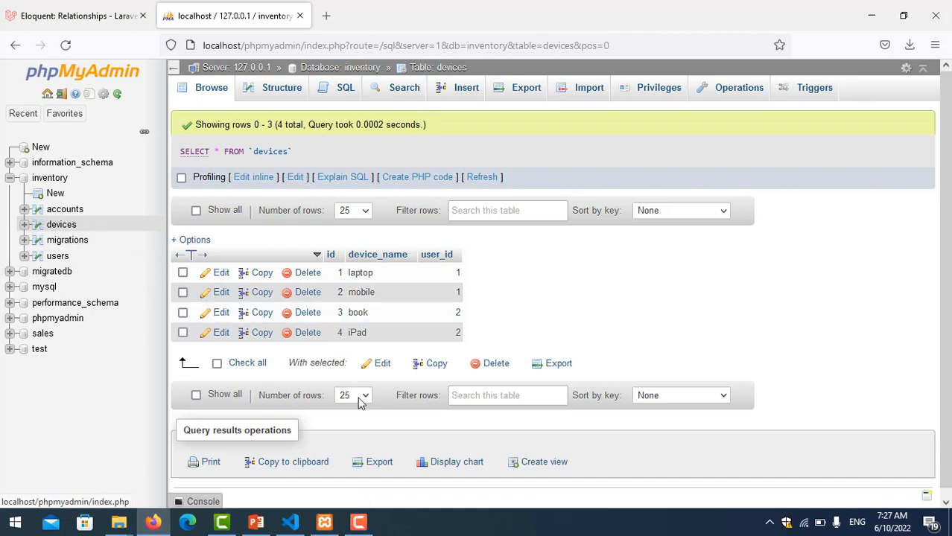
left_click(289, 521)
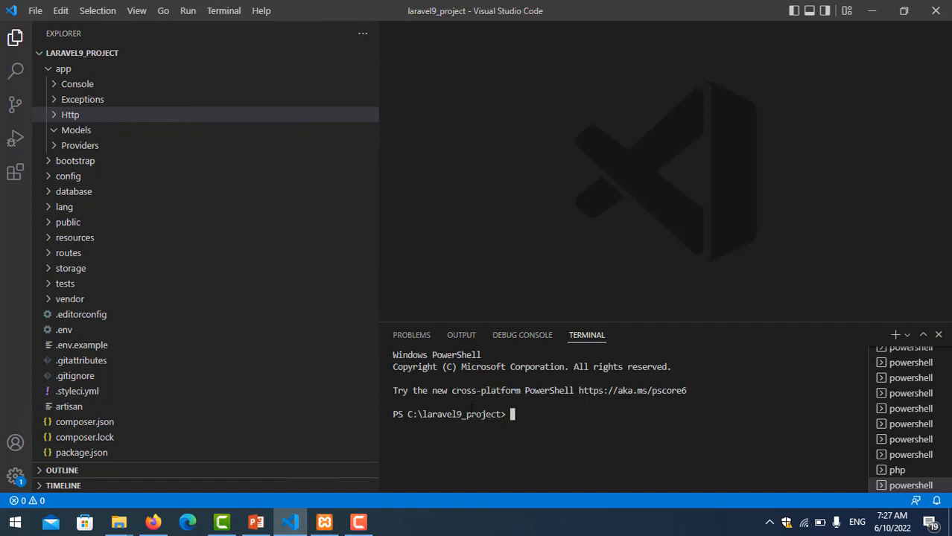
Step: Create the User model with php artisan make:model User
type("php")
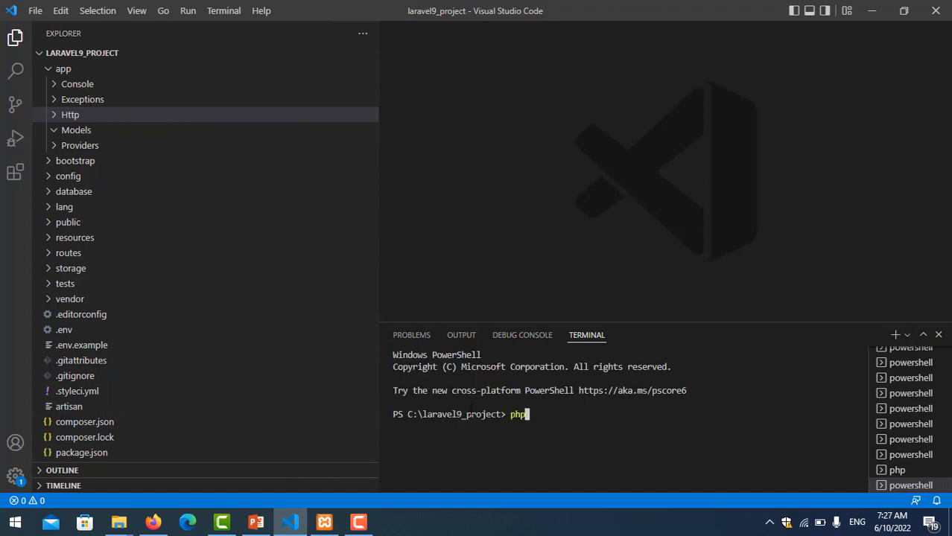
type("ari")
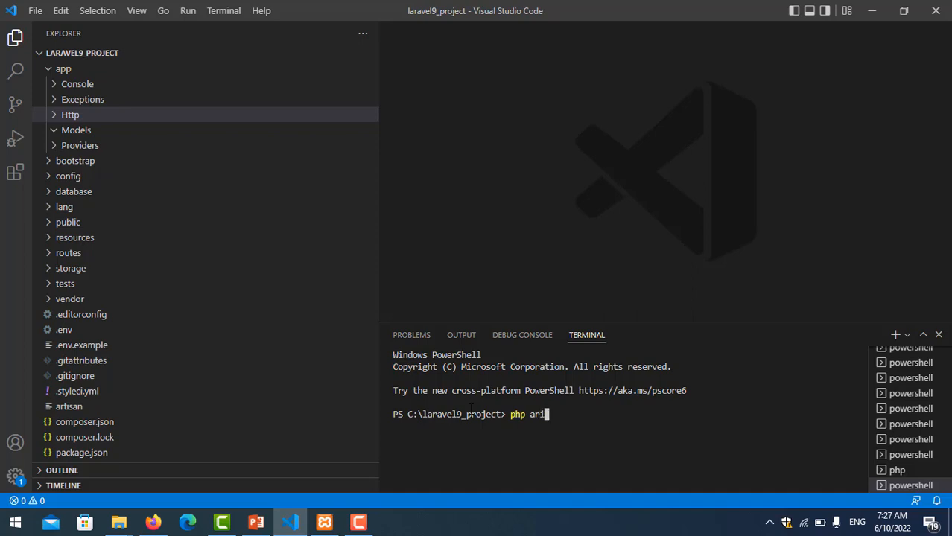
type("artisan m")
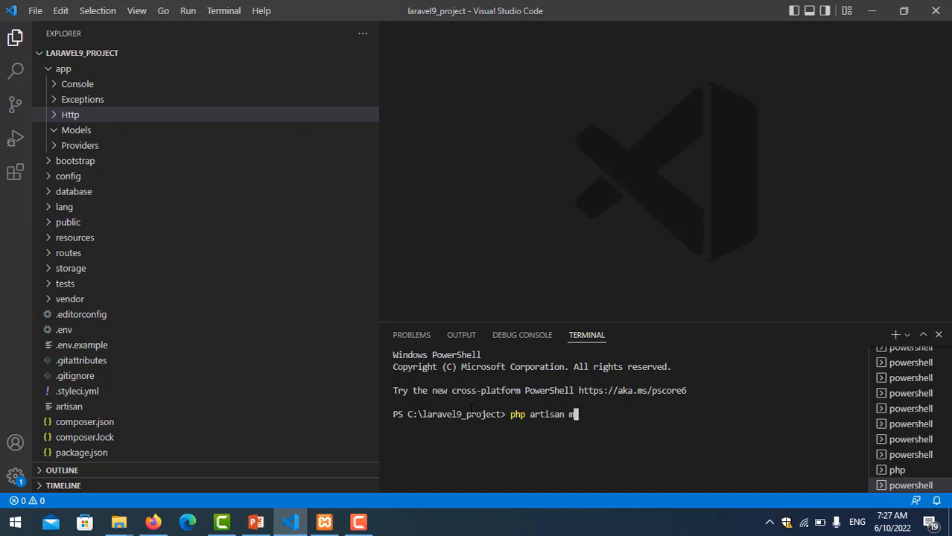
type("odel:")
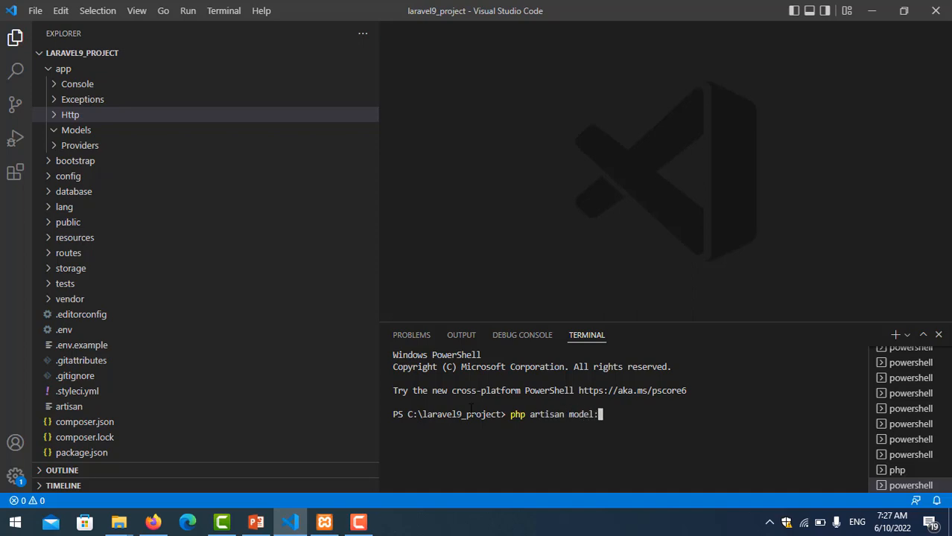
key("BackSpace")
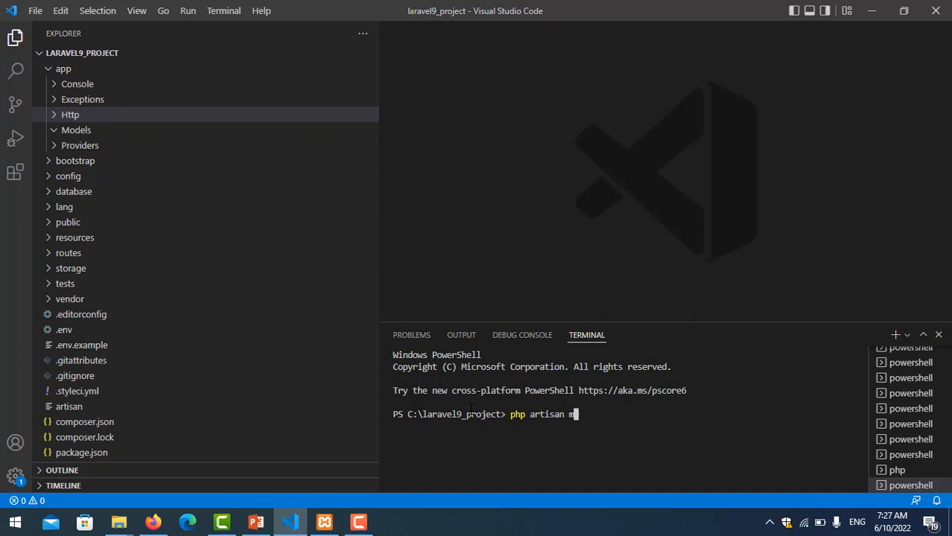
type("ake:")
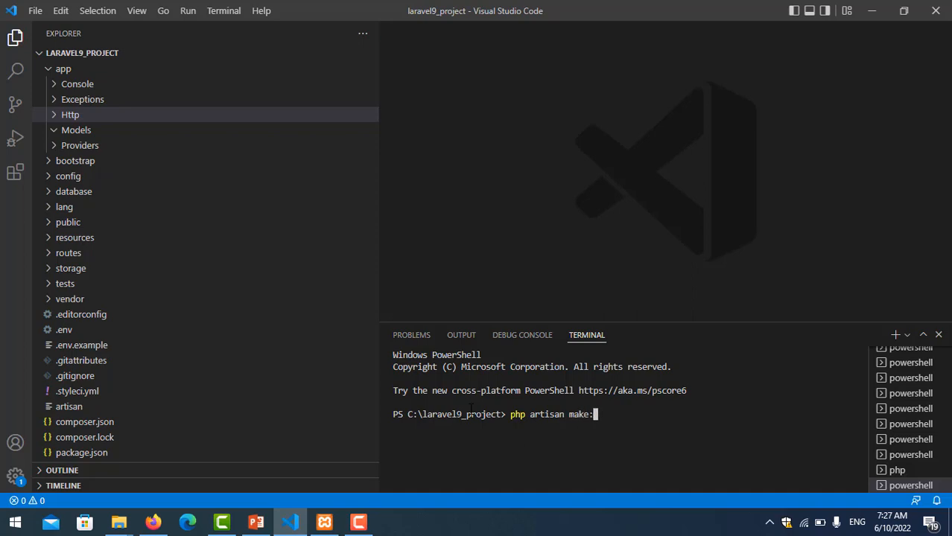
type("model")
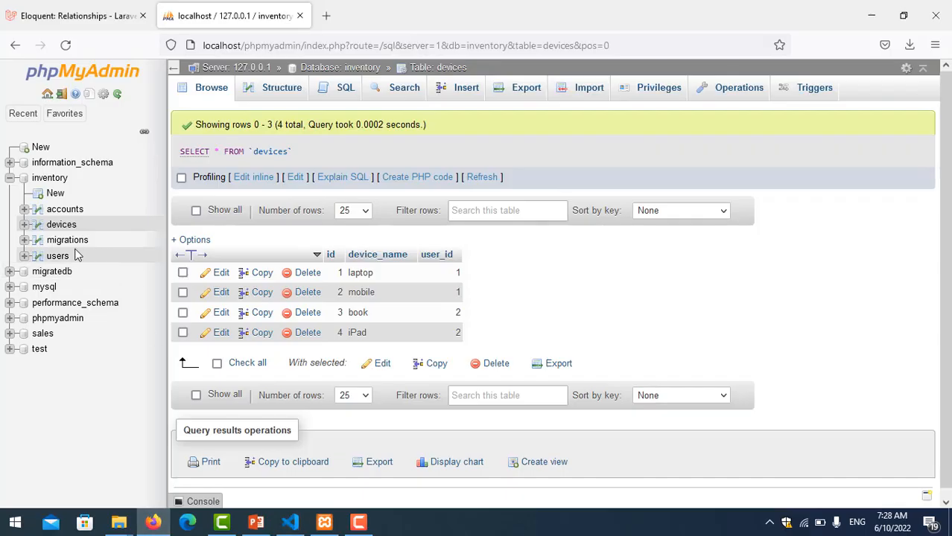
mouse_move(57, 255)
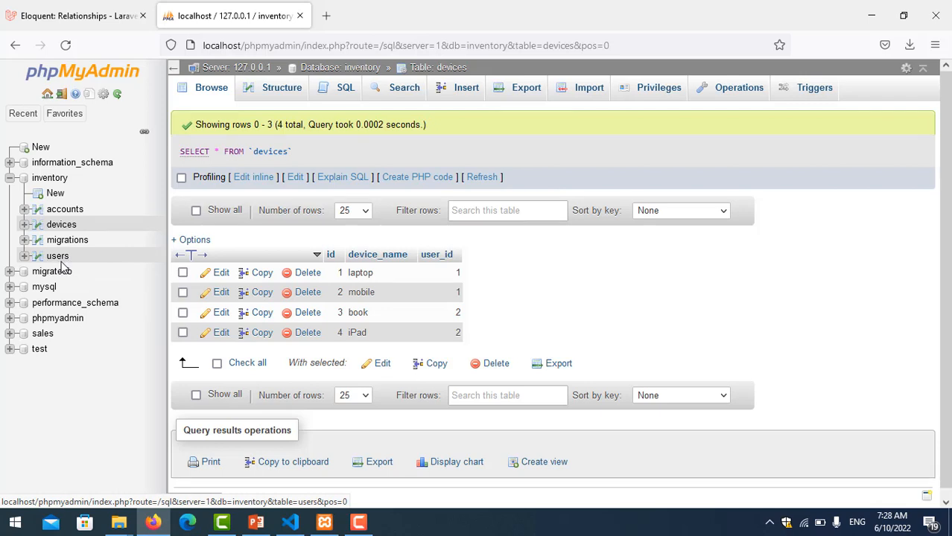
mouse_move(57, 266)
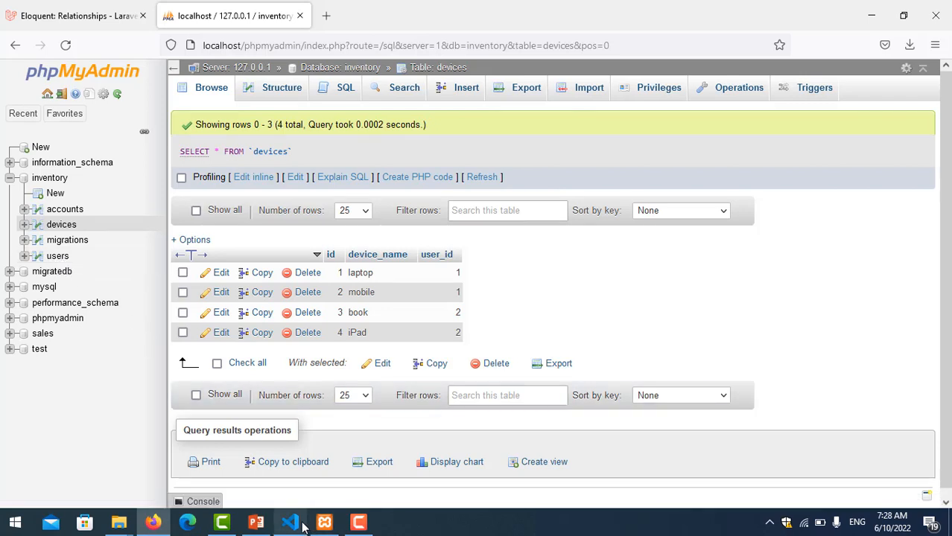
left_click(290, 521)
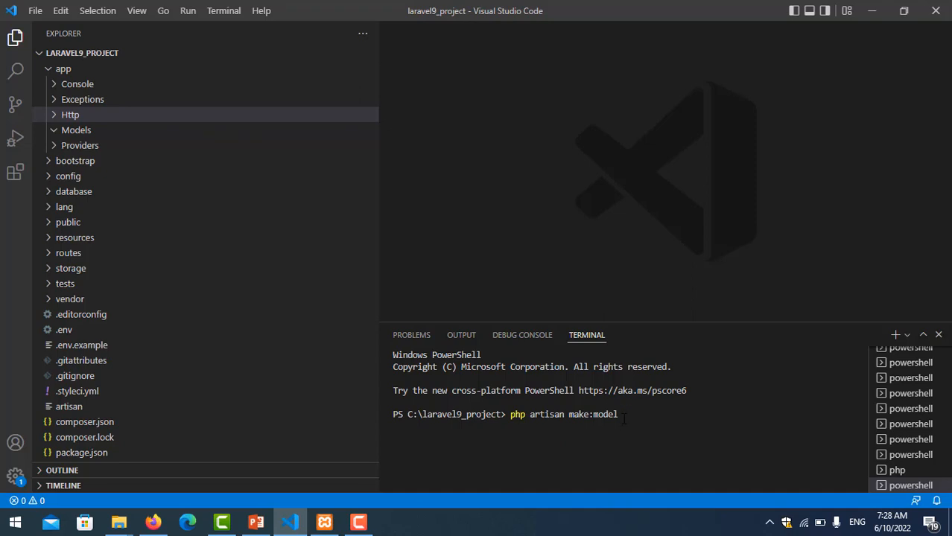
type("User")
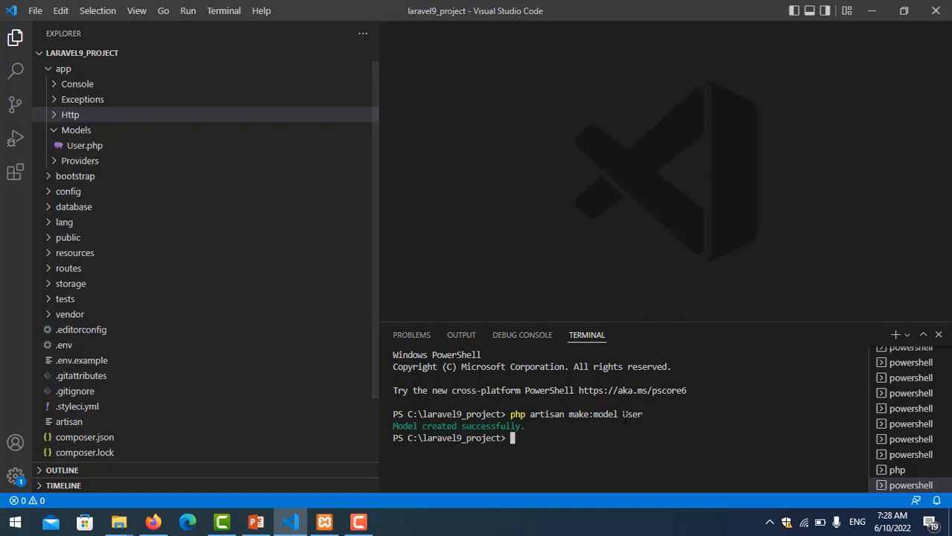
Step: Create the Device model with php artisan make:model Device
type("php artisan ma")
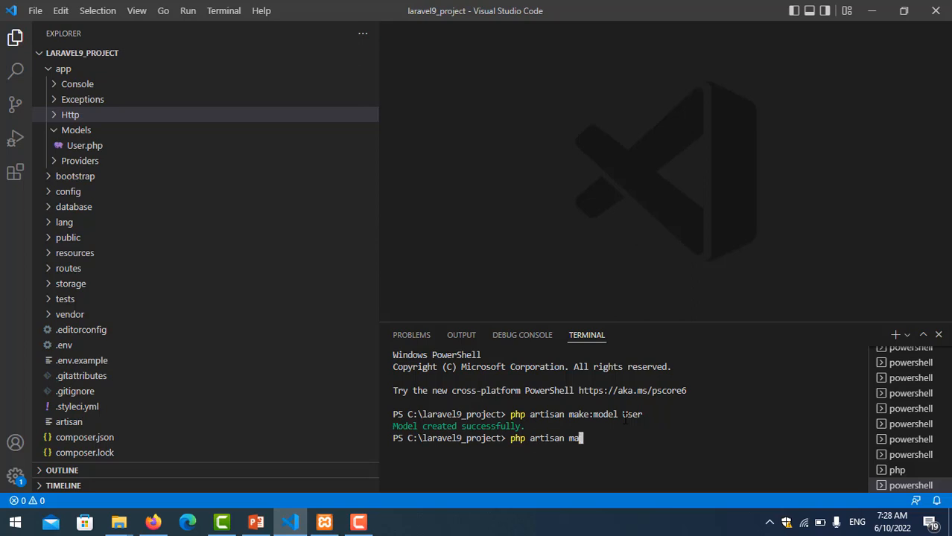
type("ke:")
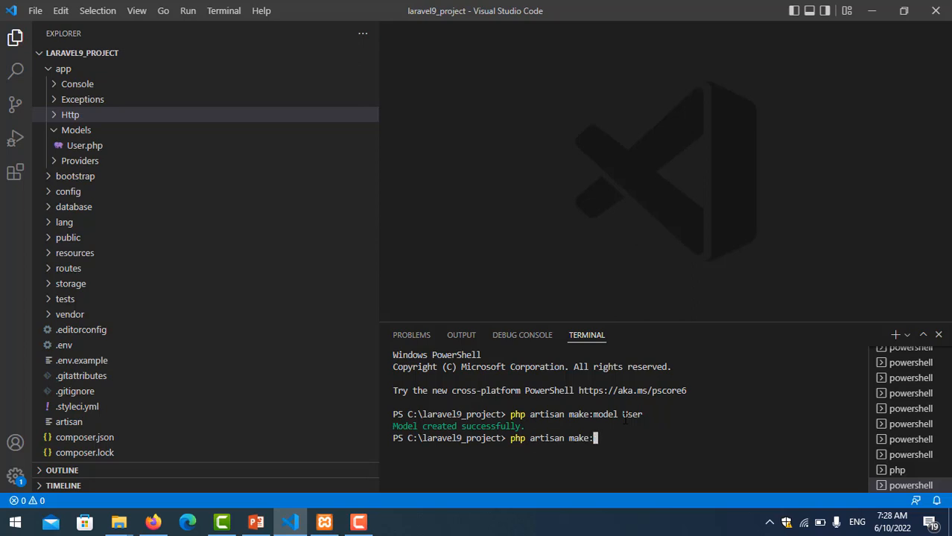
type("model d")
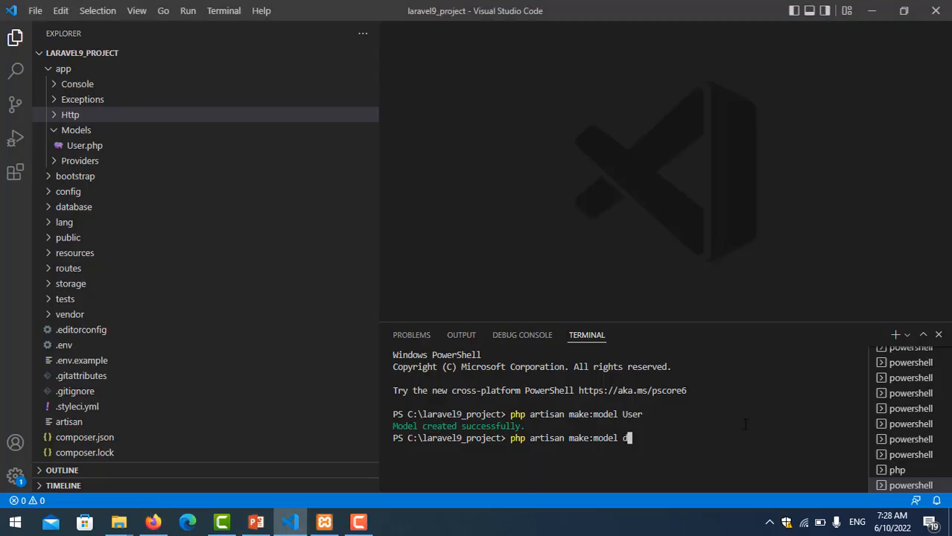
type("evice")
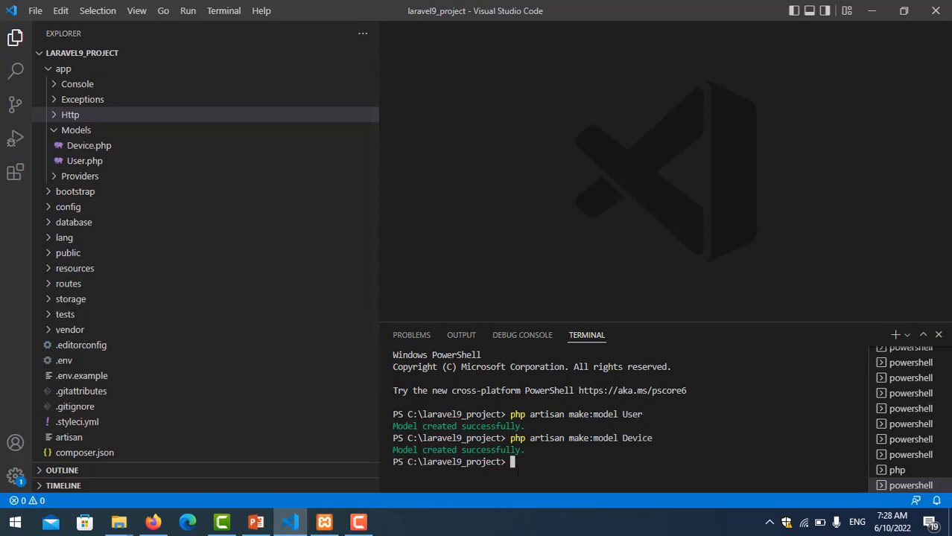
type("php")
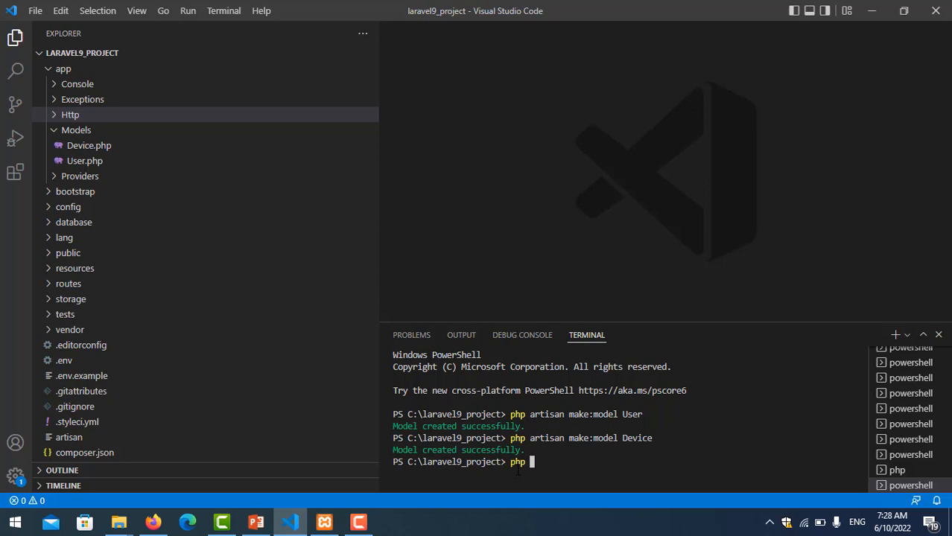
Step: Run php artisan make:controller UserController in the terminal
type("artisan ma")
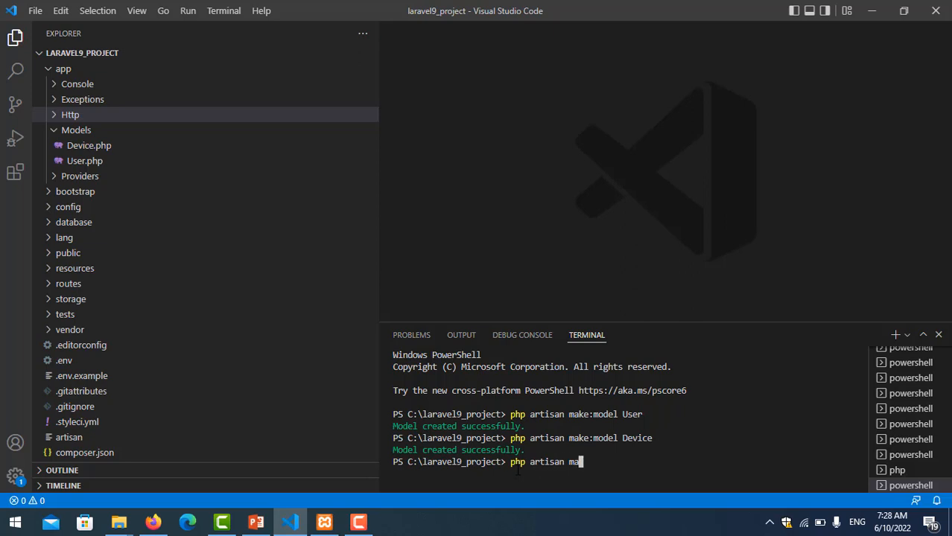
type("ke:co")
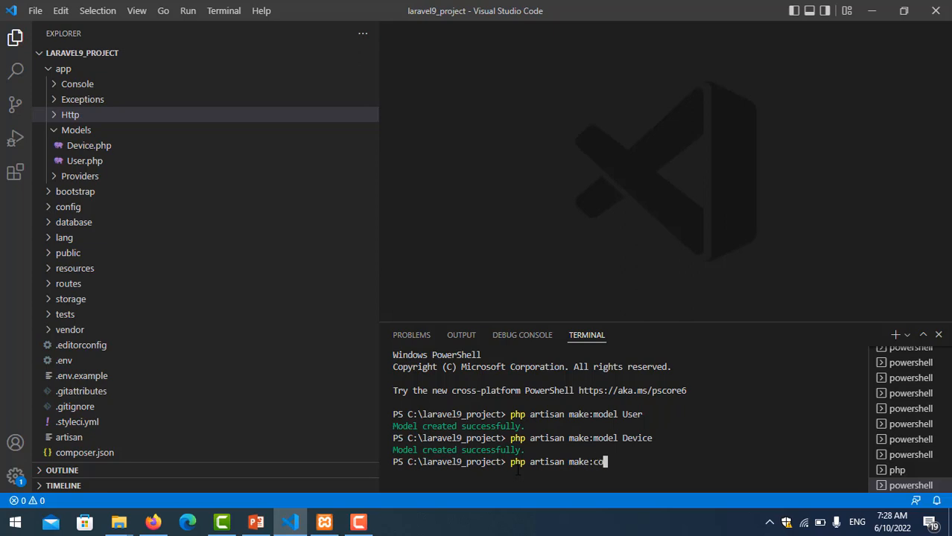
type("ntroller")
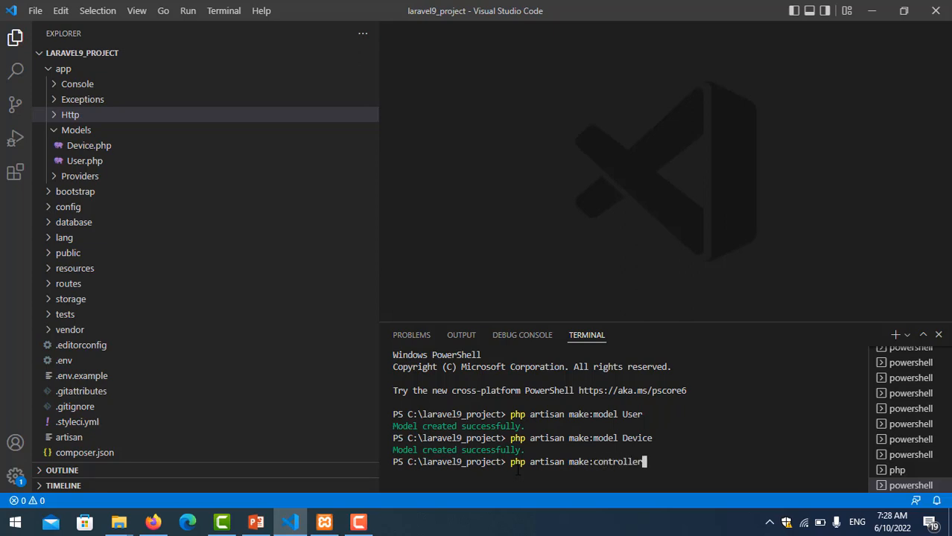
type("Use")
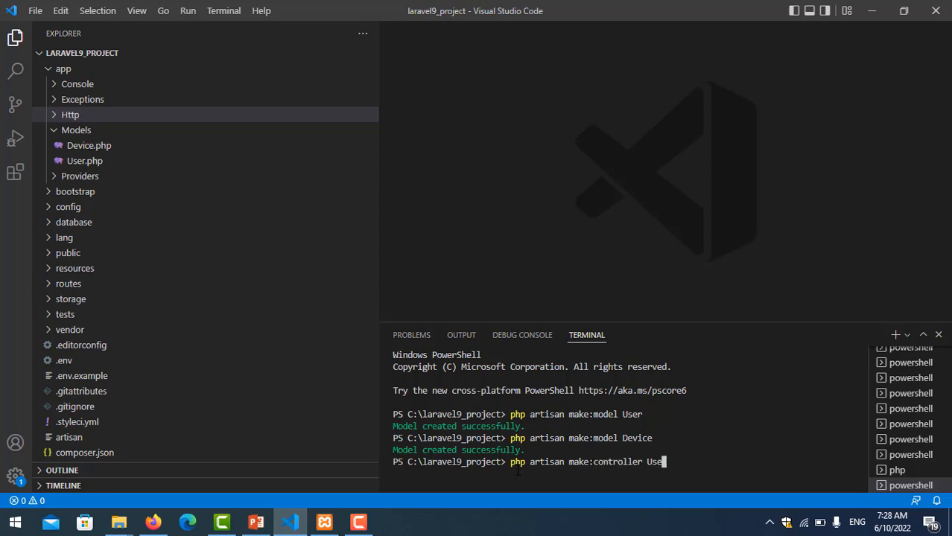
type("rController")
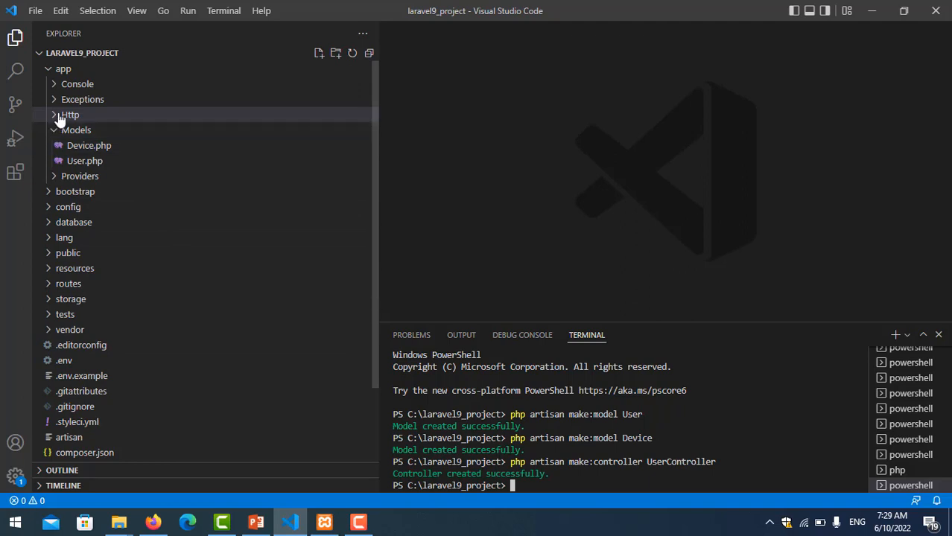
Step: Open UserController.php and add the import use App\Models\User;
left_click(70, 114)
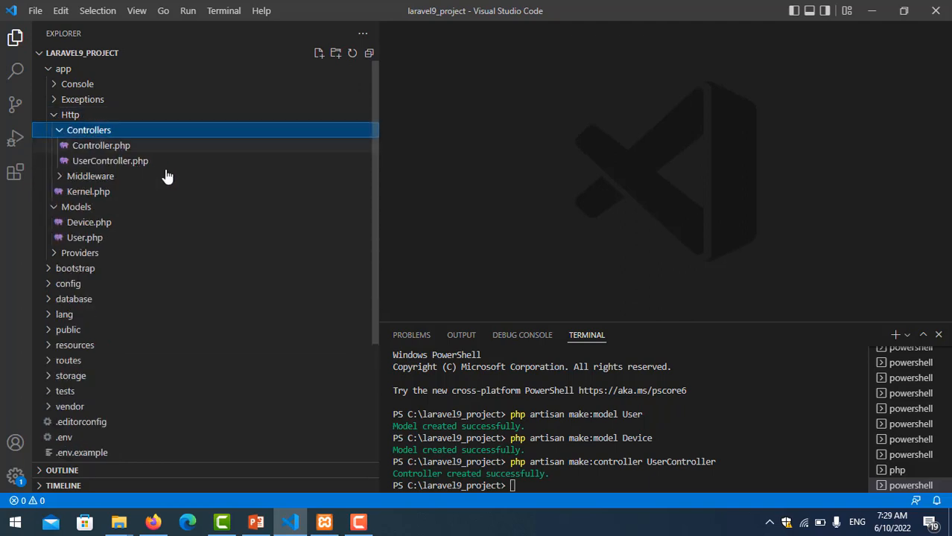
double_click(110, 160)
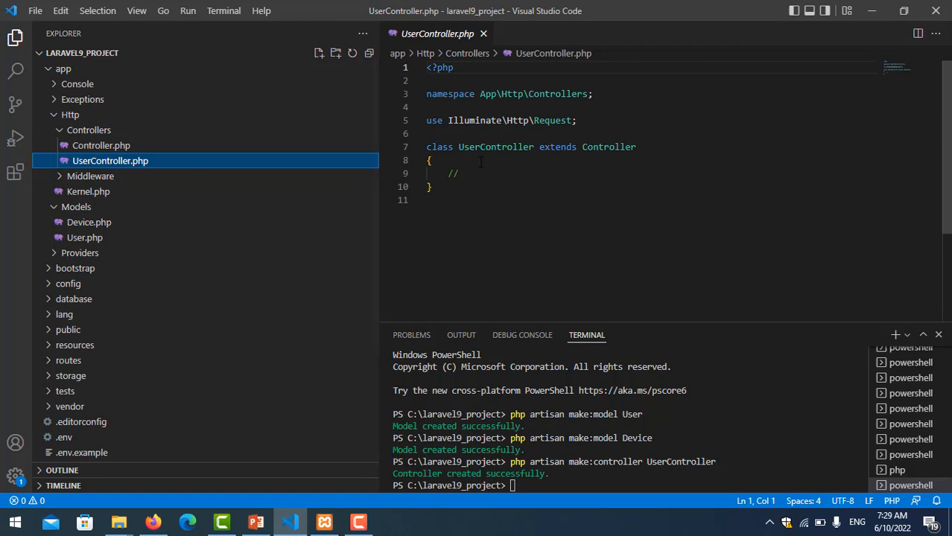
type("use")
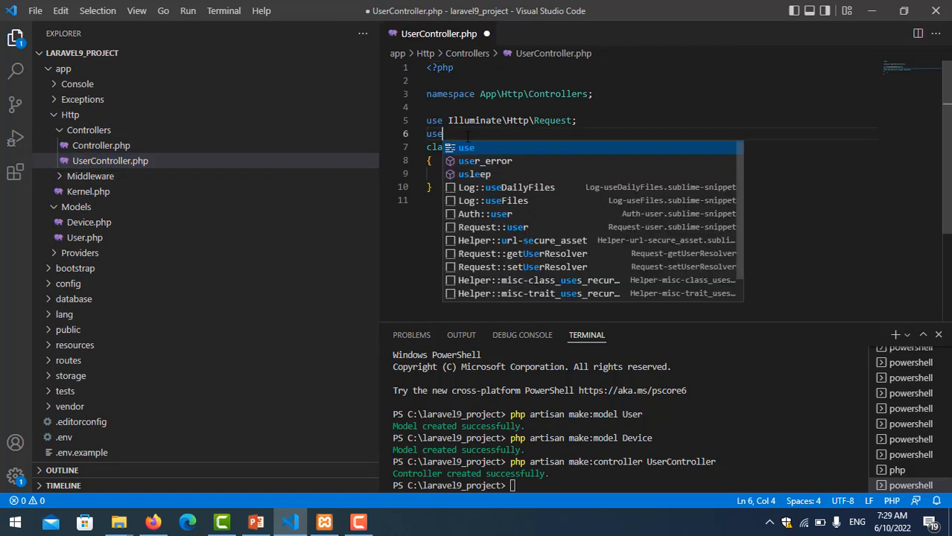
key("Escape")
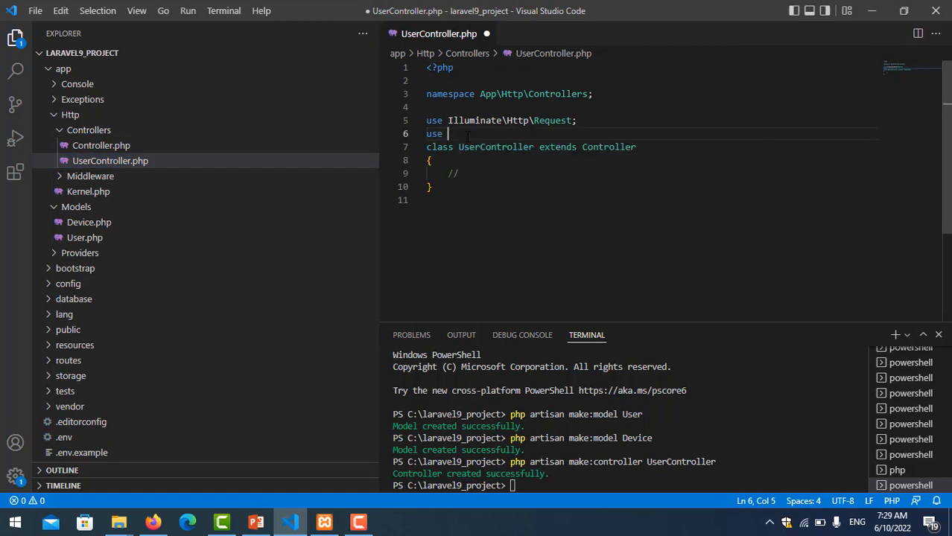
type("A")
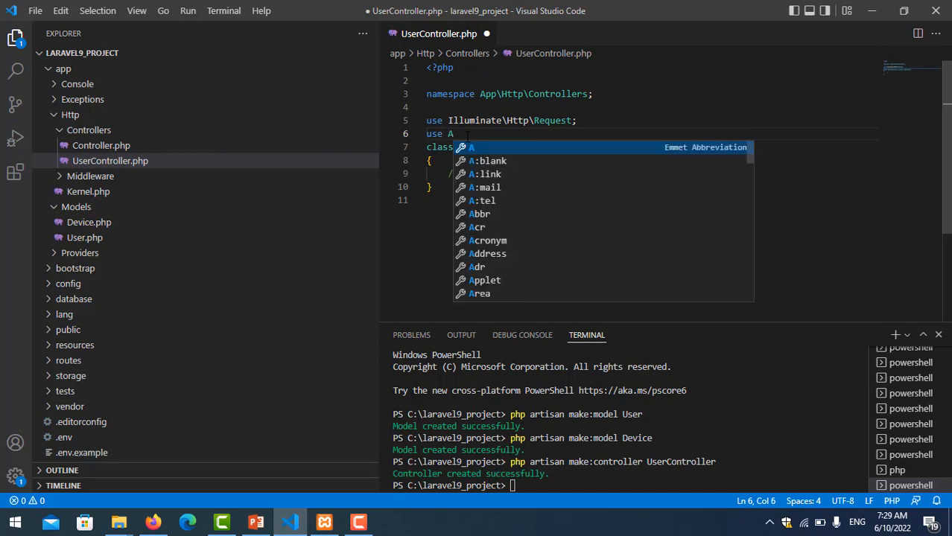
type("pp")
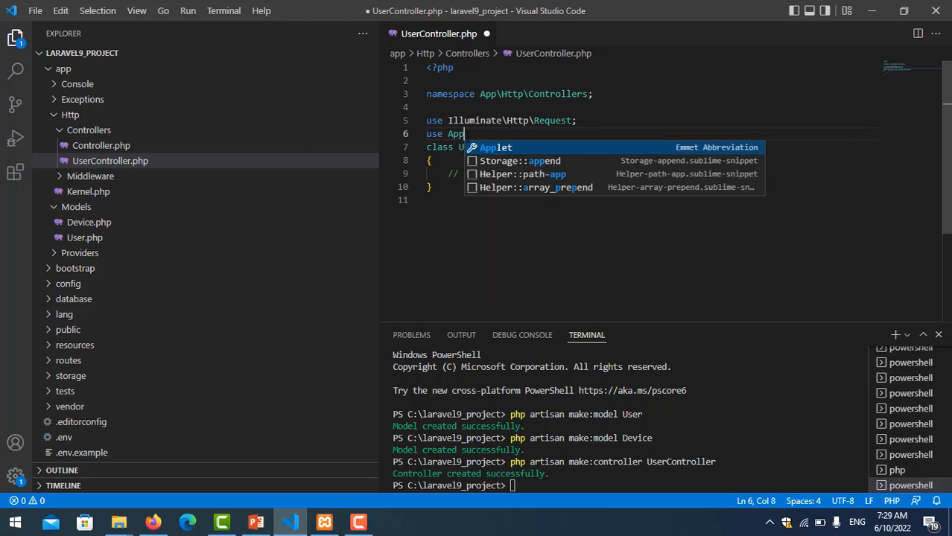
type("\\")
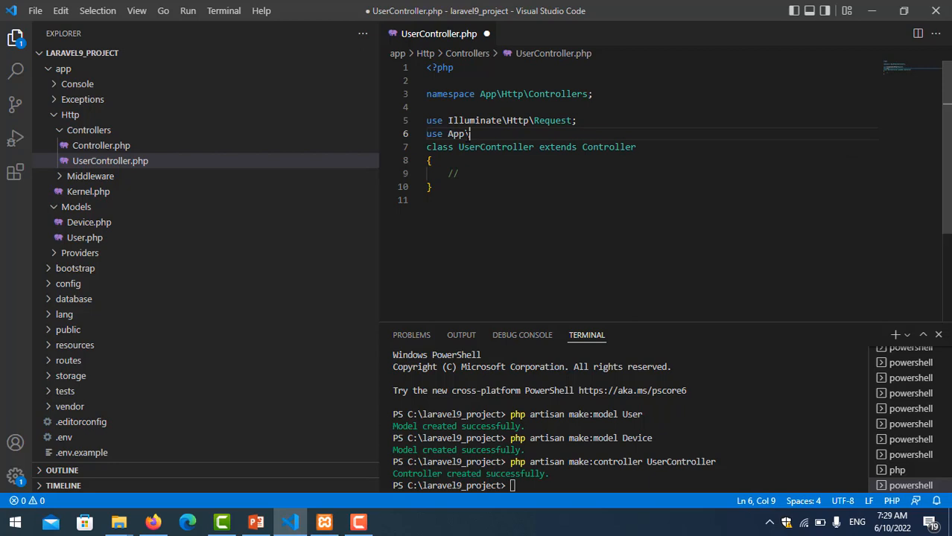
type("Models")
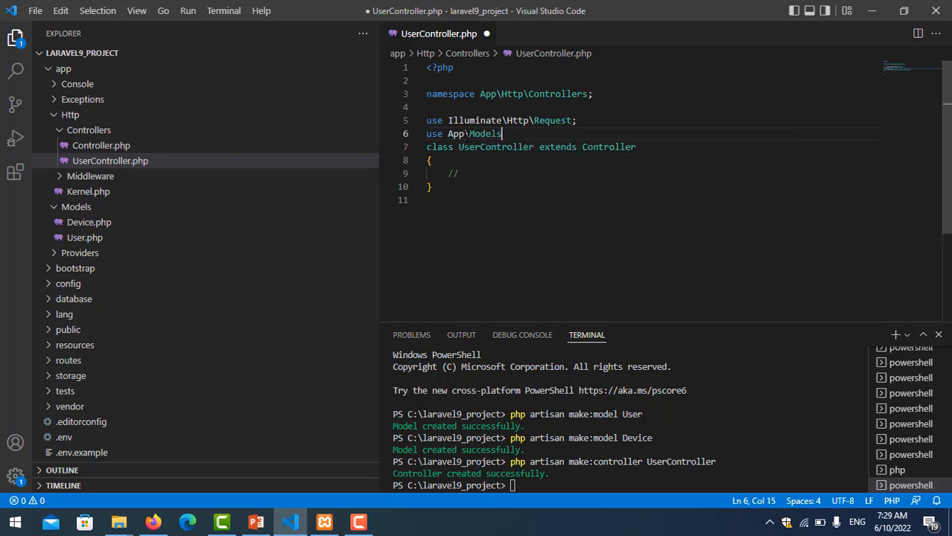
type("\\")
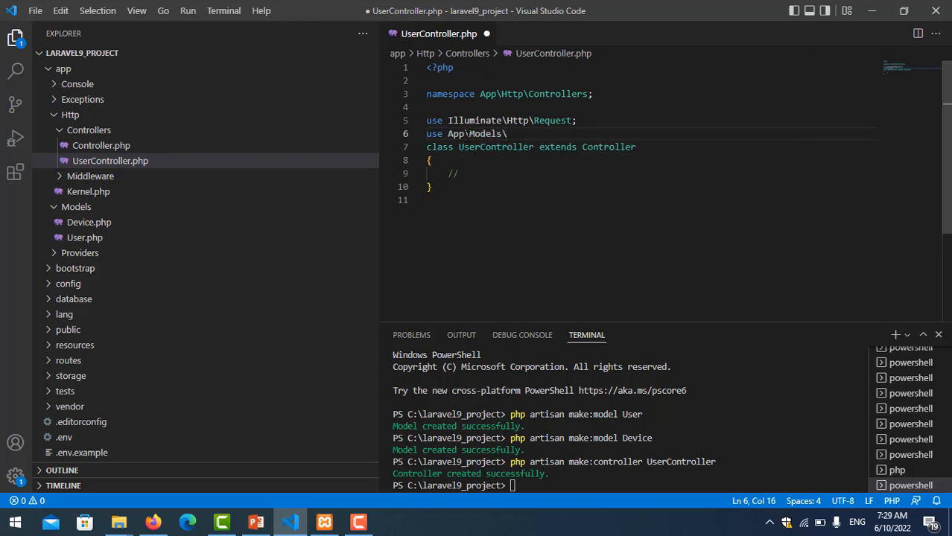
type("User;")
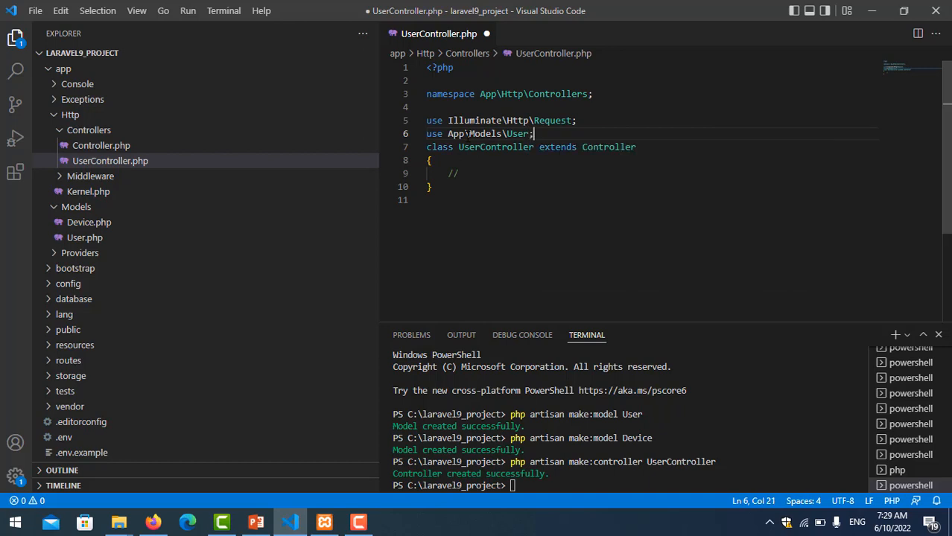
key("Enter")
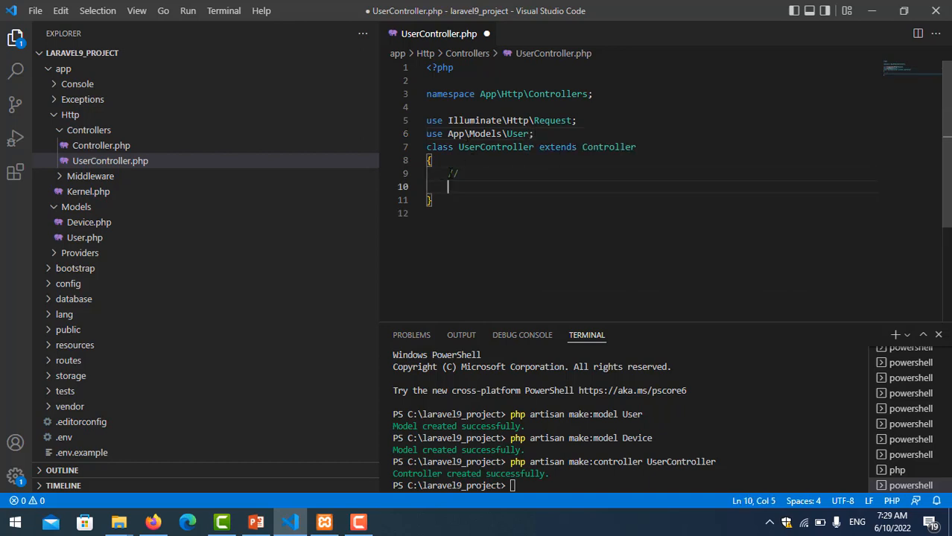
Step: Add an index() method to UserController that returns User::all()
type("function")
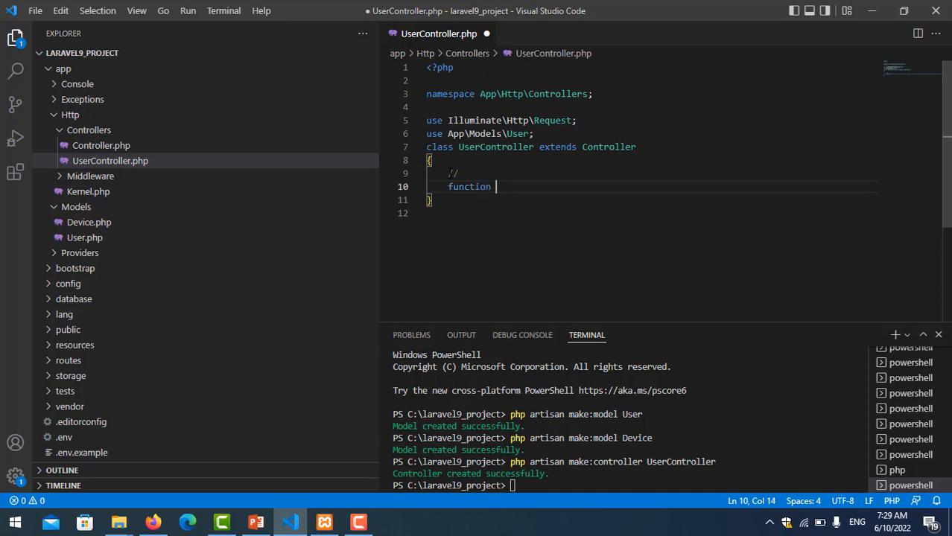
type("index(")
type("{")
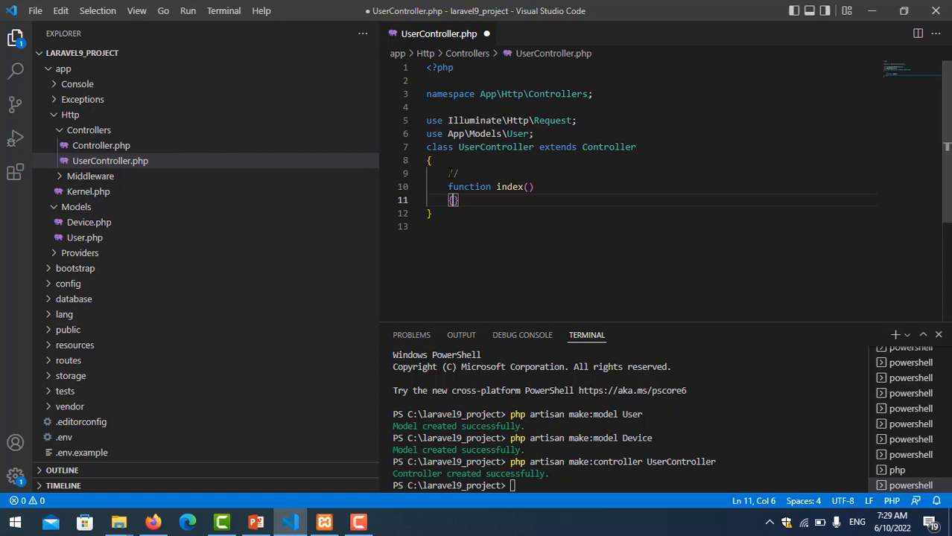
type("return \"")
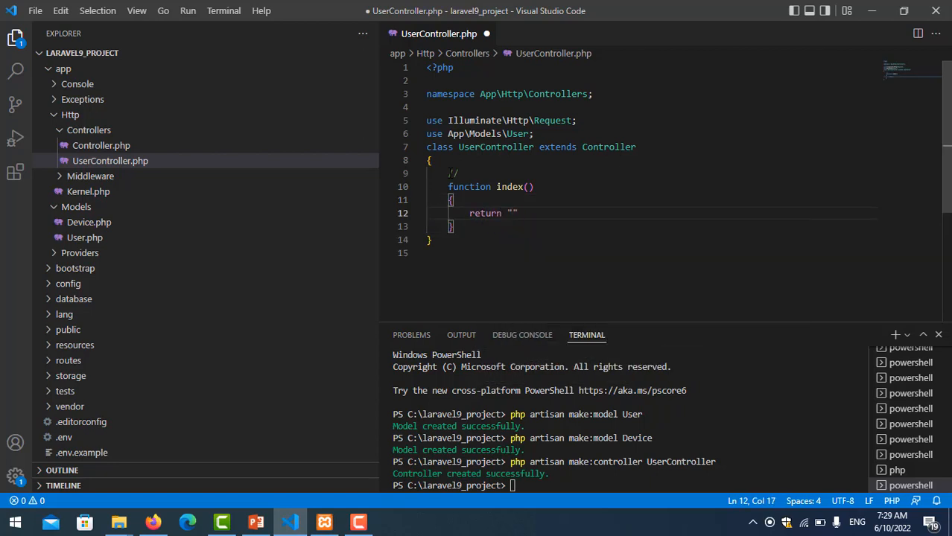
type("one to mone")
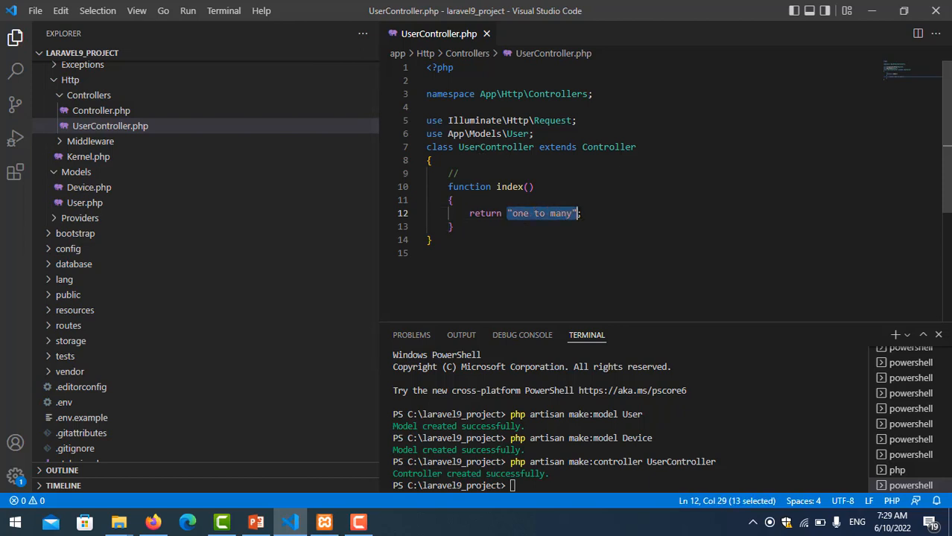
key("Delete")
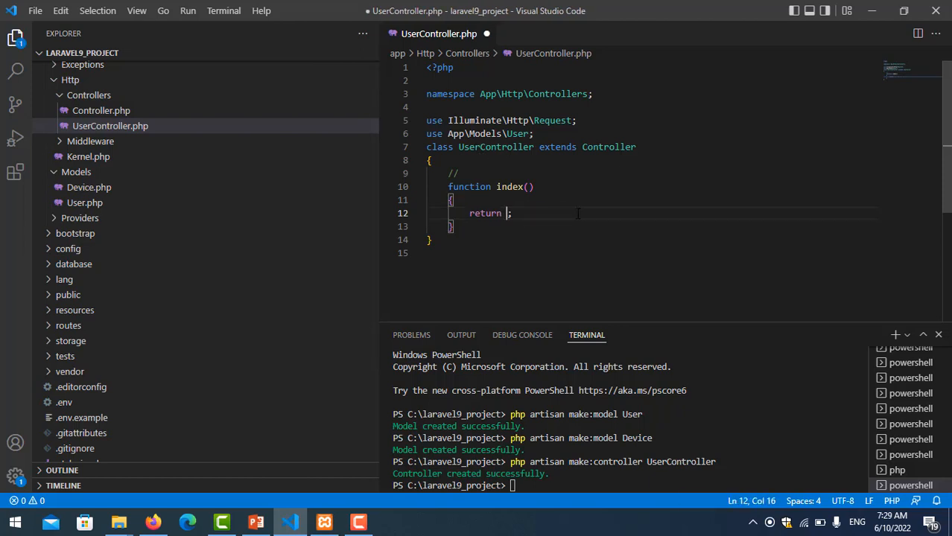
type("User")
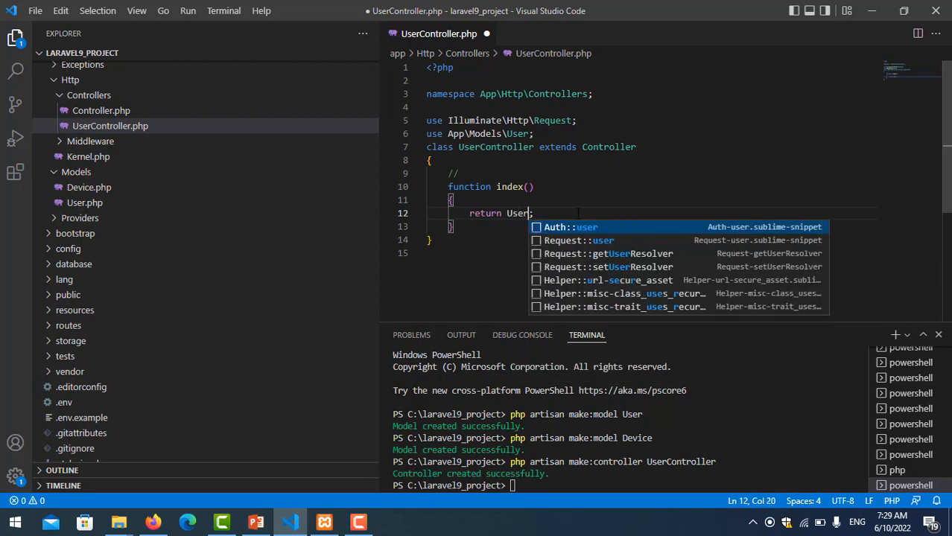
type("::class")
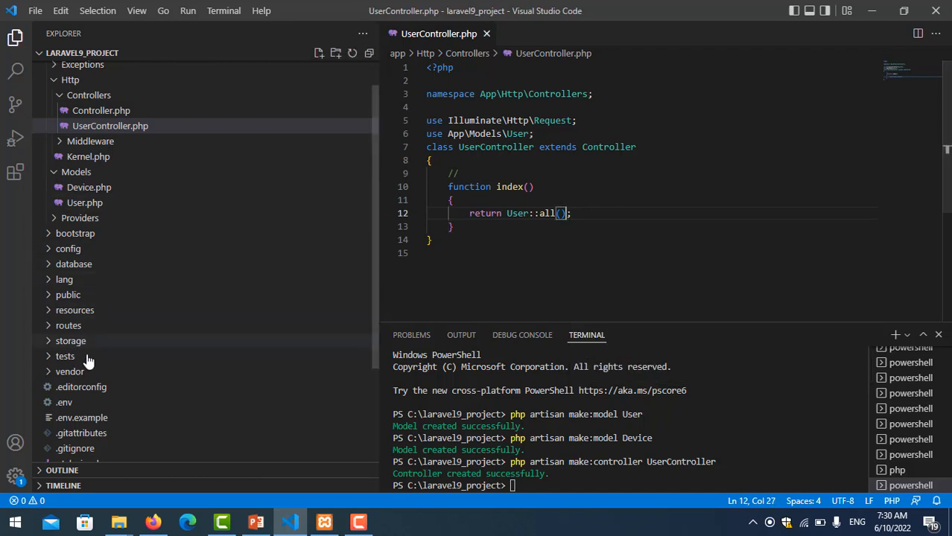
left_click(68, 326)
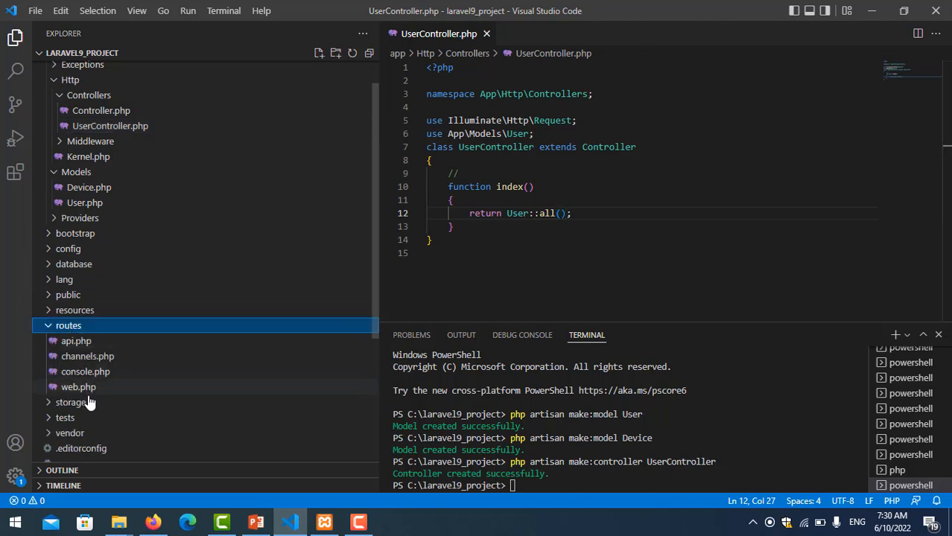
Step: Add Route::get('users', [UserController::class, 'index']); below the welcome route in web.php
left_click(78, 387)
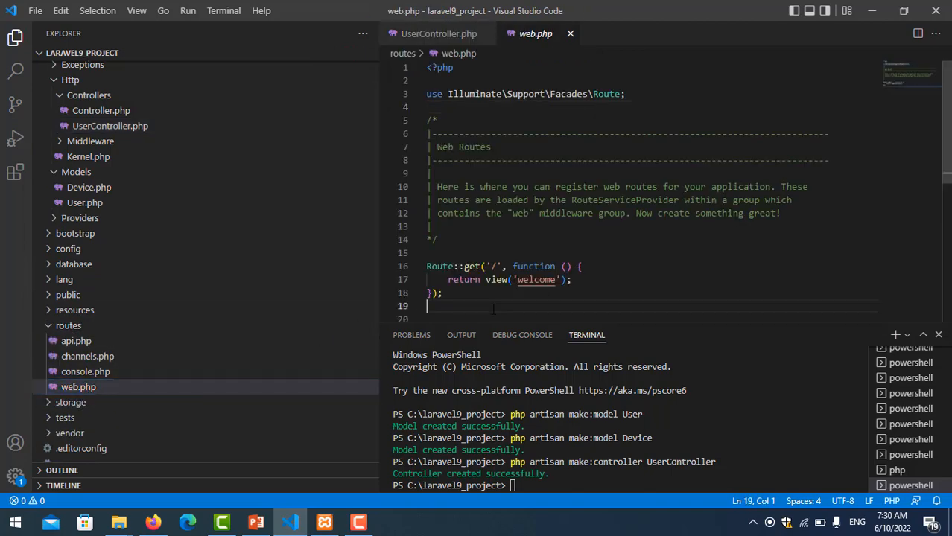
type("Route::get(")
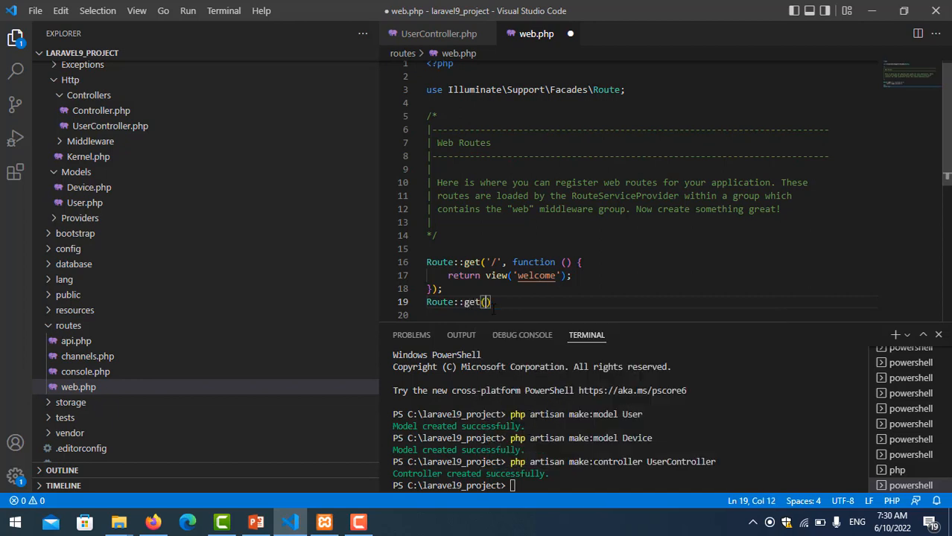
type("''")
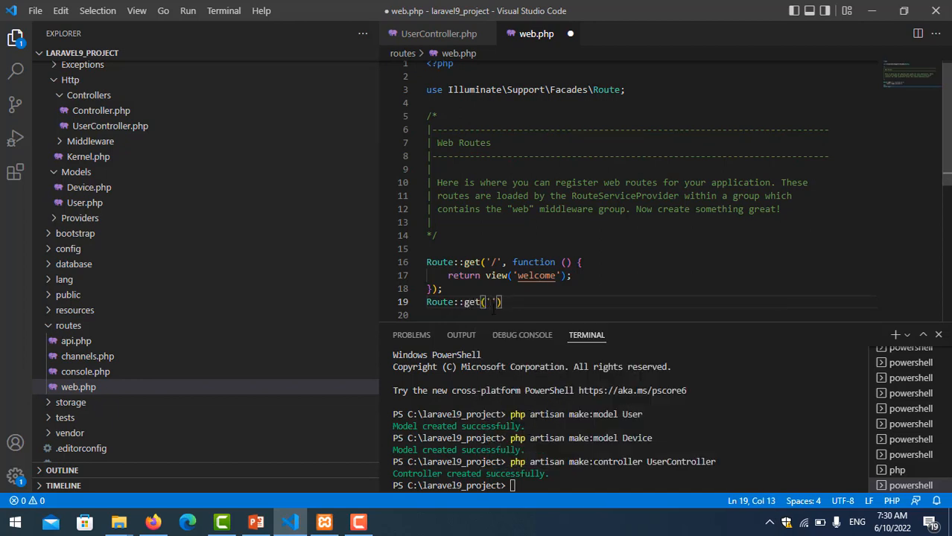
type("users")
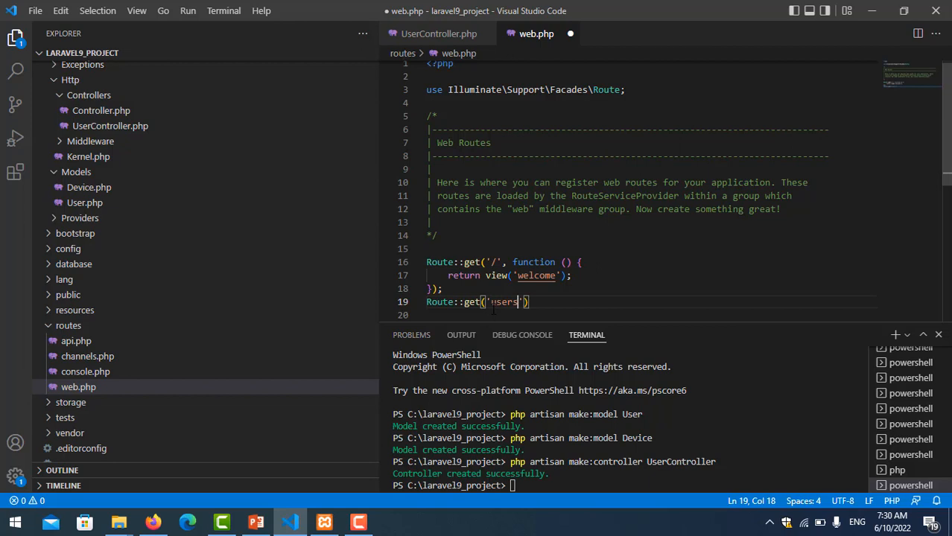
type(",")
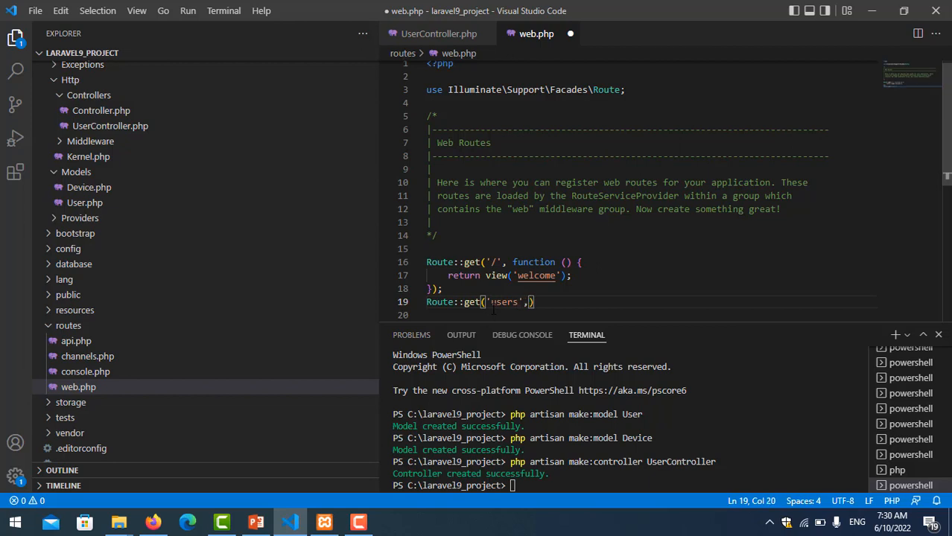
type("[")
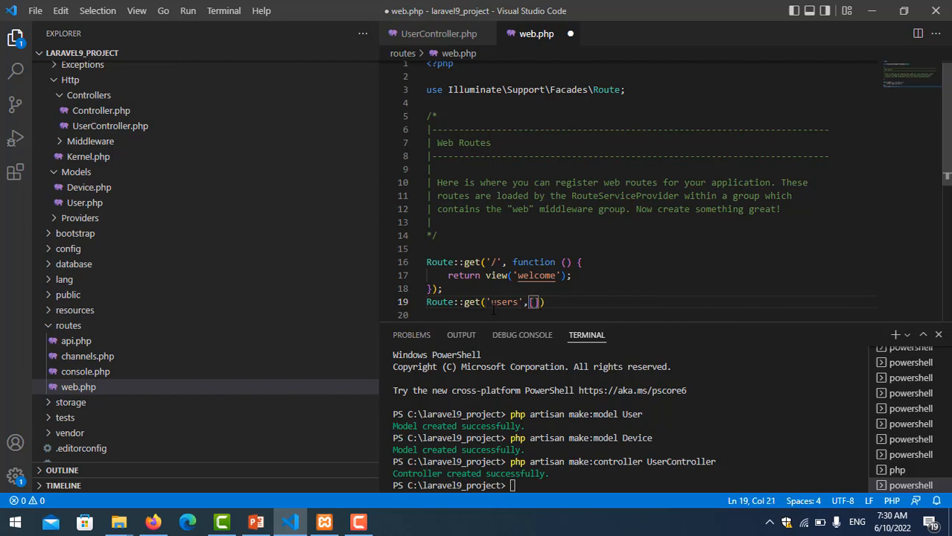
type("UserController")
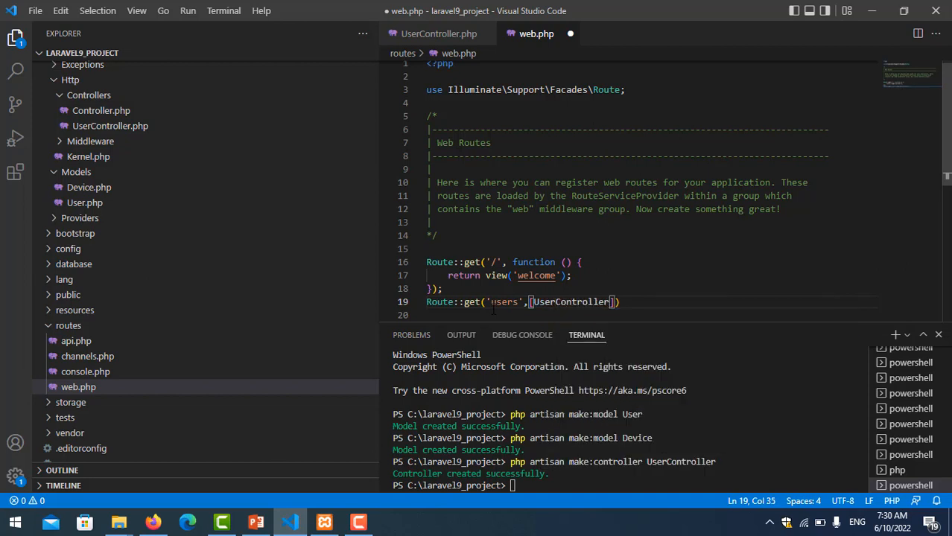
type("::class,'")
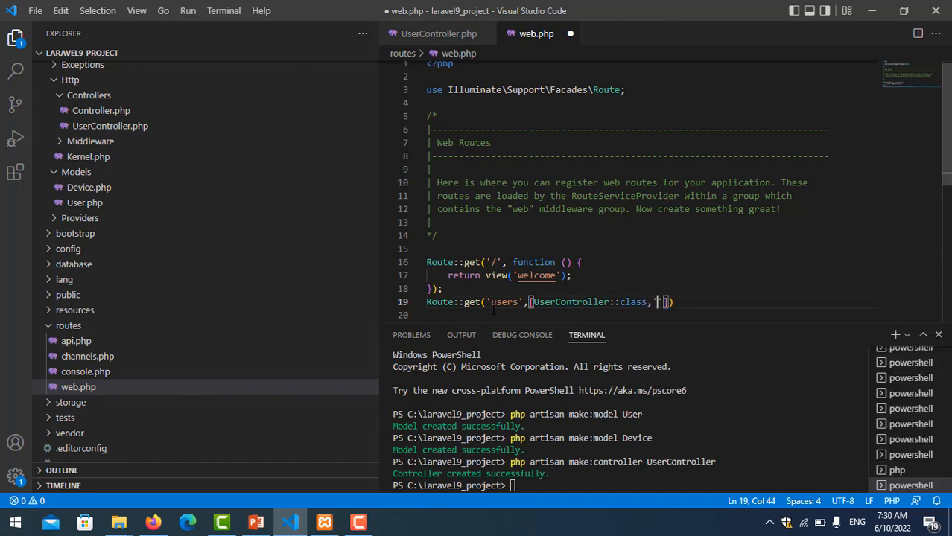
type("index")
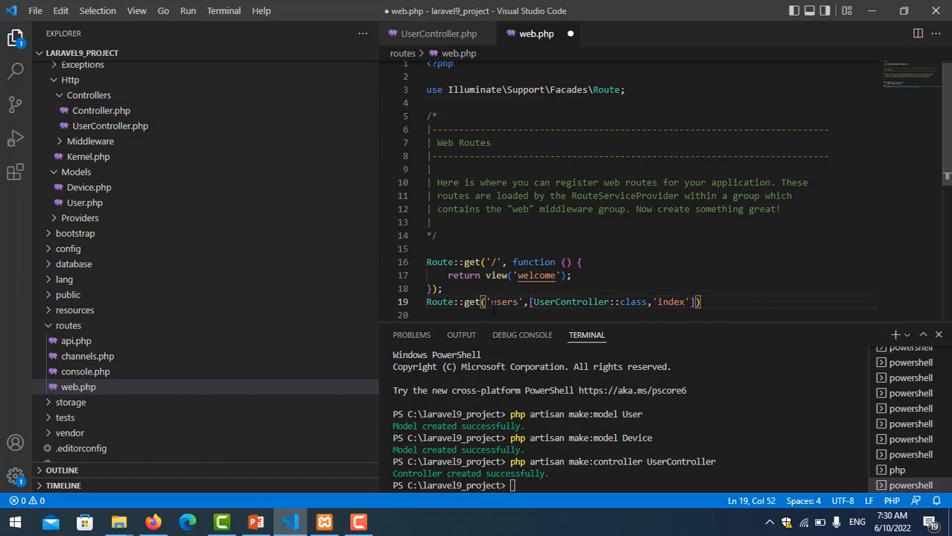
type(";")
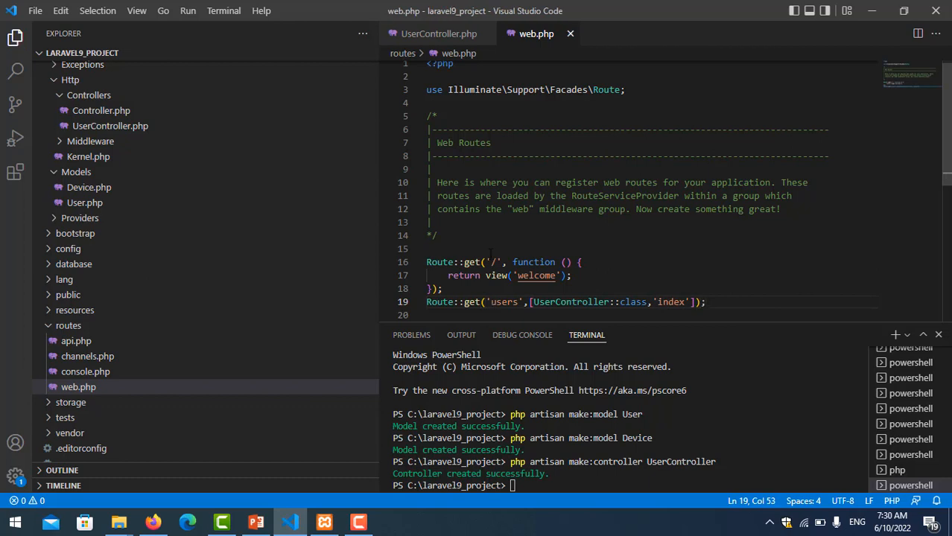
Step: Import App\Http\Controllers\UserController at the top of web.php
type("use")
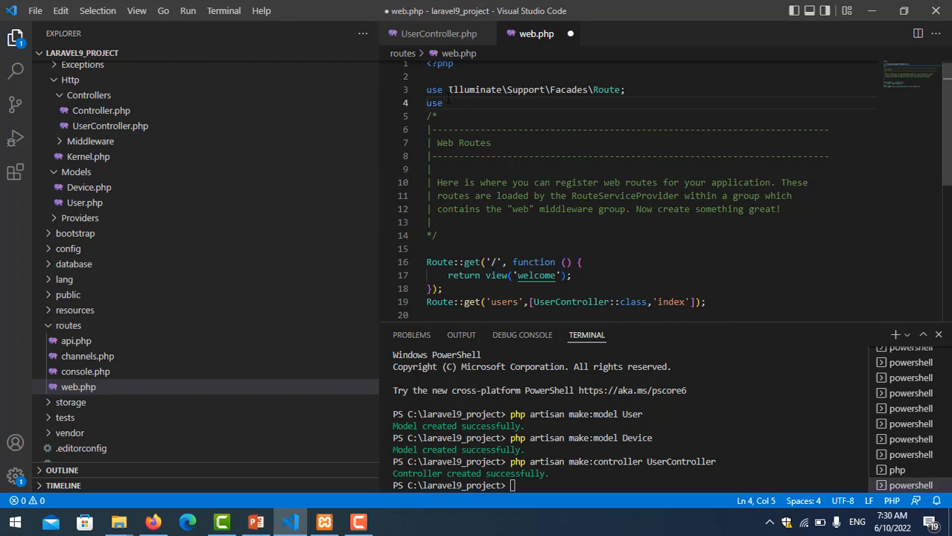
type("A")
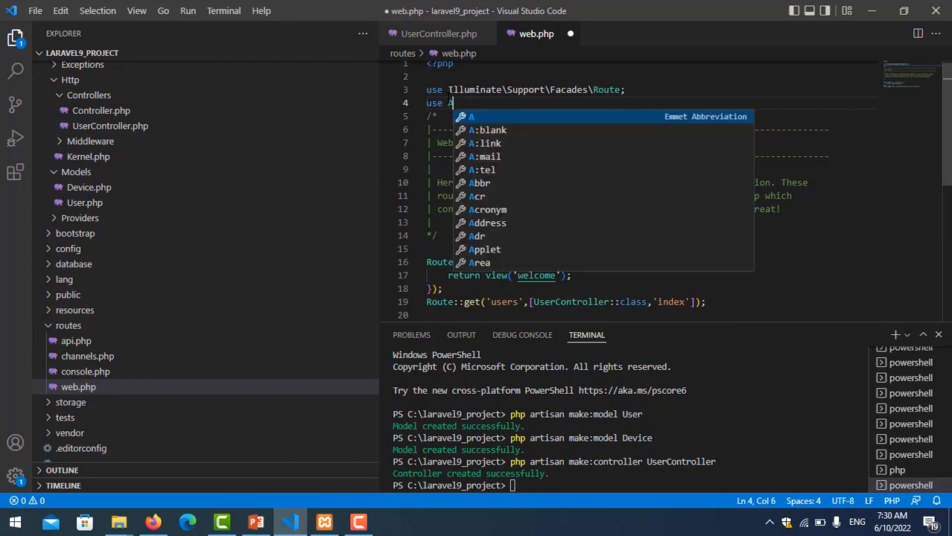
type("pp\\")
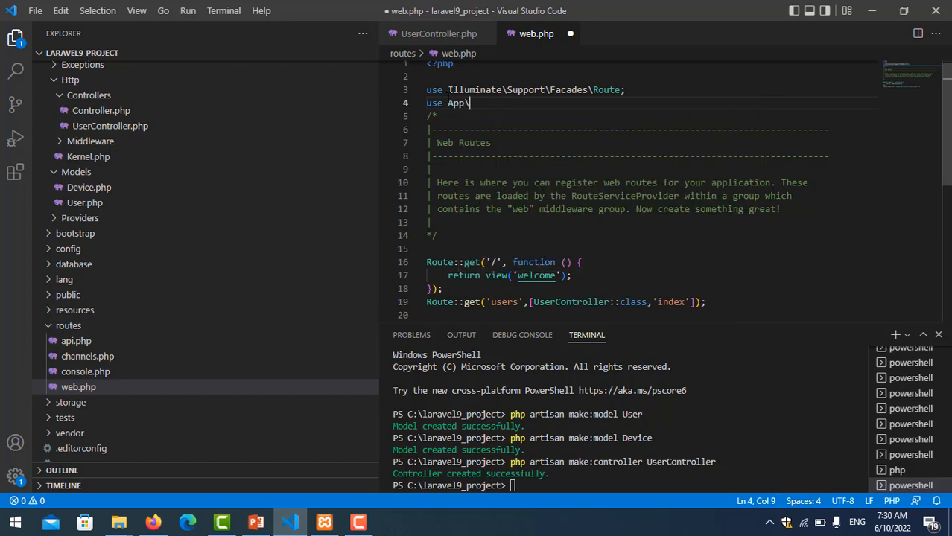
type("Http")
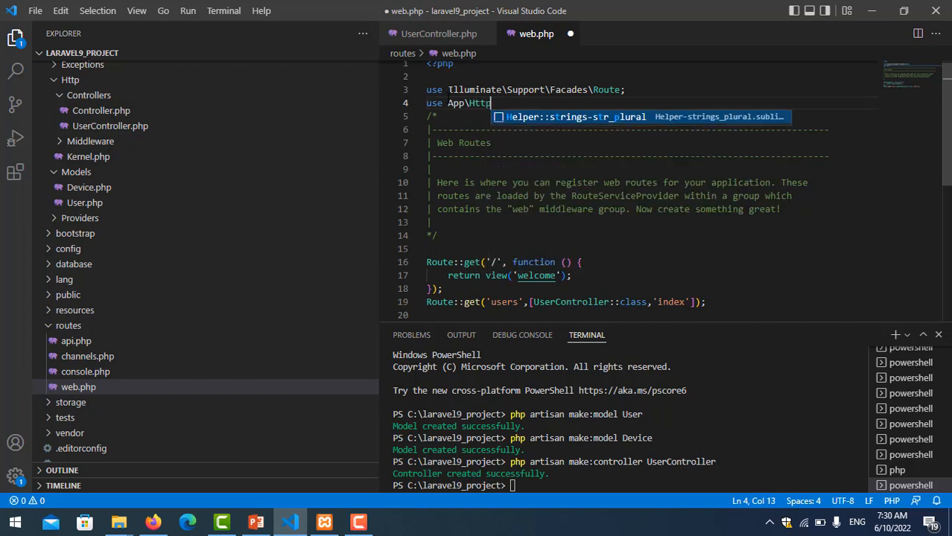
type("\\Co")
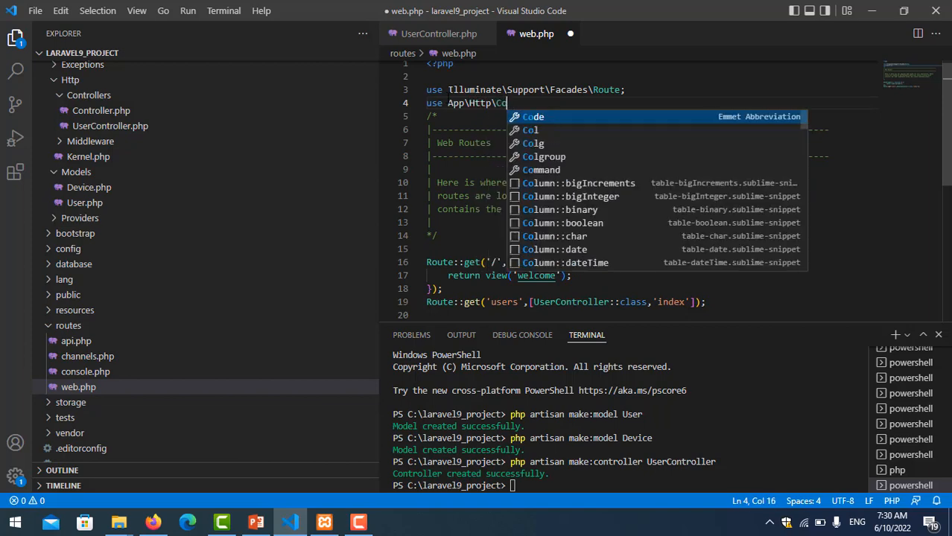
type("ntro")
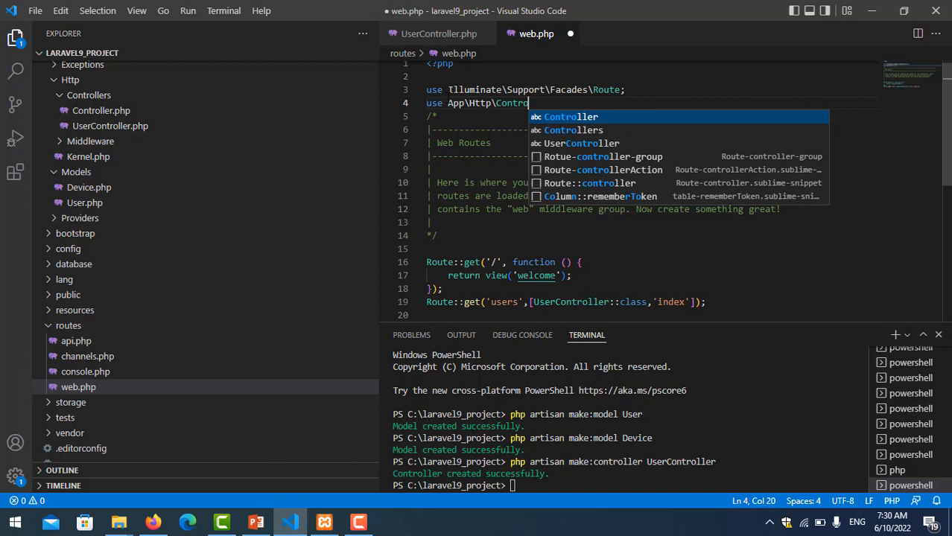
type("llers")
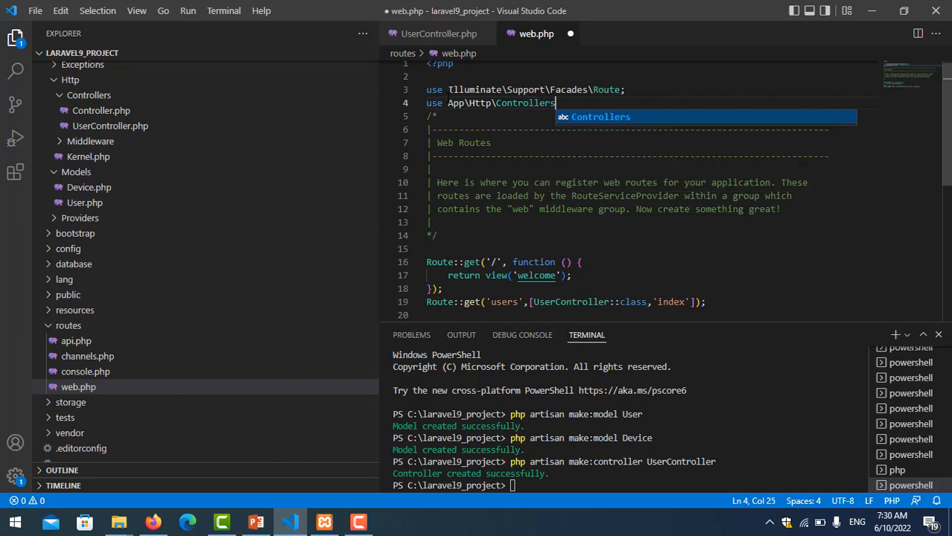
type("\\UserController;")
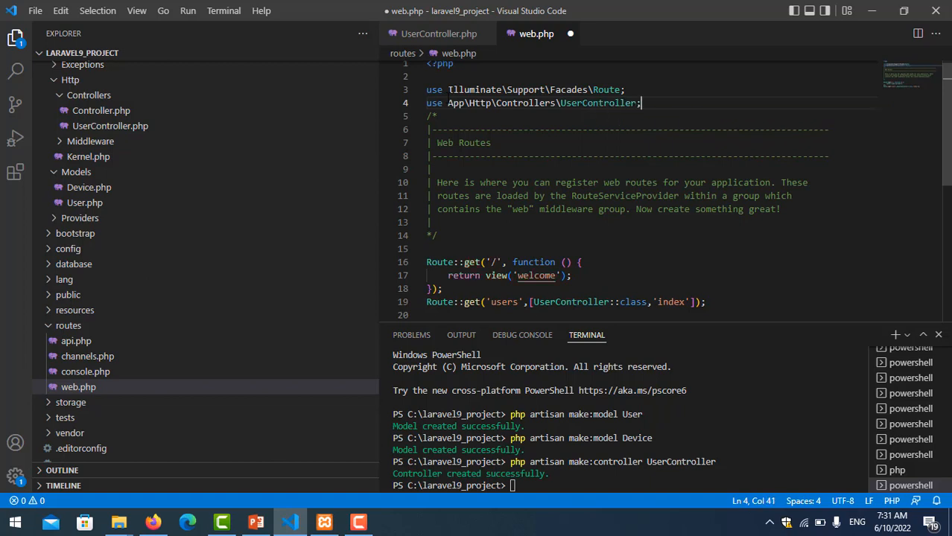
left_click(224, 10)
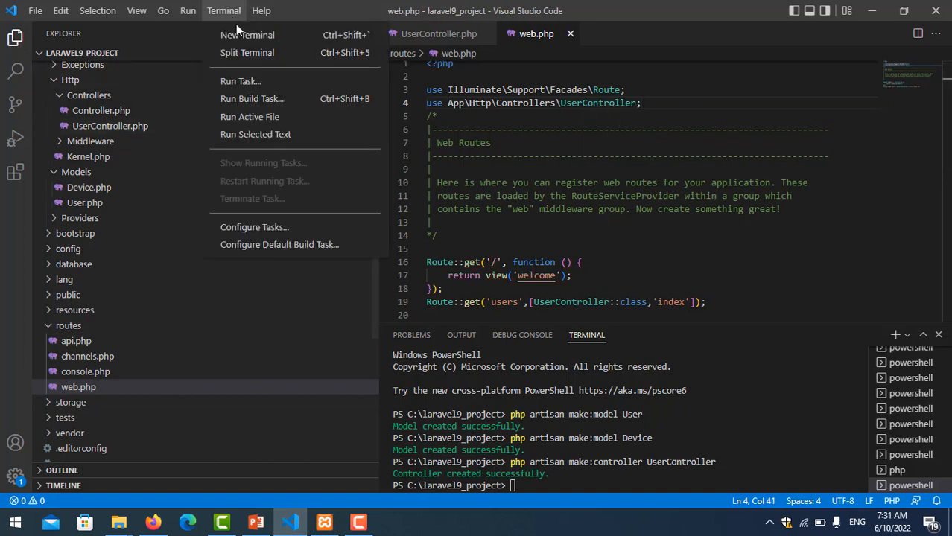
Step: Run php artisan serve in a new terminal to serve at 127.0.0.1:8000
left_click(246, 35)
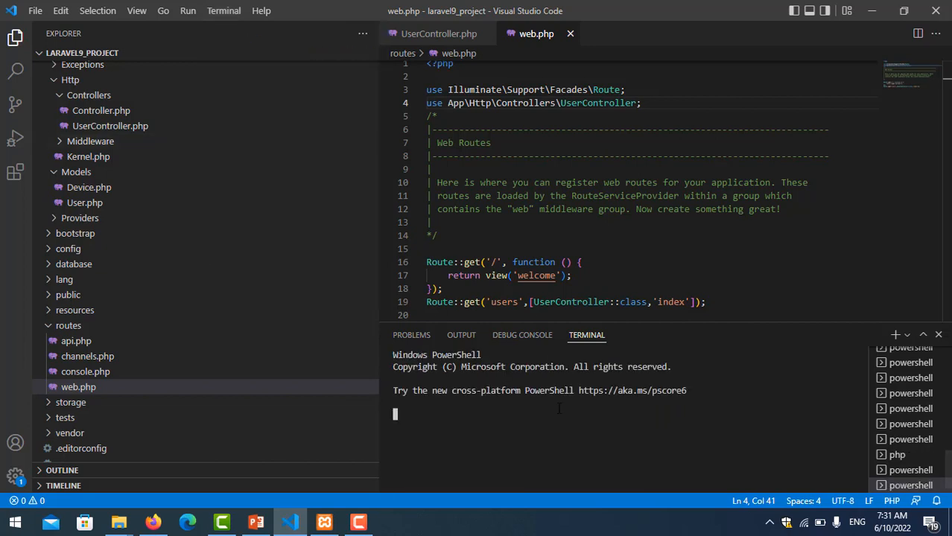
type("php")
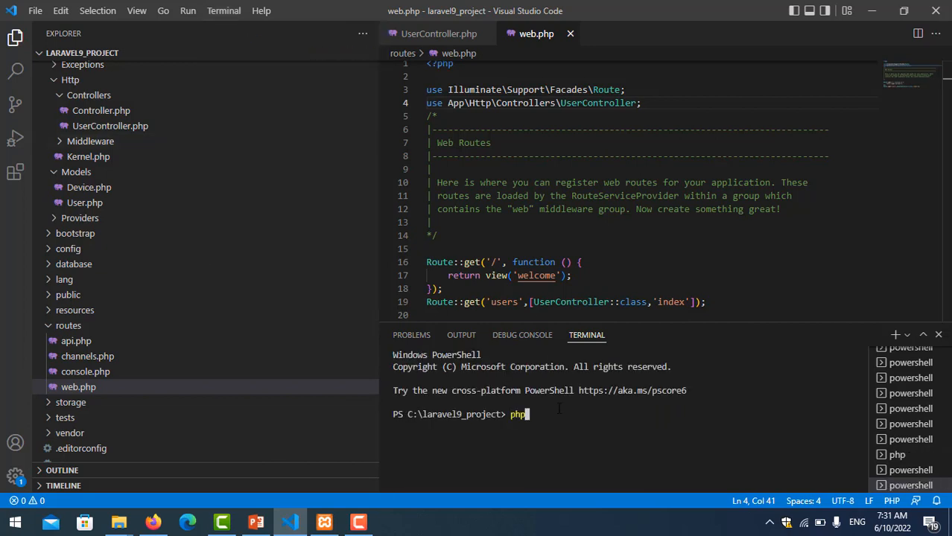
type("artisan serve")
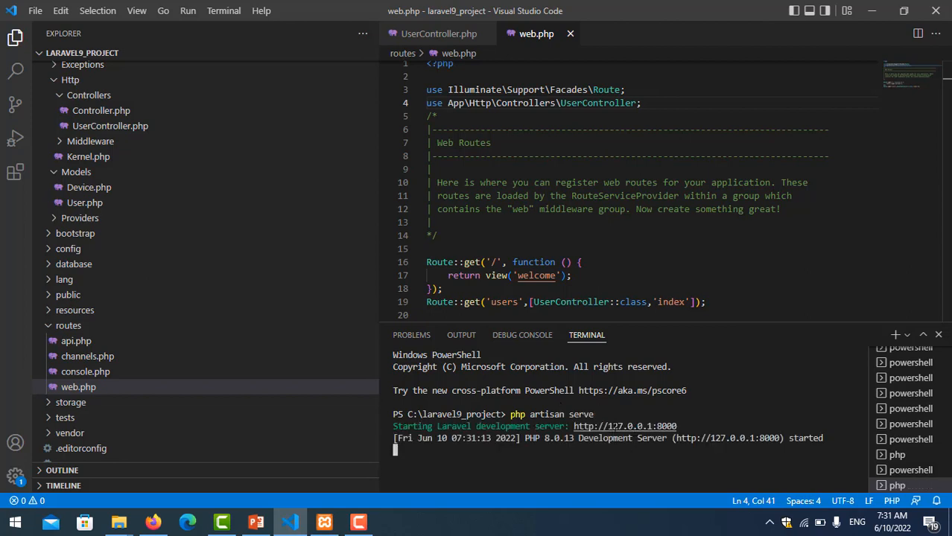
left_click(153, 521)
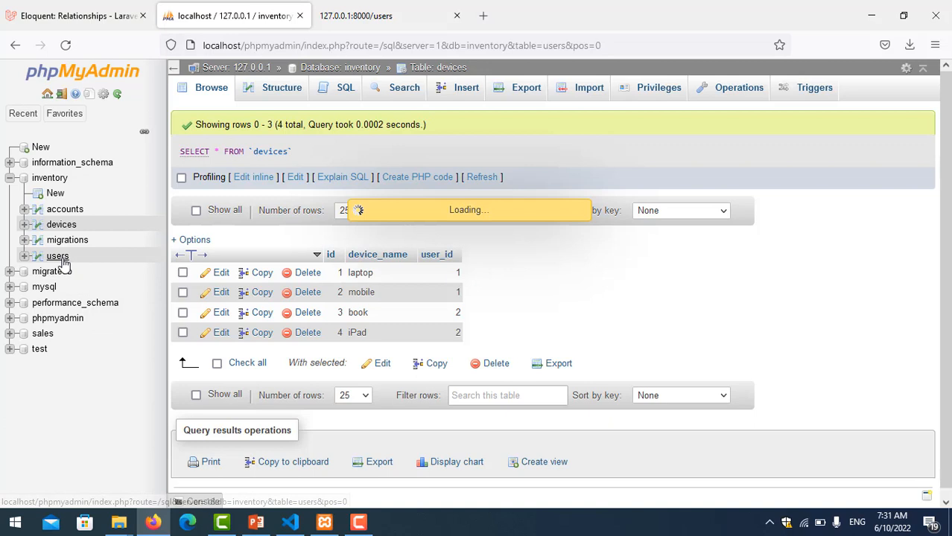
left_click(58, 255)
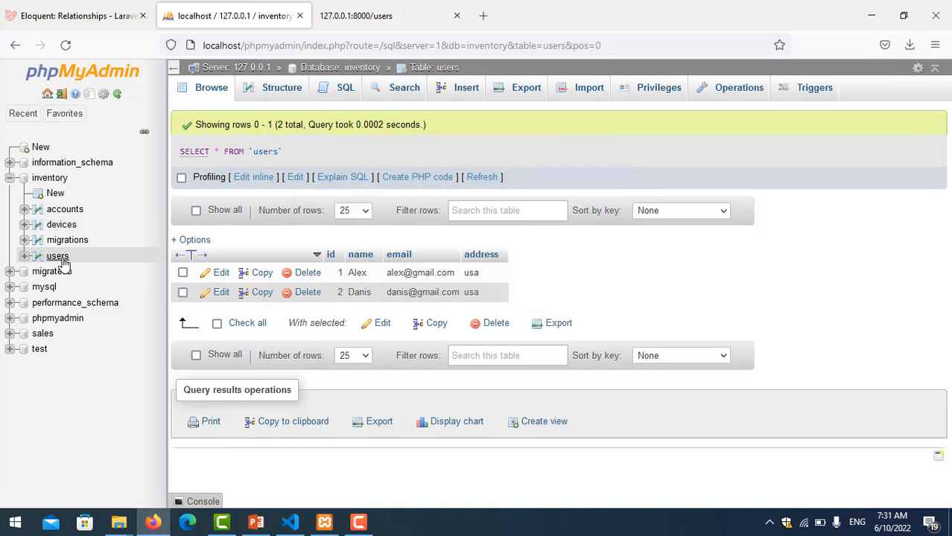
mouse_move(57, 255)
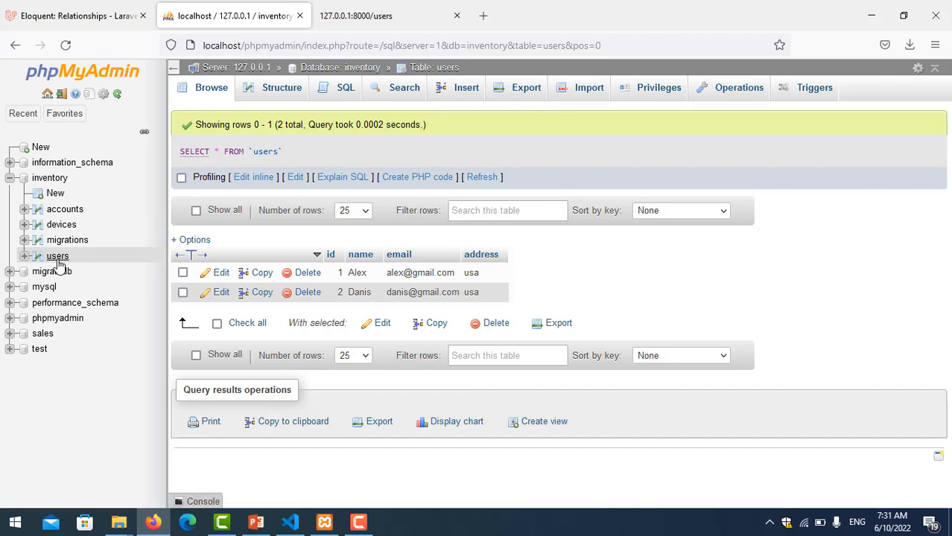
mouse_move(57, 255)
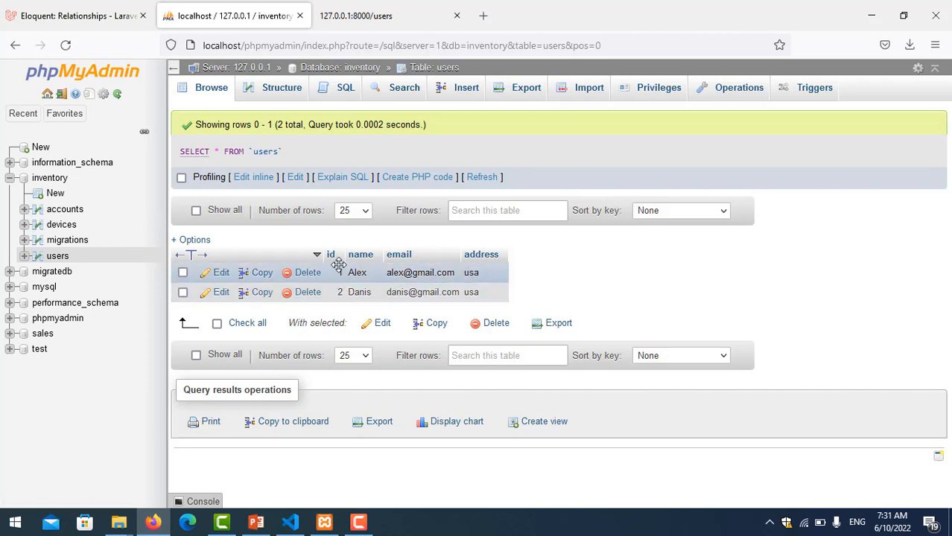
left_click(61, 224)
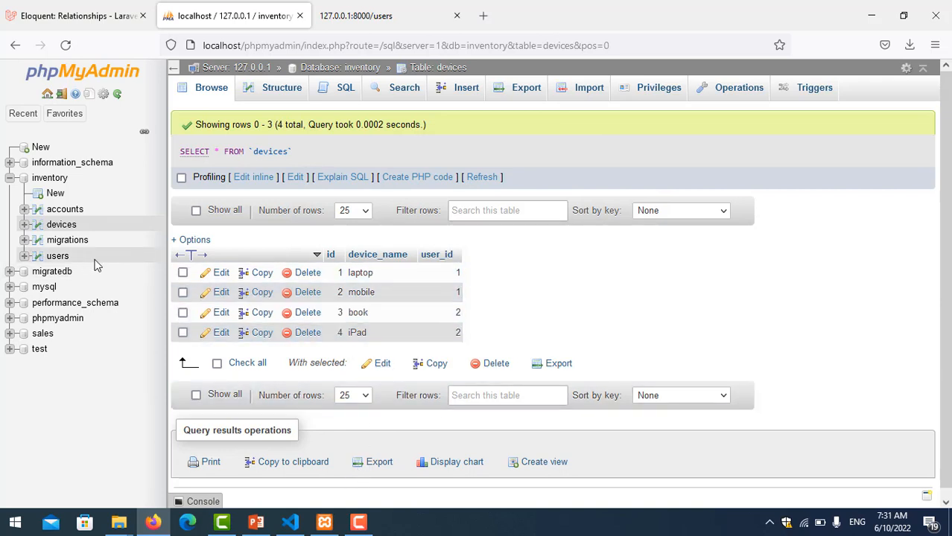
left_click(290, 521)
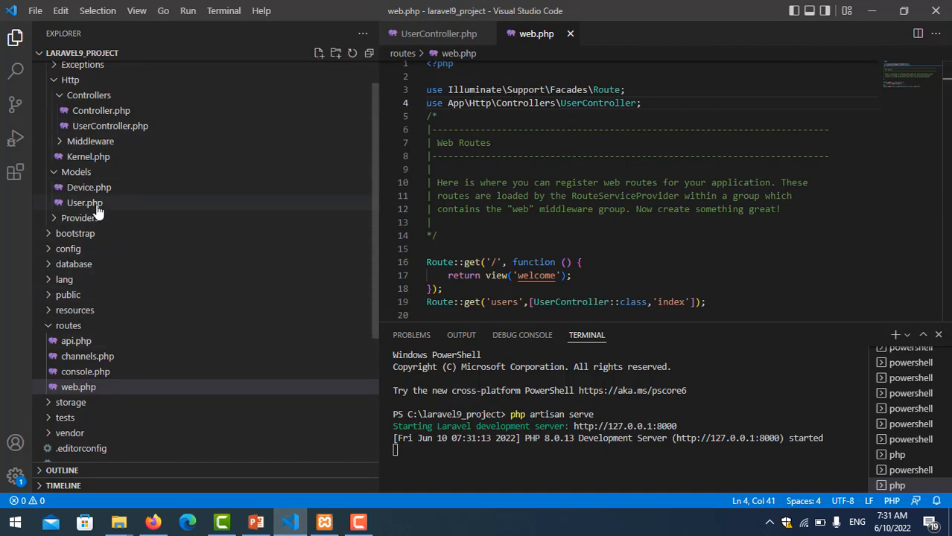
Step: Open app/Models/User.php and place the cursor inside the User class
left_click(84, 203)
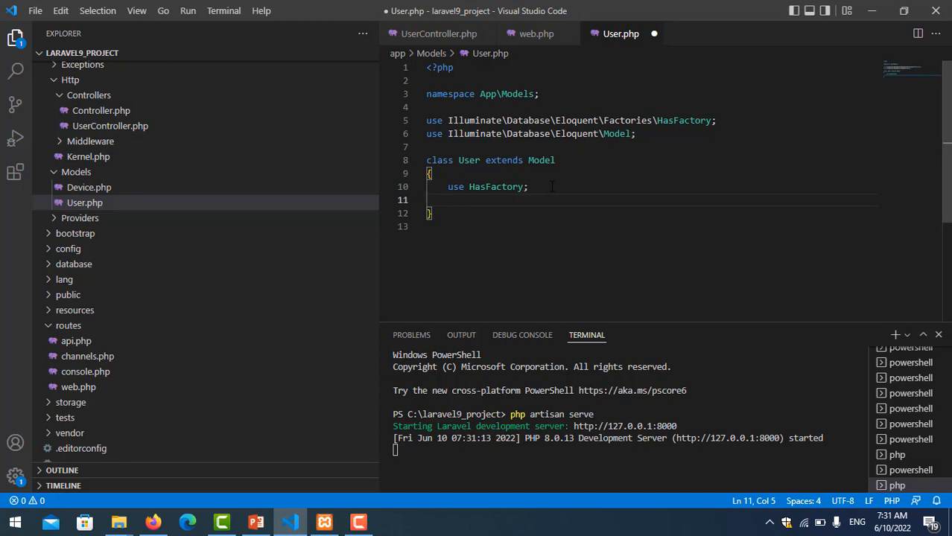
left_click(153, 522)
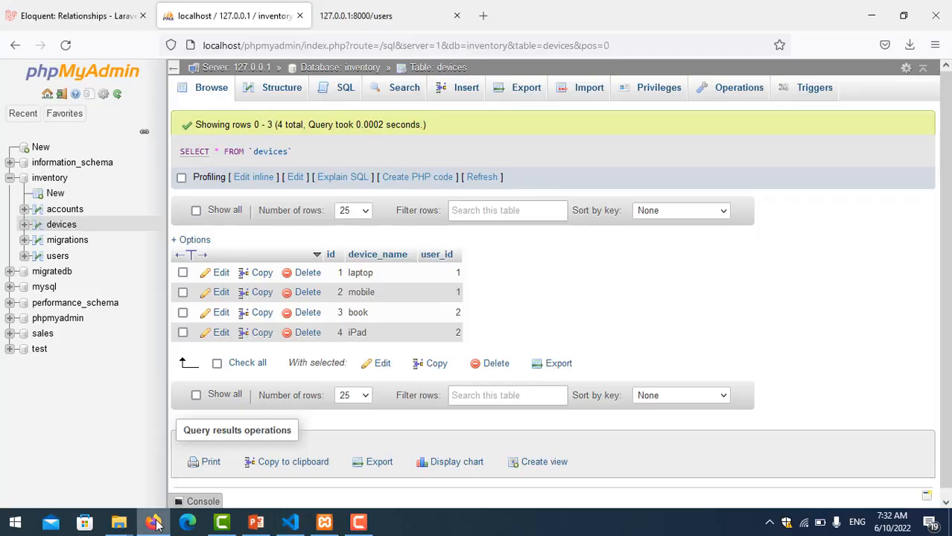
Step: Scroll the Eloquent Relationships docs to the One To Many comments() hasMany example and select it
left_click(75, 15)
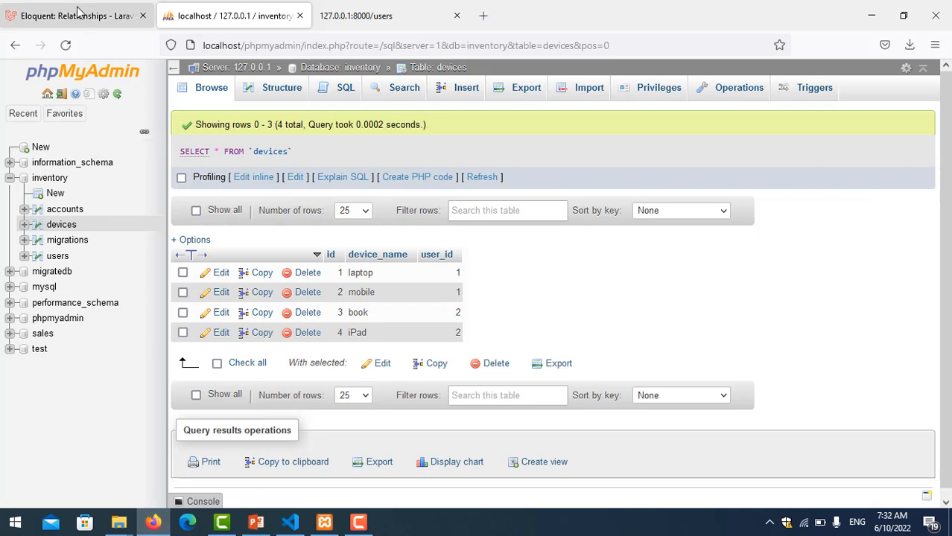
left_click(74, 15)
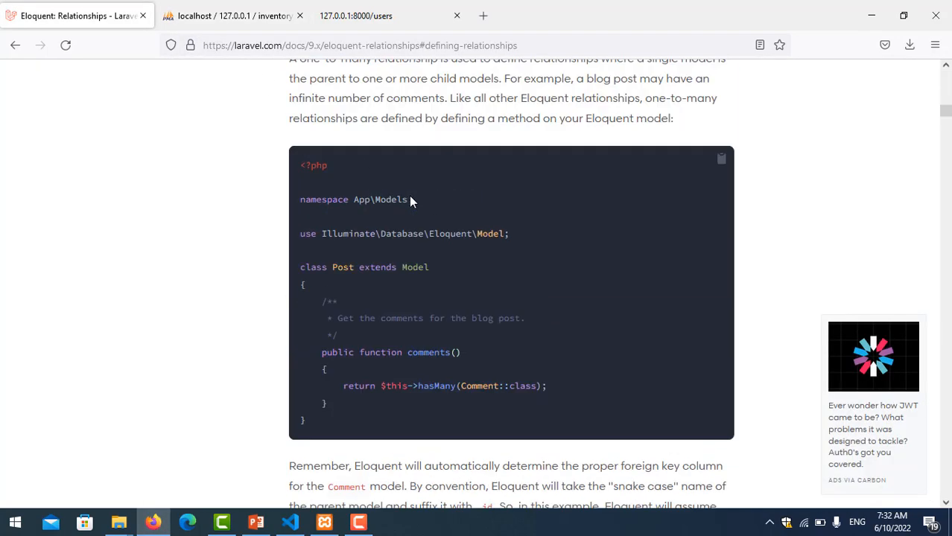
scroll("up", 3)
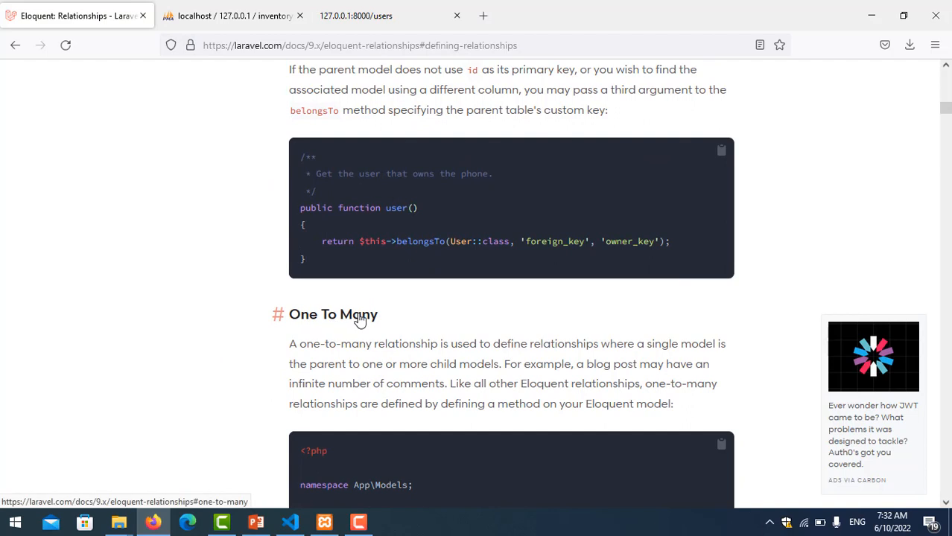
mouse_move(383, 352)
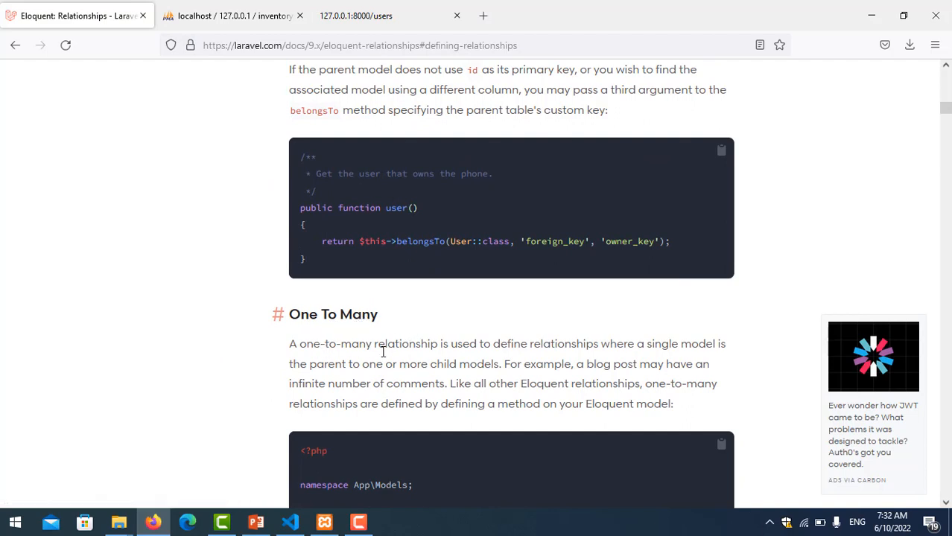
mouse_move(414, 326)
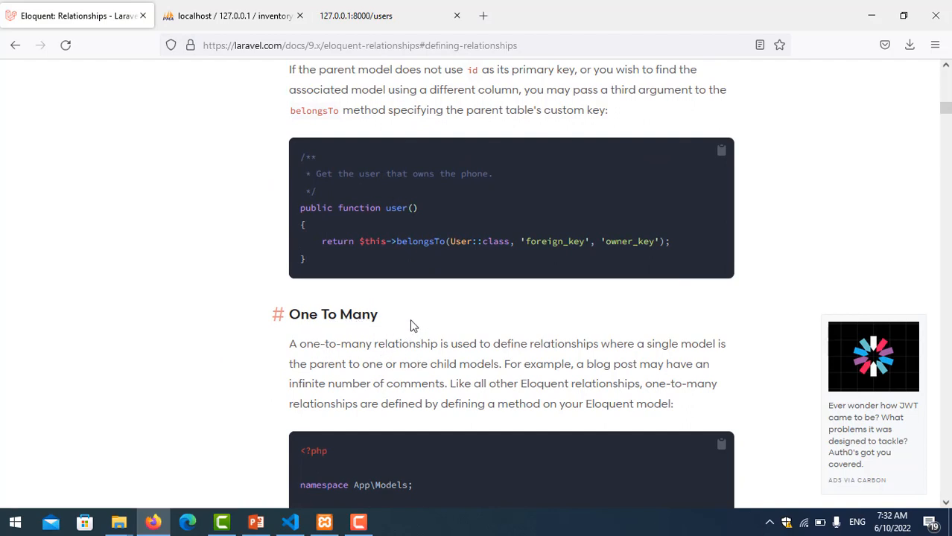
scroll("down", 3)
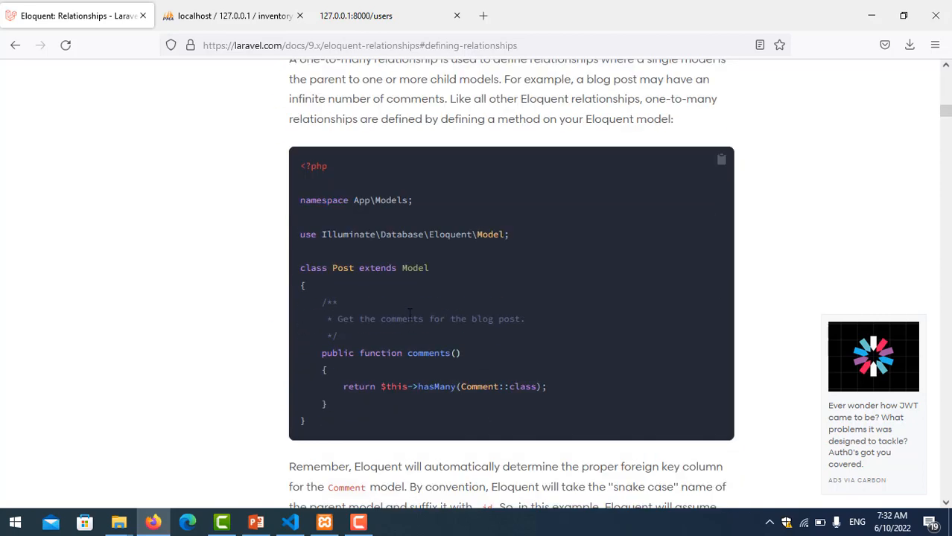
scroll("down", 3)
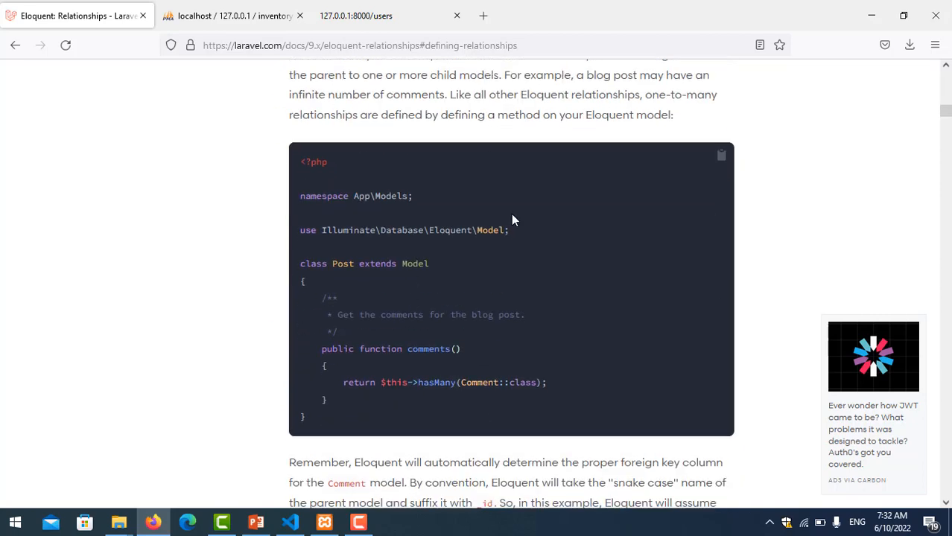
scroll("down", 3)
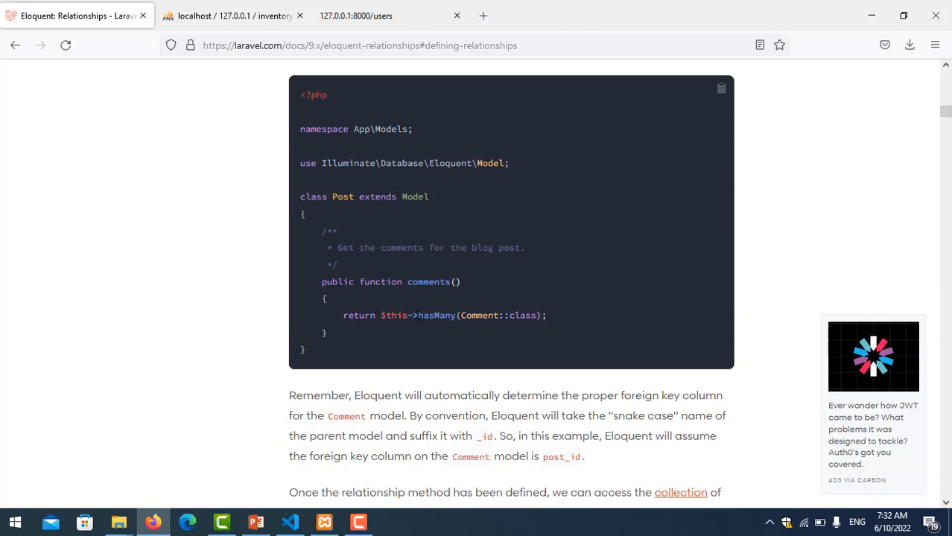
double_click(437, 315)
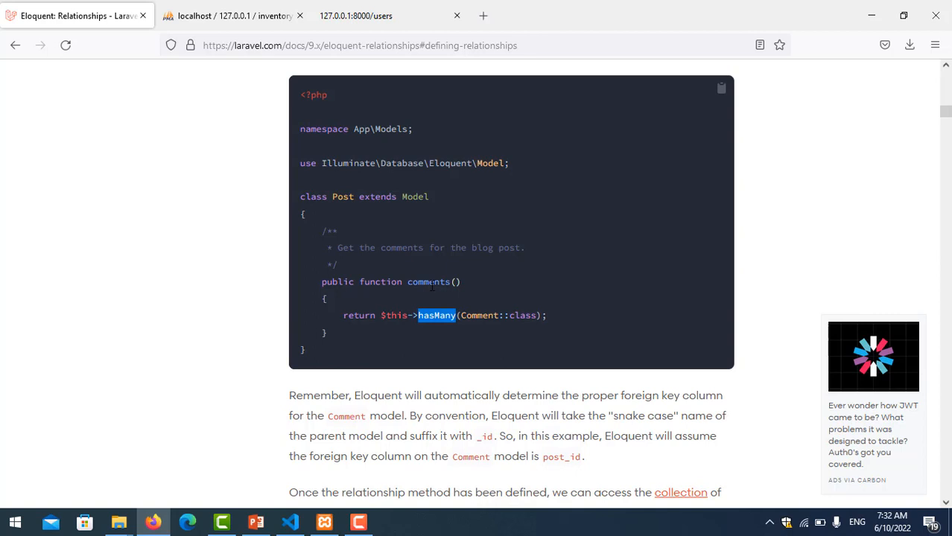
double_click(428, 282)
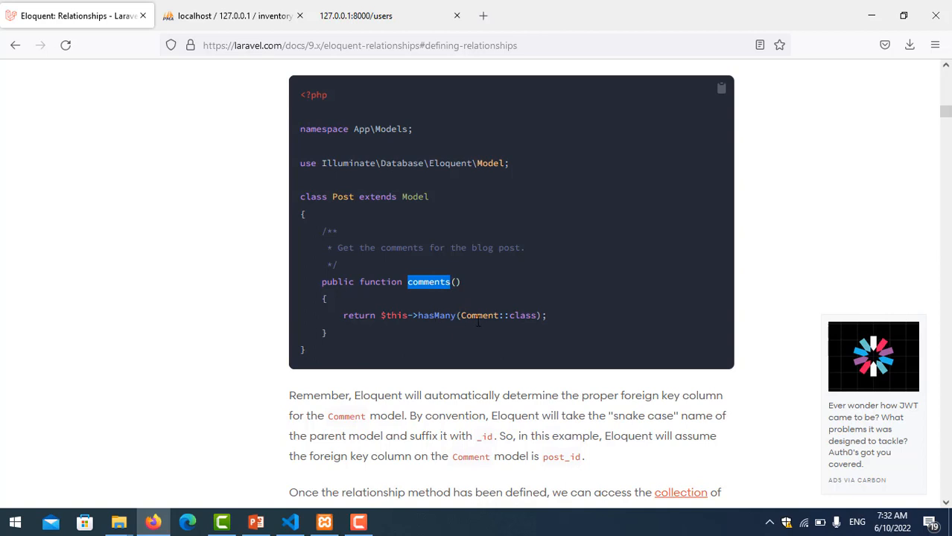
mouse_move(550, 323)
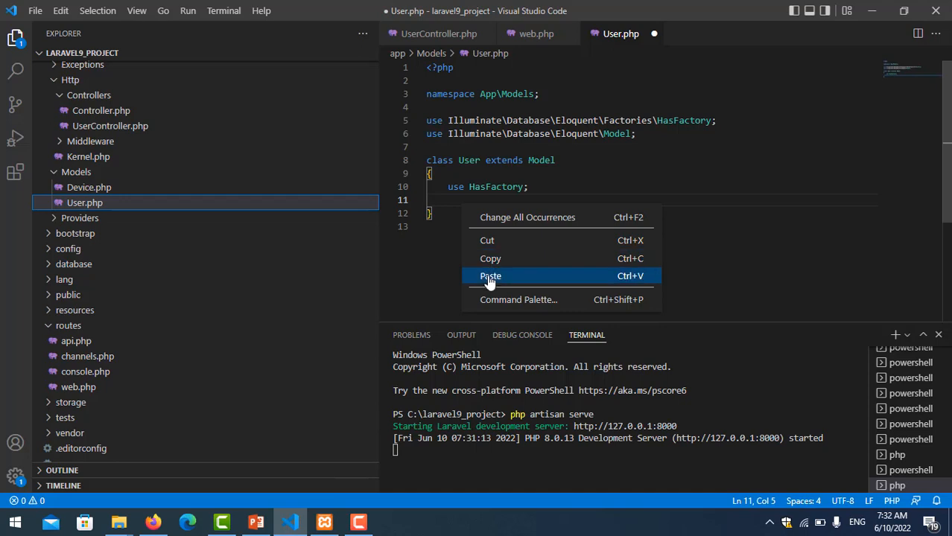
Step: Paste the example into User.php, rename it getDevice, use hasMany(Device::class), and save
left_click(490, 275)
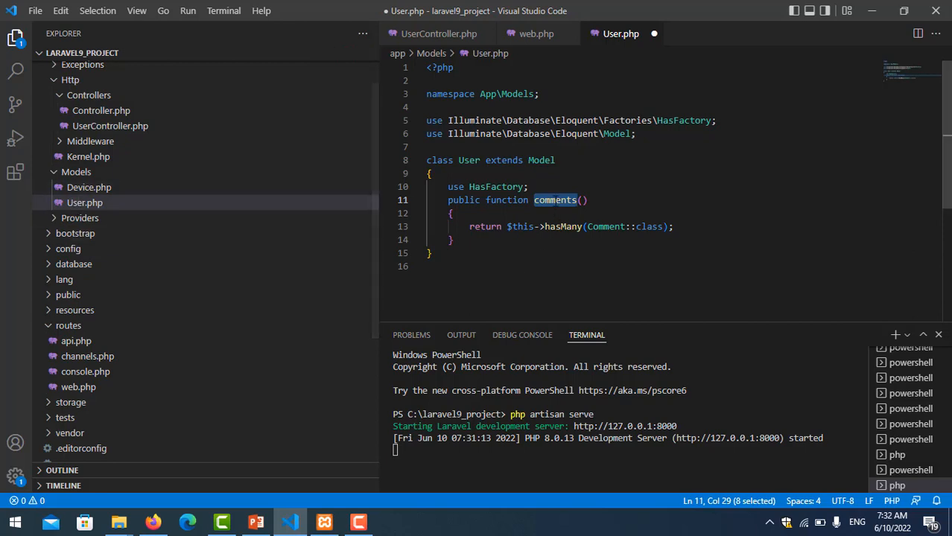
type("ge")
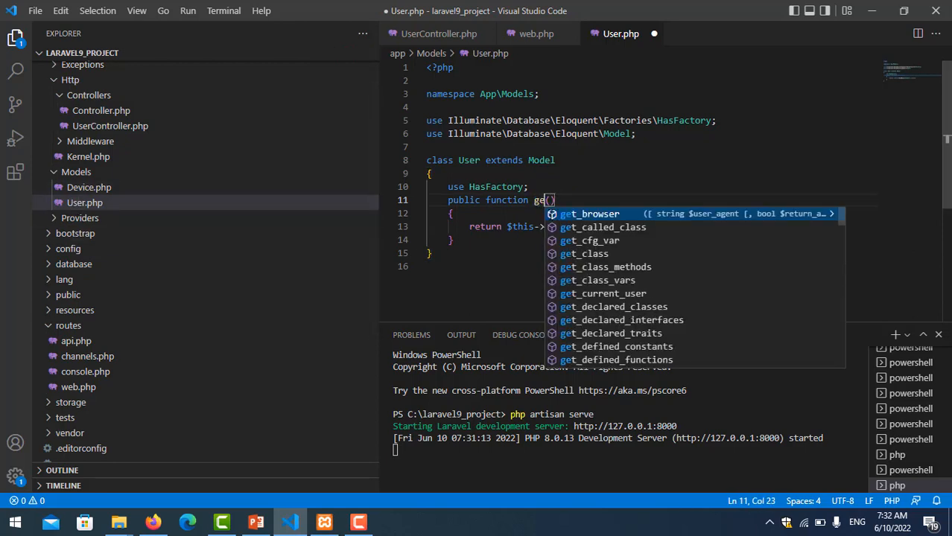
type("Devi")
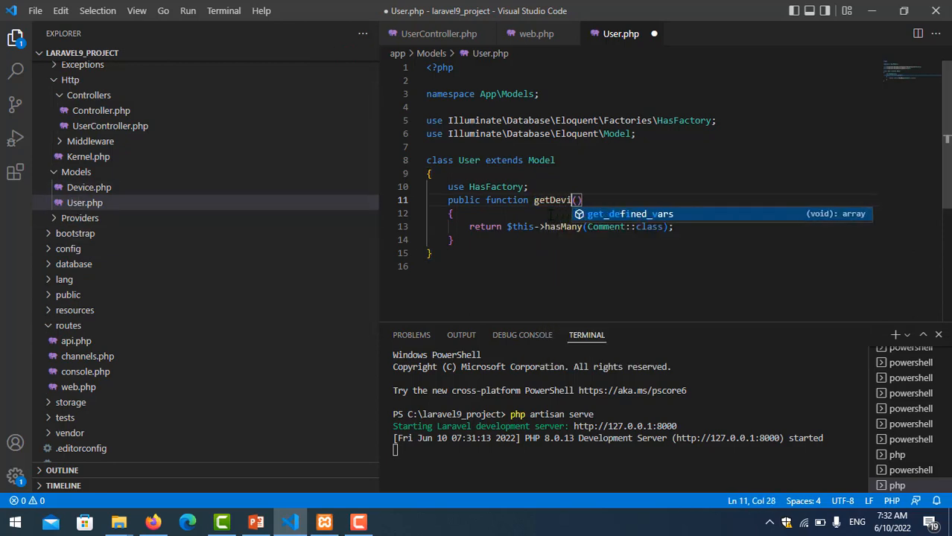
type("ce")
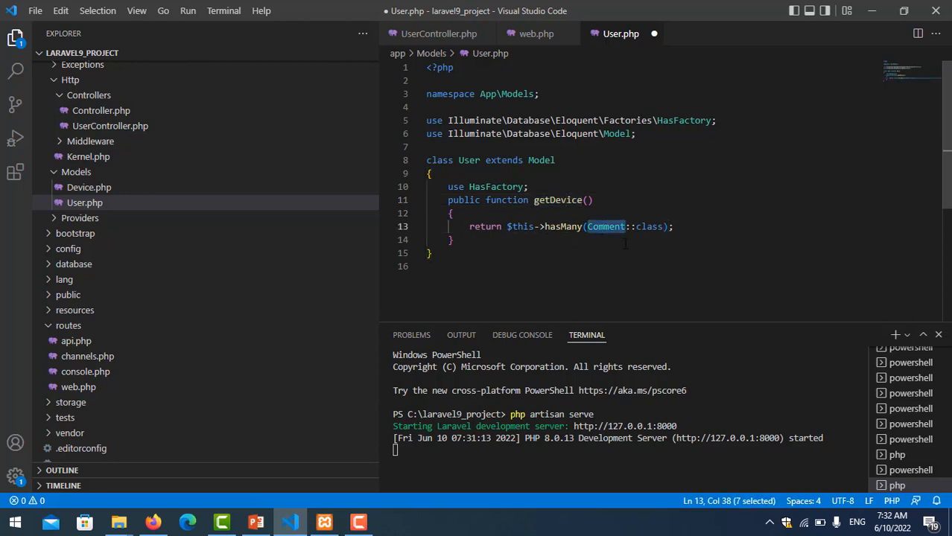
key("Delete")
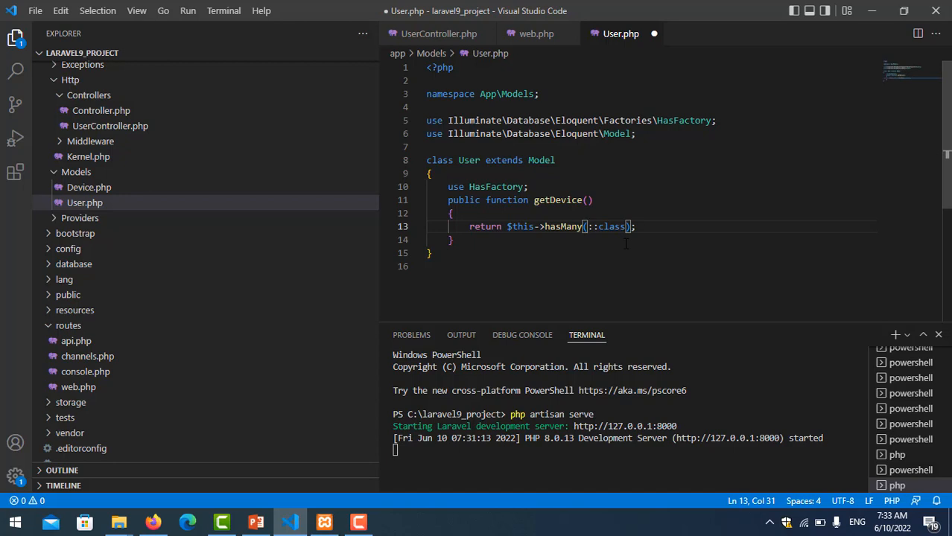
type("Devic")
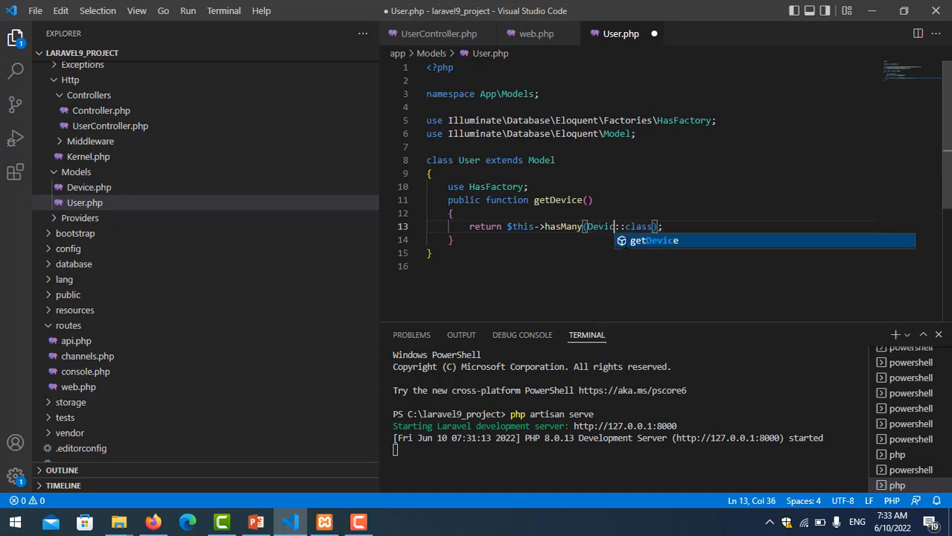
type("e")
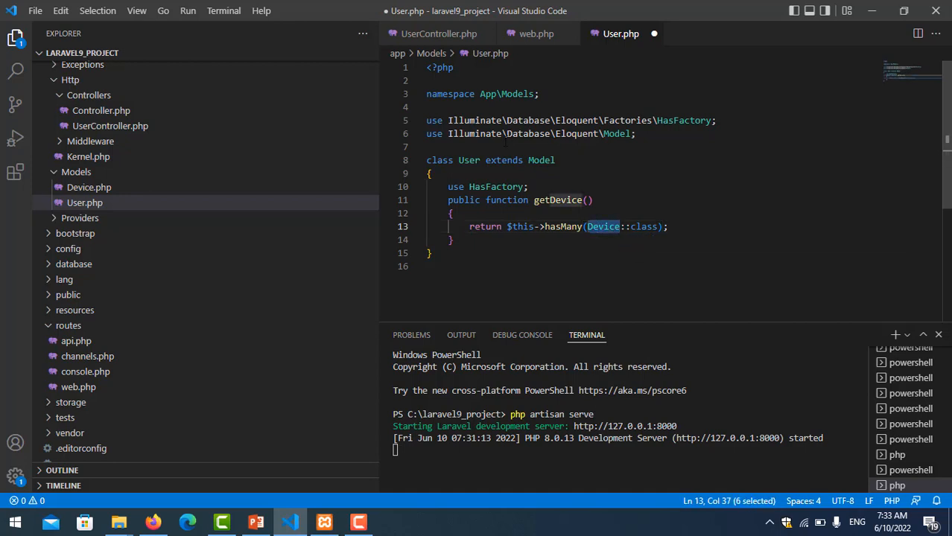
type("u")
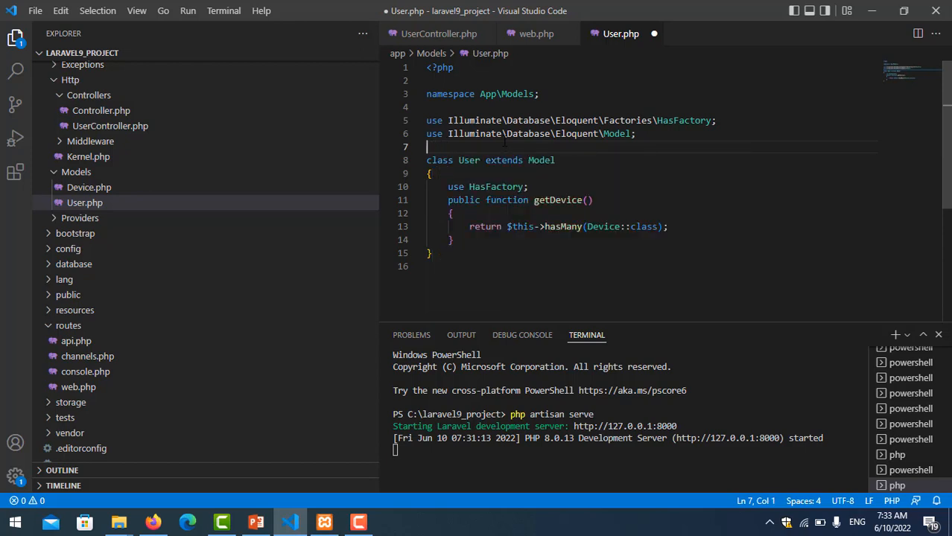
type("s")
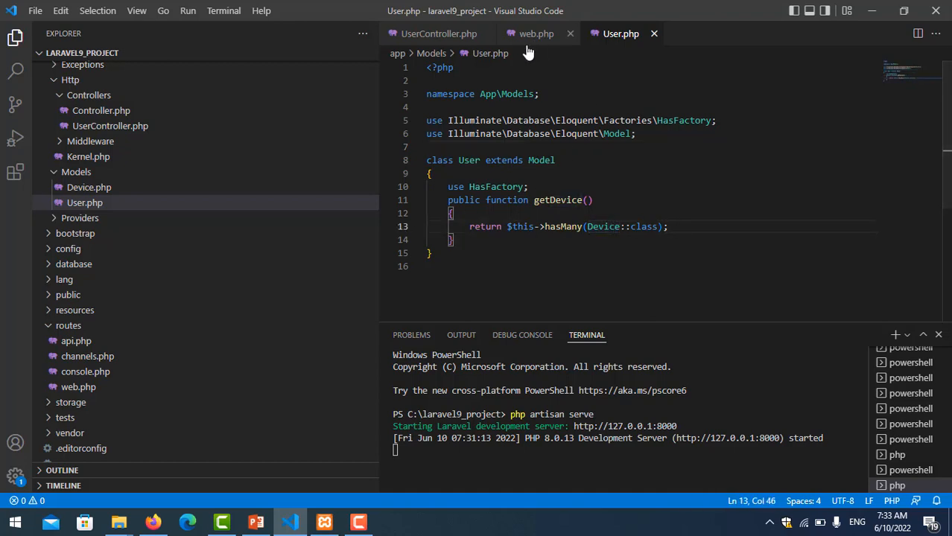
Step: Change UserController index to return User::find(1), save, and reload /users
left_click(439, 33)
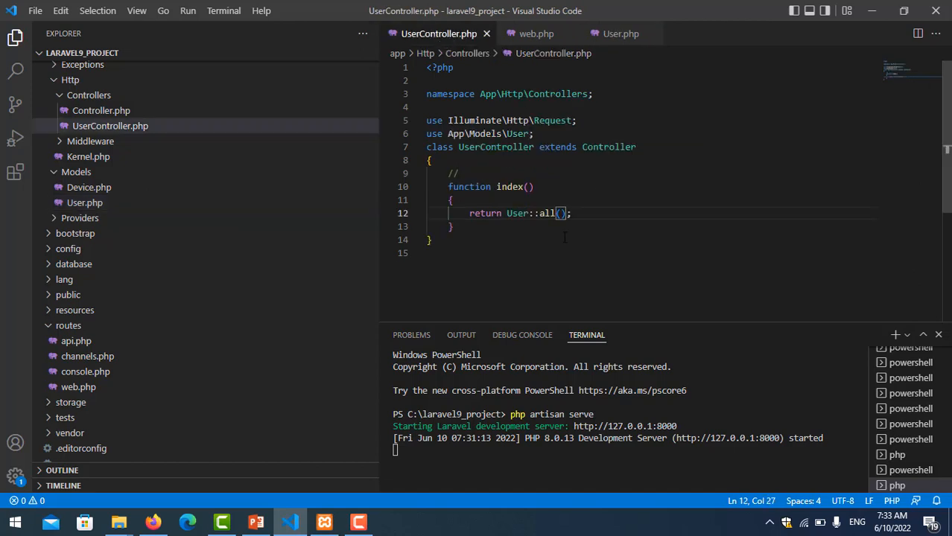
double_click(546, 213)
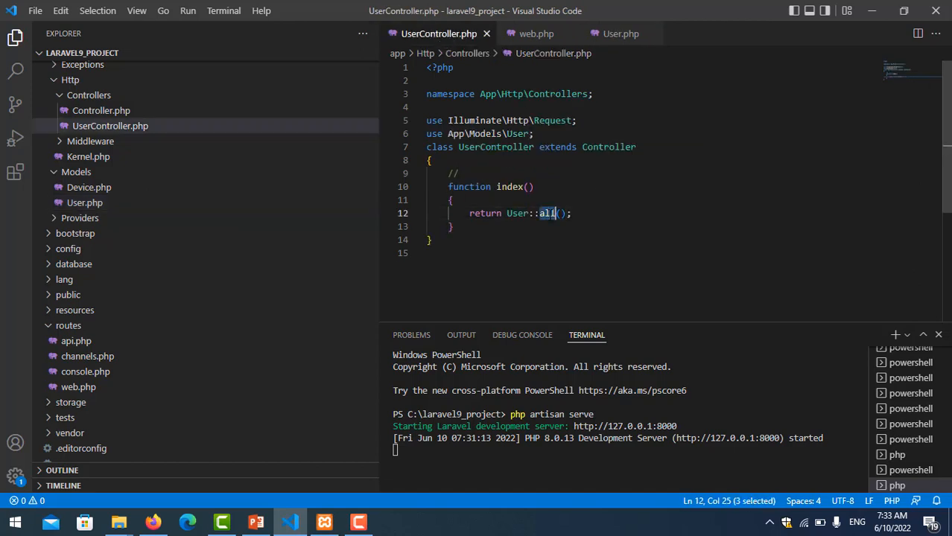
type("find")
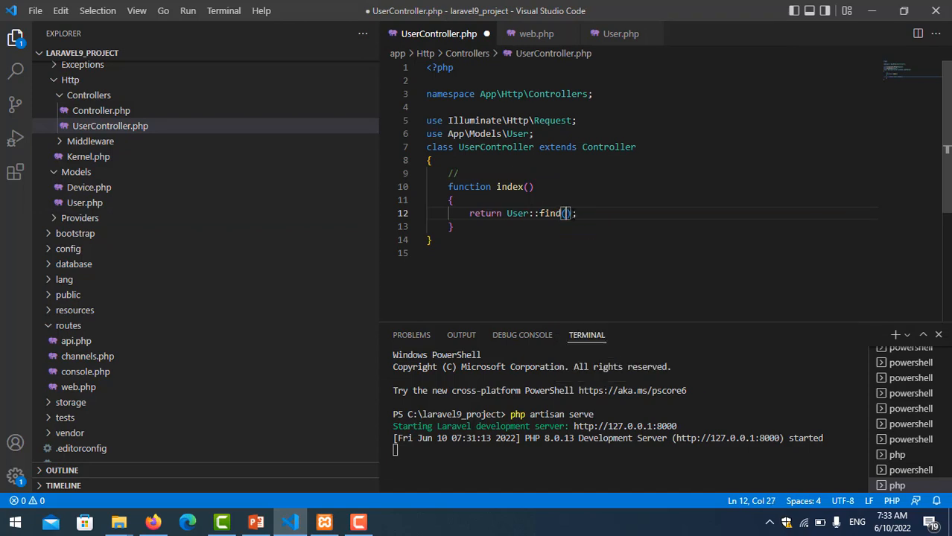
type("1s")
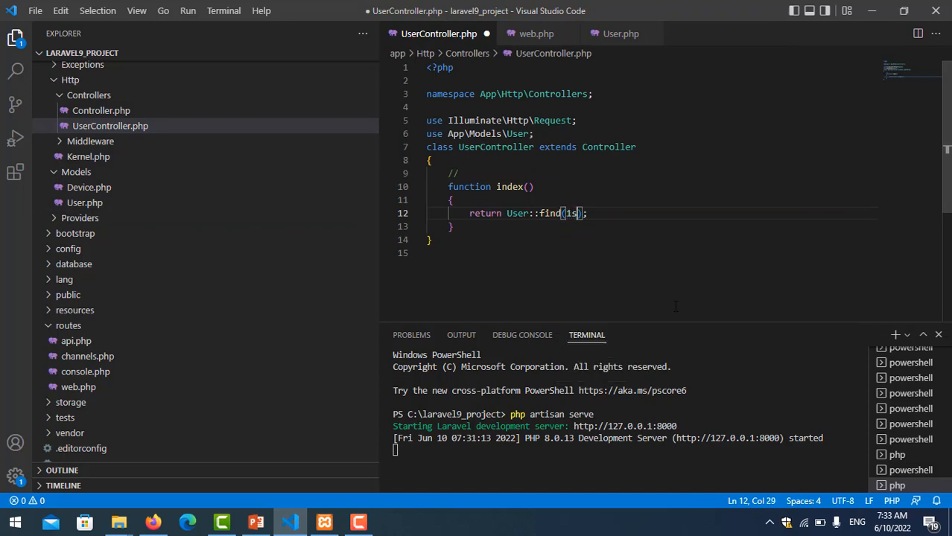
key("Backspace")
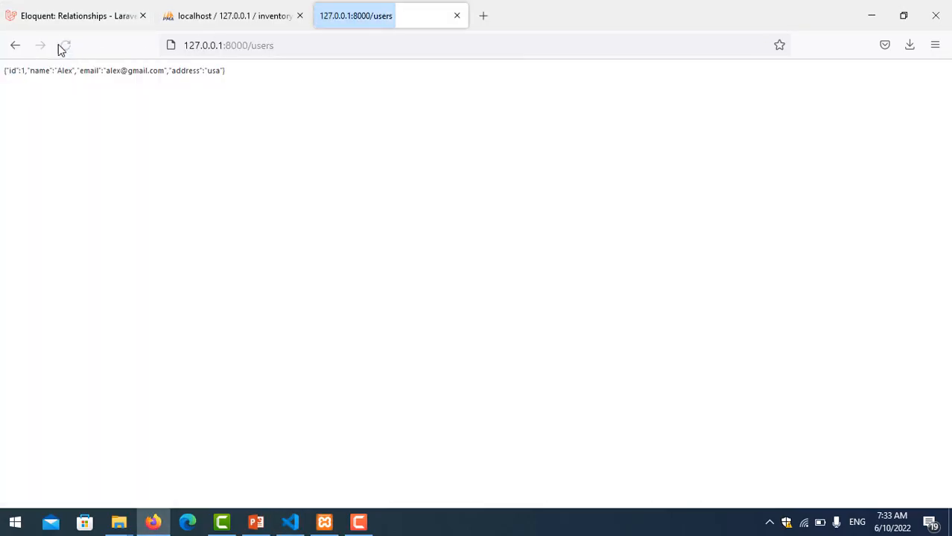
left_click(65, 45)
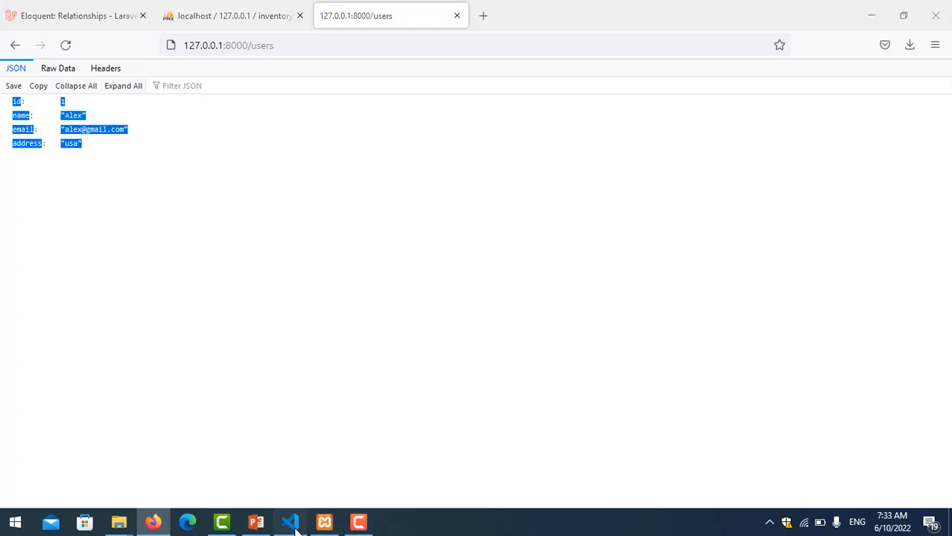
Step: Append ->getDevice() to the find(1) call, save, and reload /users to see laptop and mobile
left_click(289, 521)
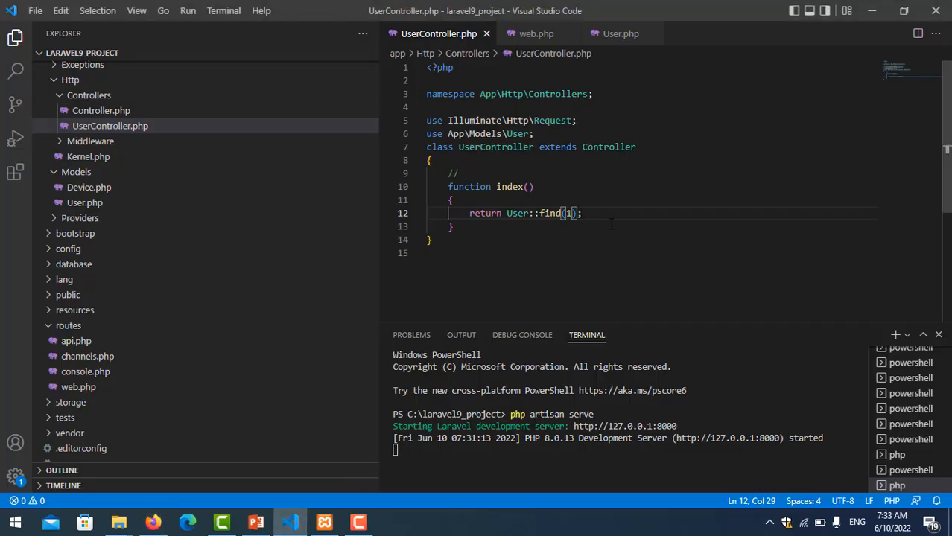
type("->g")
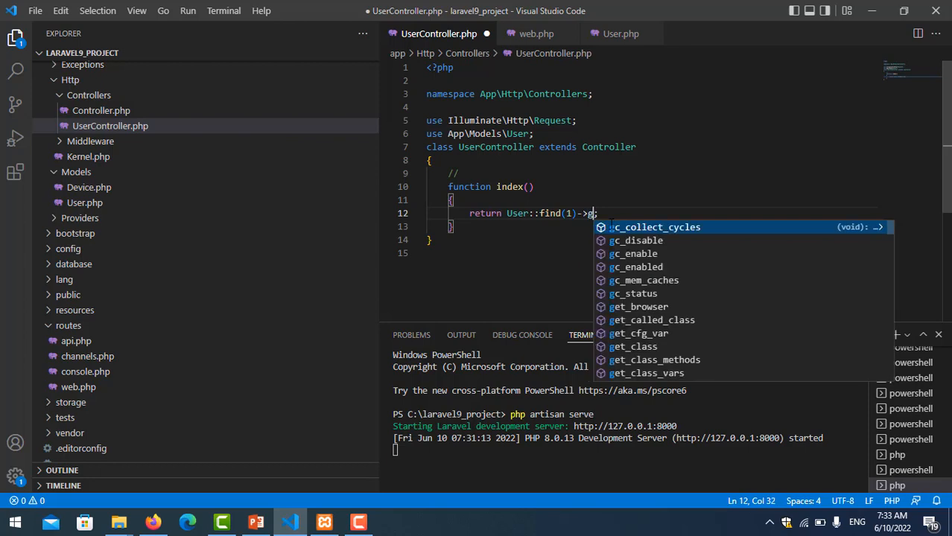
type("etAcc")
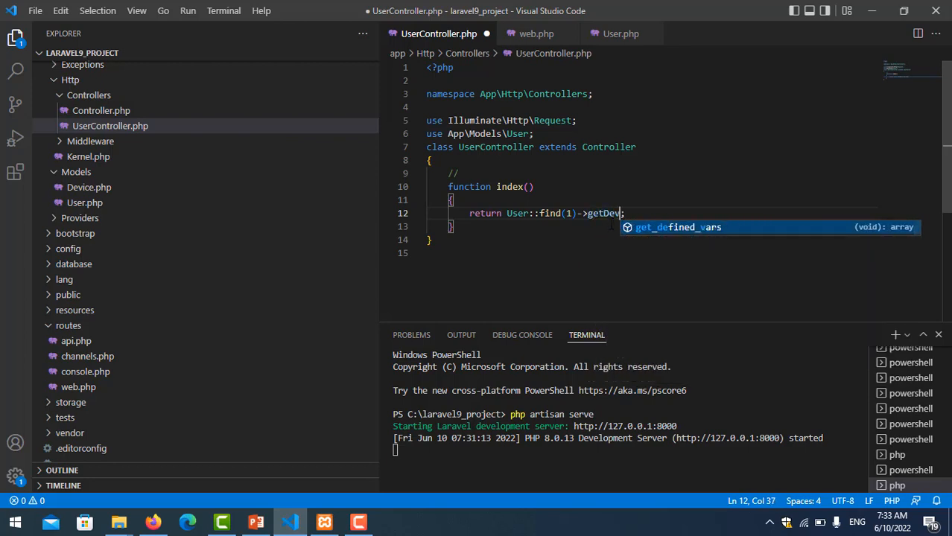
type("ice()")
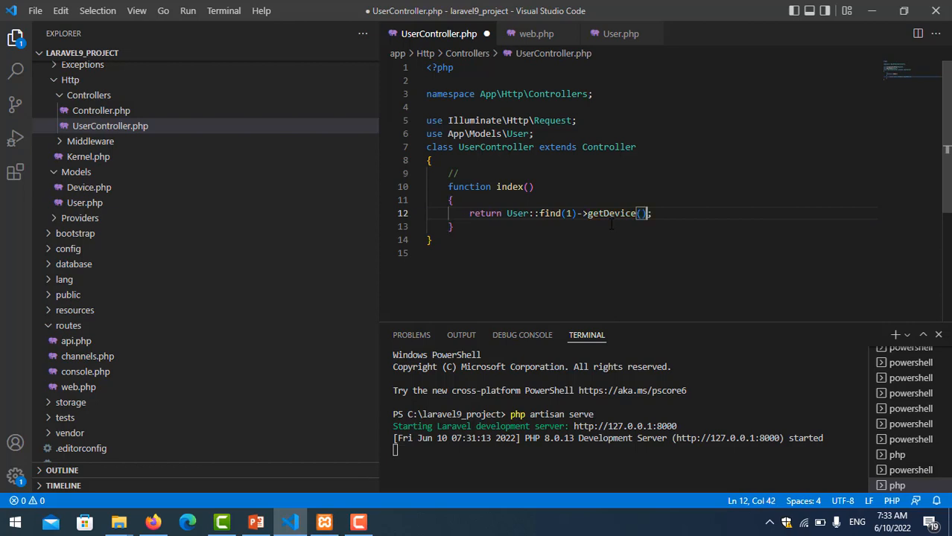
key("Backspace")
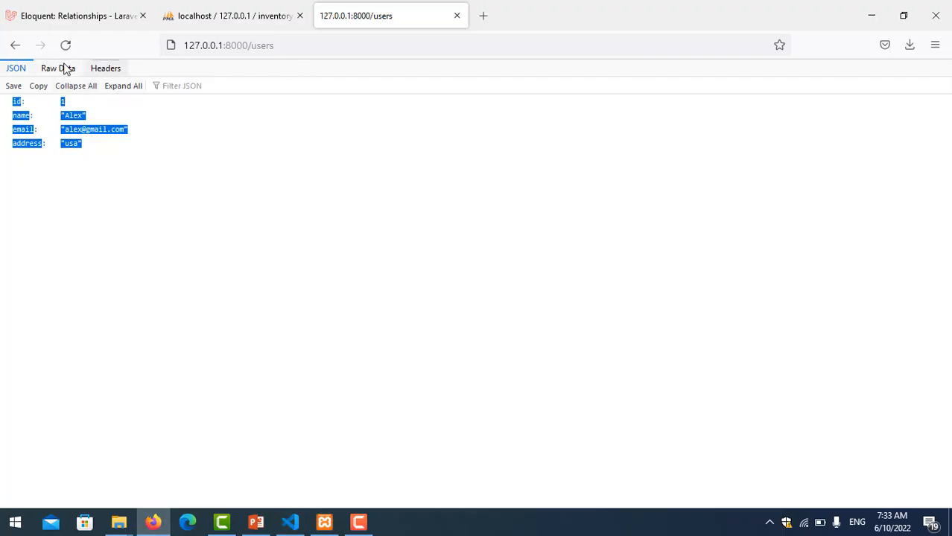
left_click(65, 45)
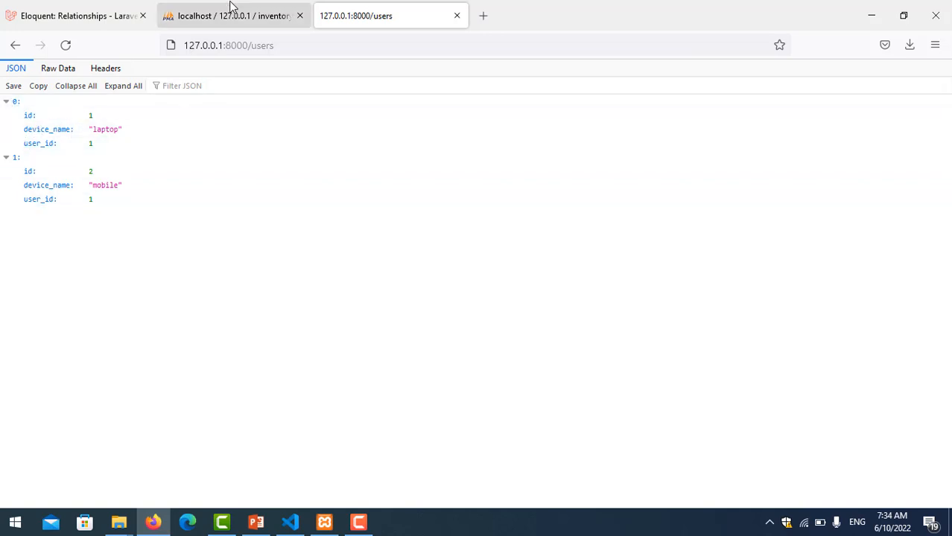
left_click(233, 16)
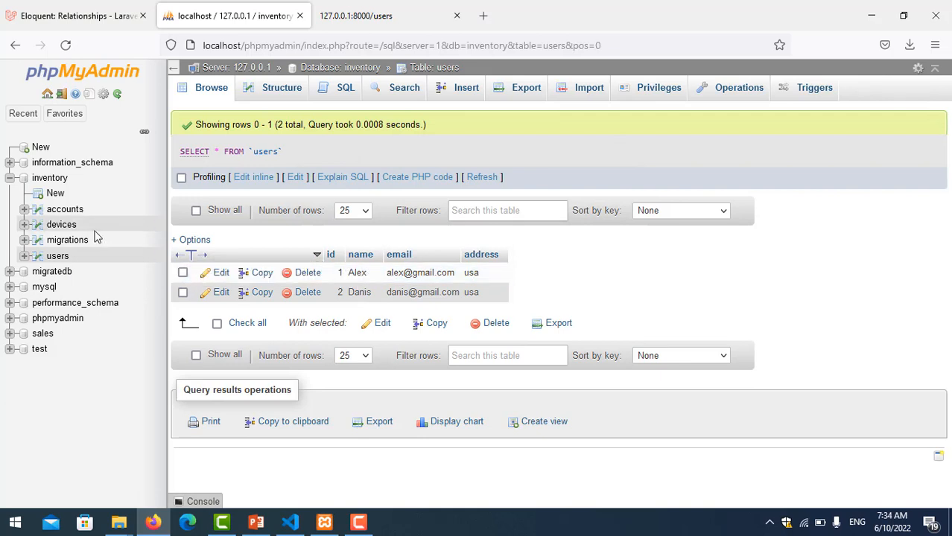
Step: Browse the inventory devices table: laptop and mobile belong to user 1, book and iPad to user 2
left_click(61, 224)
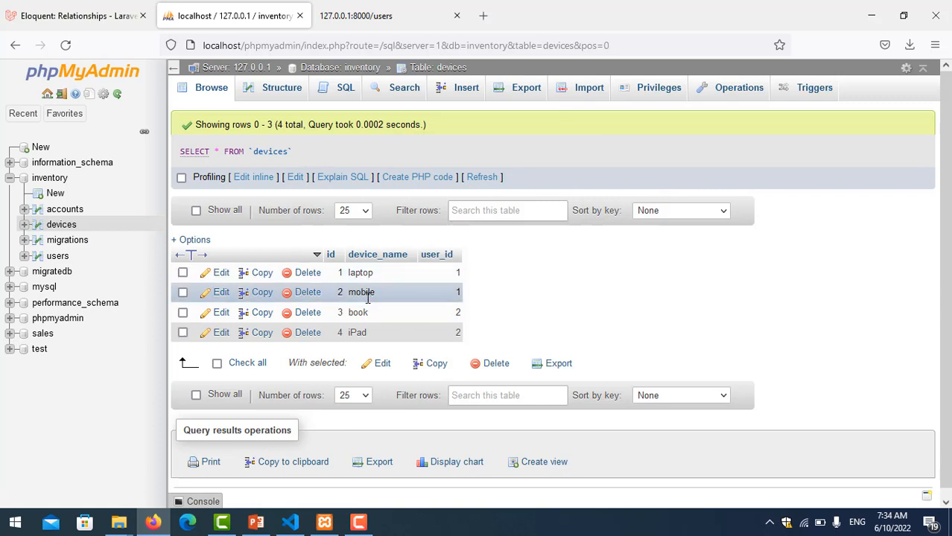
mouse_move(459, 289)
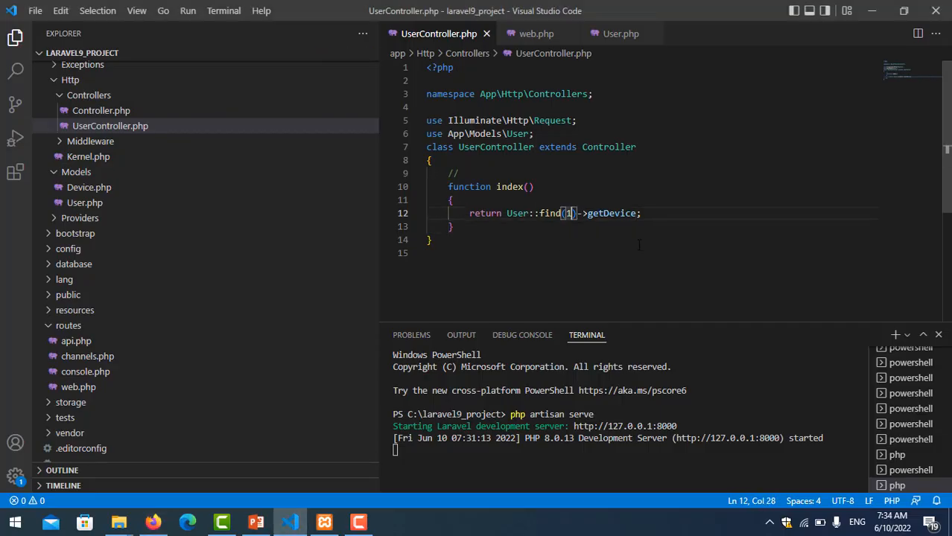
Step: Change UserController's index to return User::with('getDevice')->get() and save
type("2")
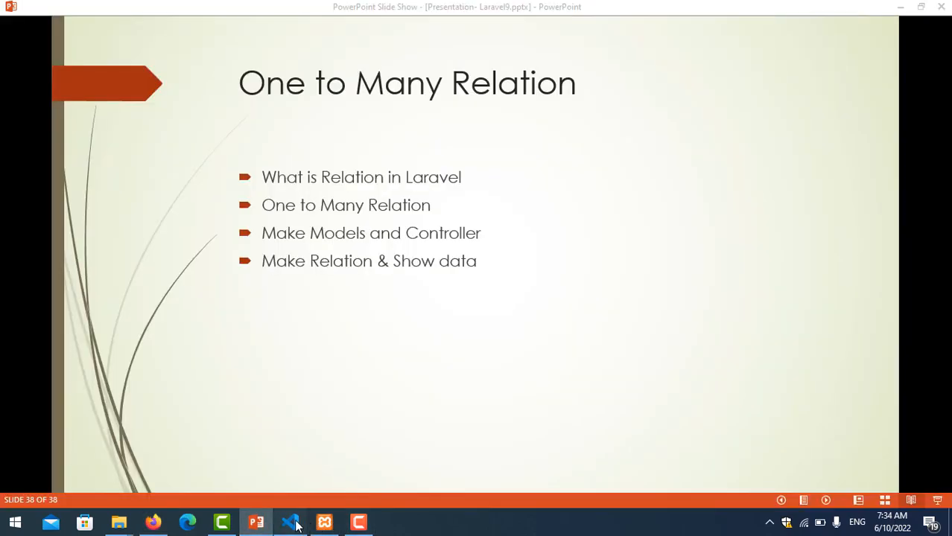
left_click(291, 521)
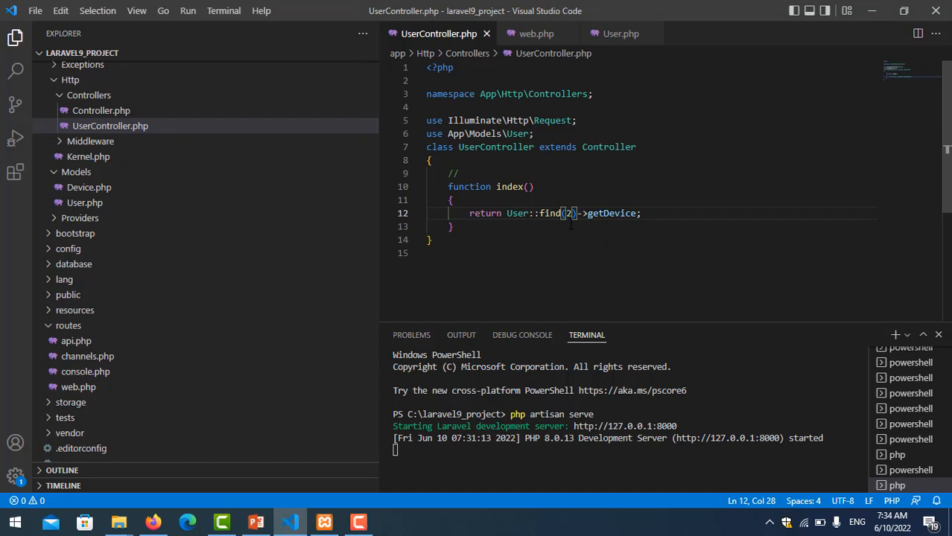
mouse_move(572, 220)
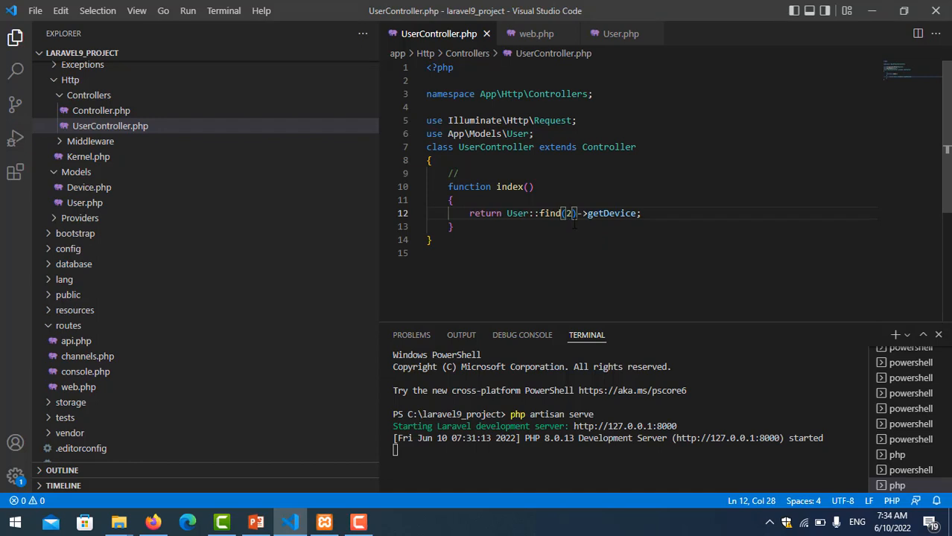
double_click(550, 213)
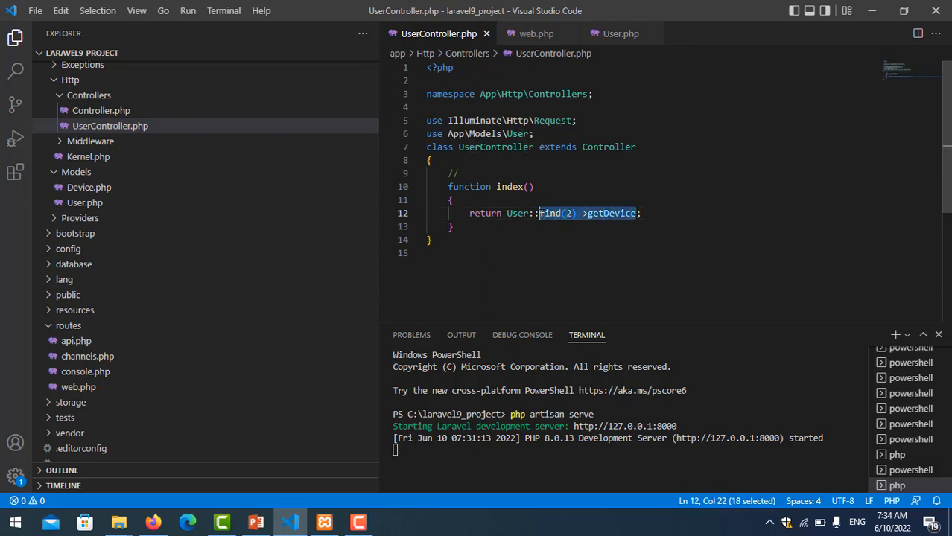
type("with")
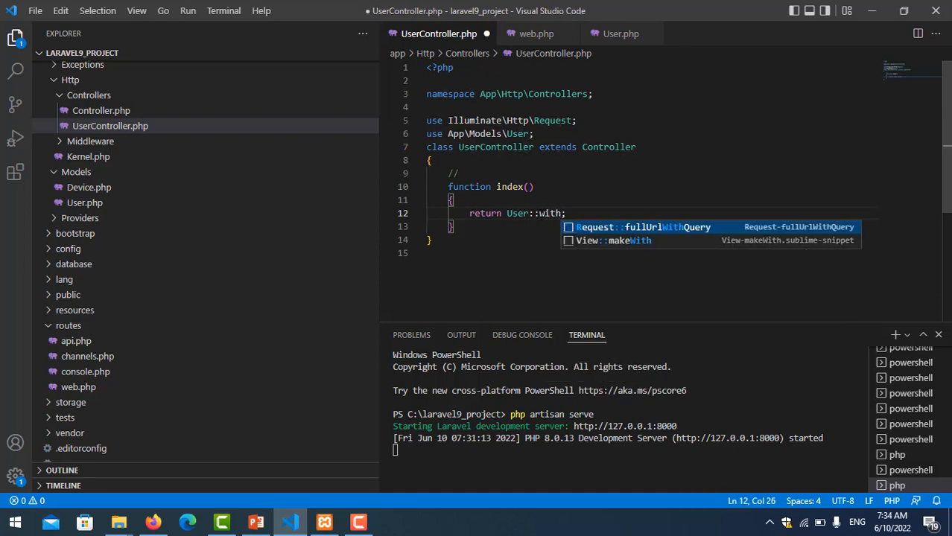
type("('get')")
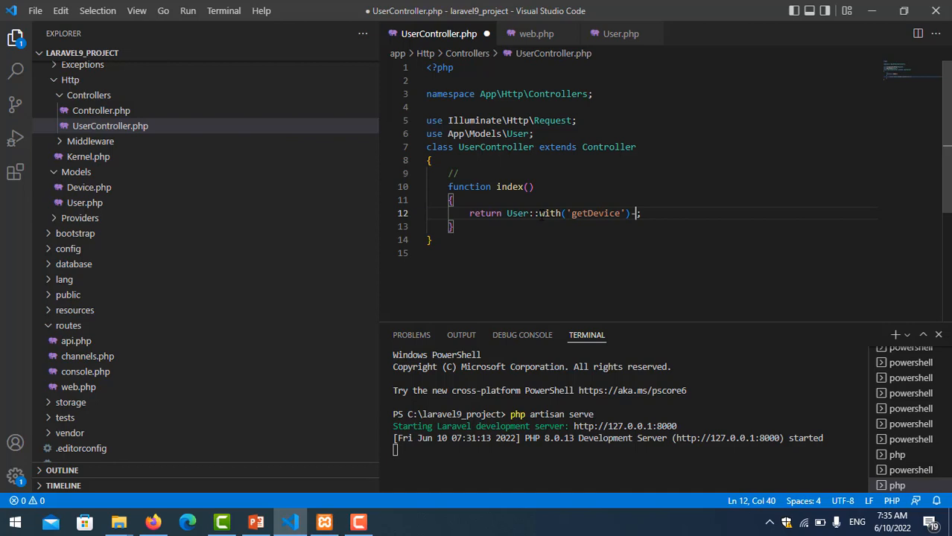
type("->get()")
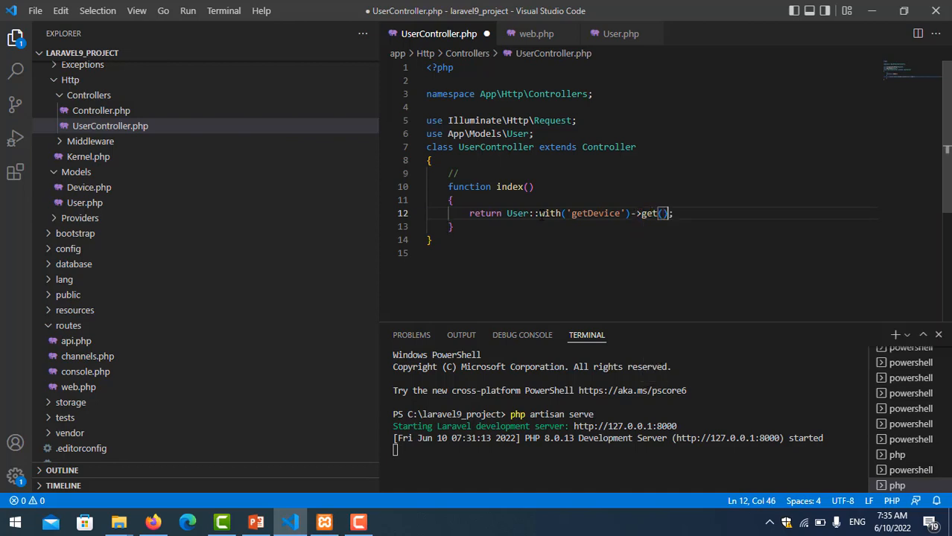
type("s")
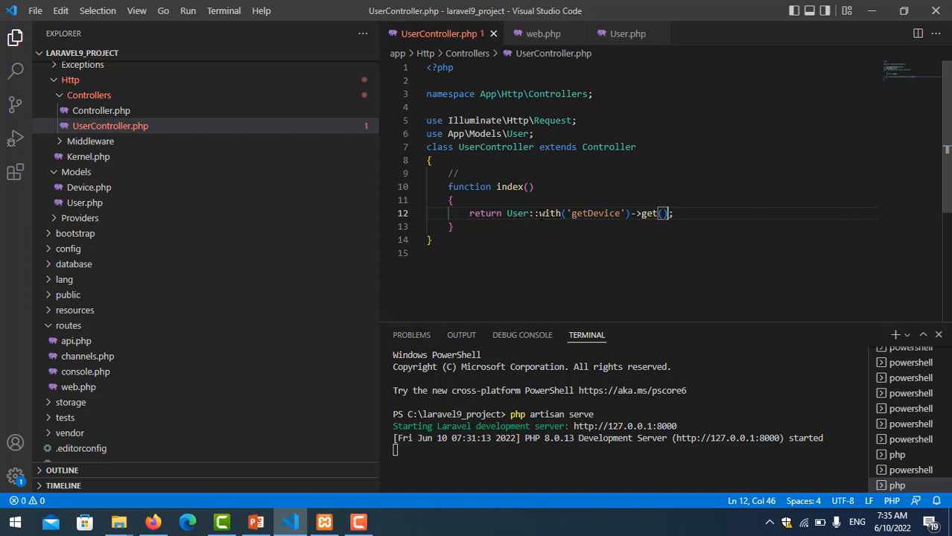
Step: Check /users in Firefox, toggling each user's get_device devices in the JSON viewer
left_click(152, 522)
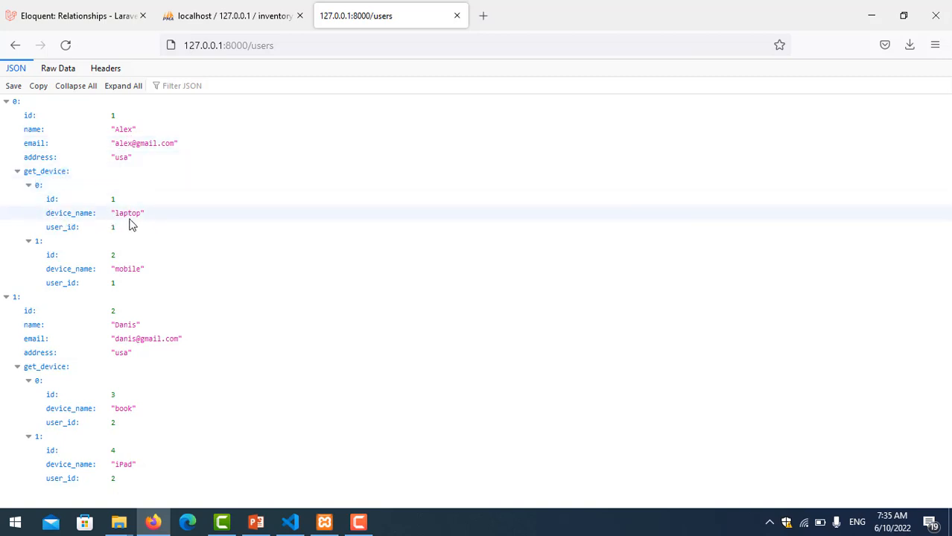
mouse_move(212, 273)
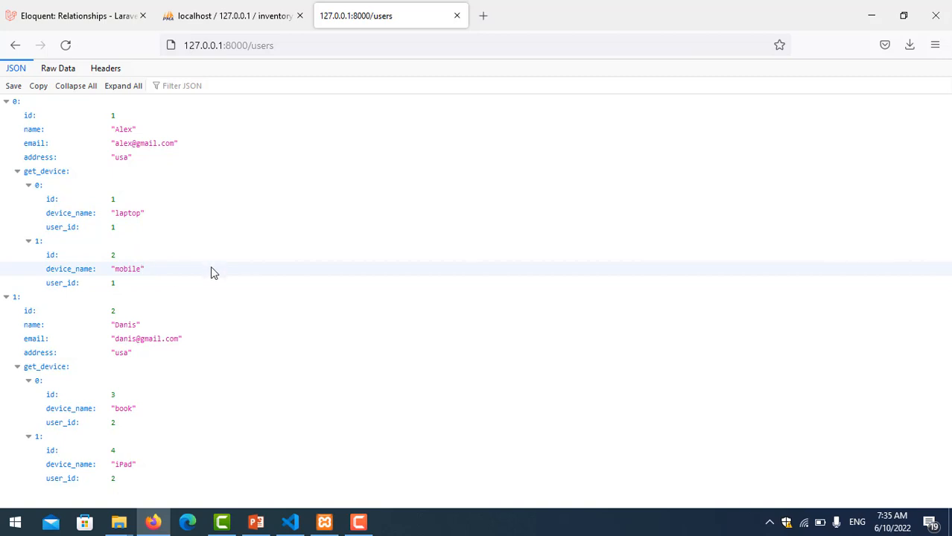
mouse_move(165, 282)
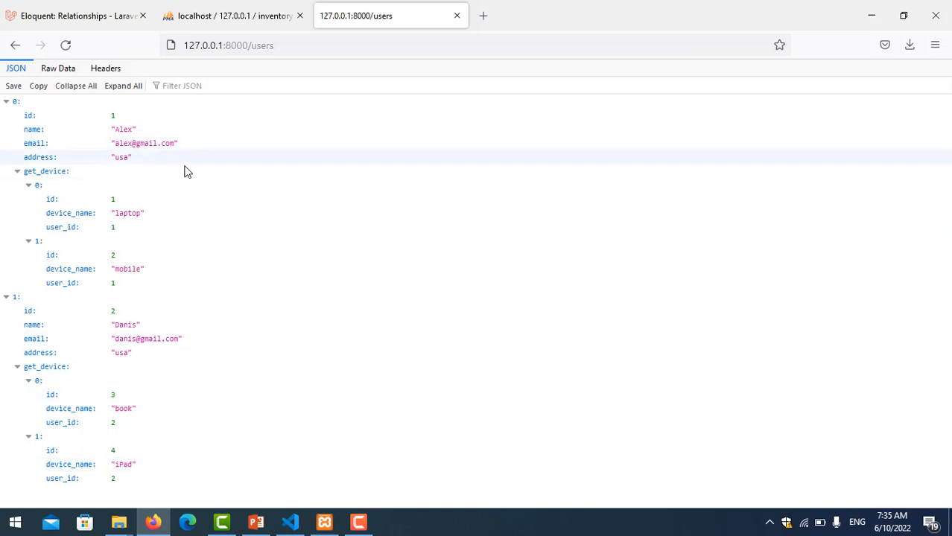
mouse_move(46, 171)
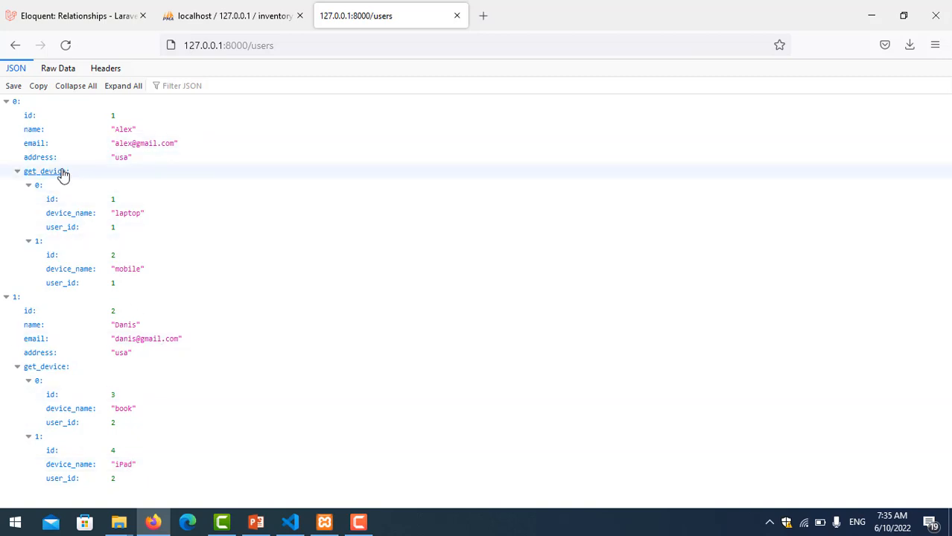
left_click(16, 170)
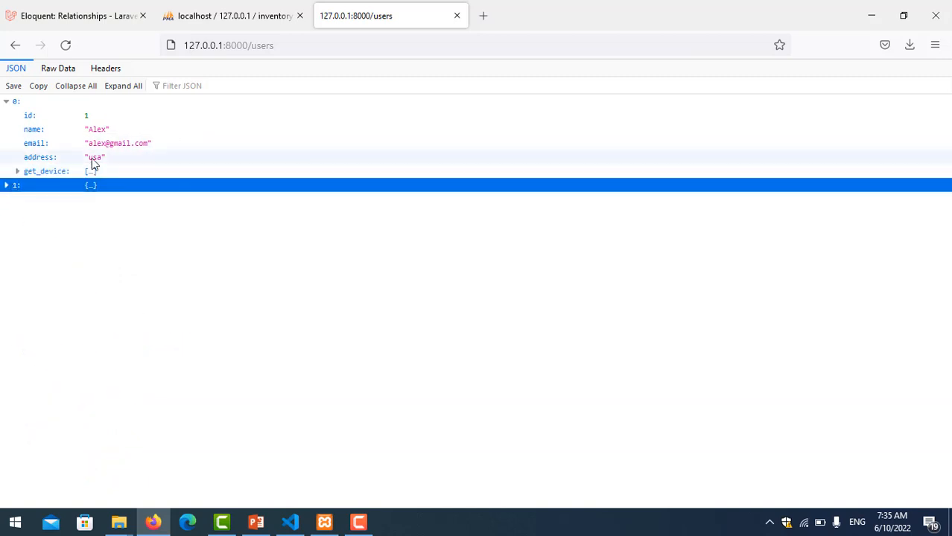
left_click(6, 184)
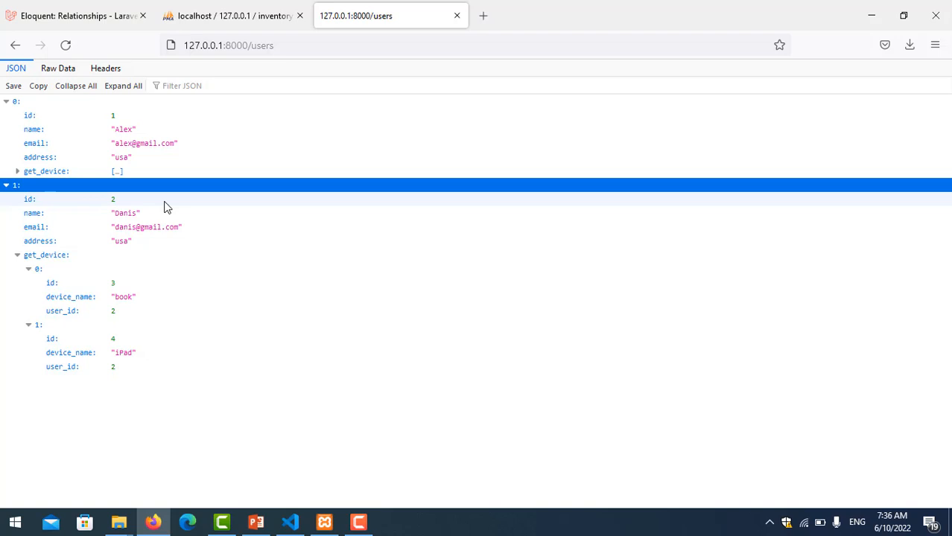
mouse_move(303, 440)
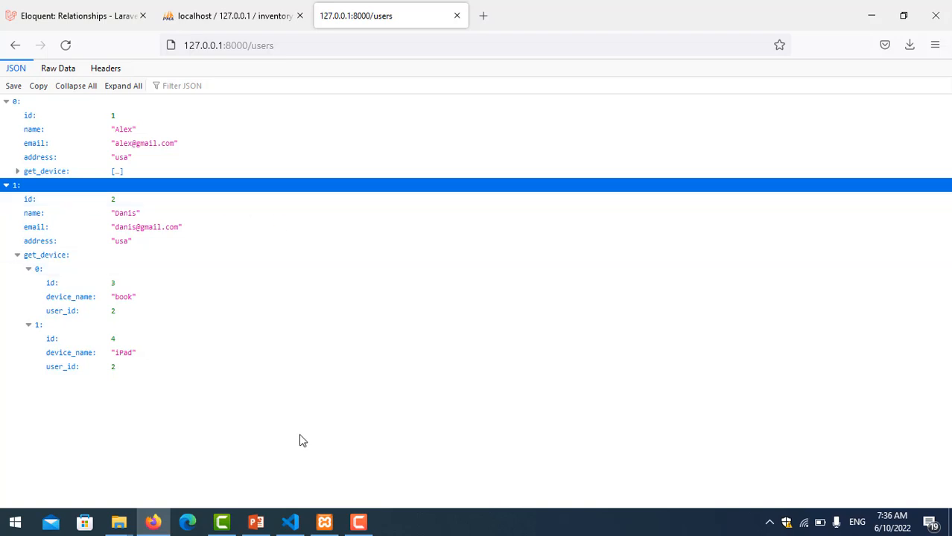
left_click(255, 521)
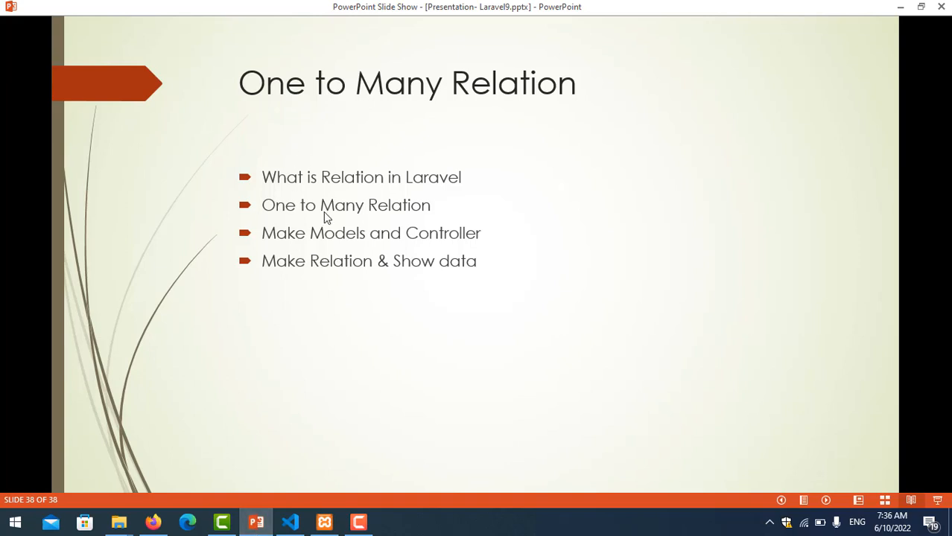
mouse_move(411, 228)
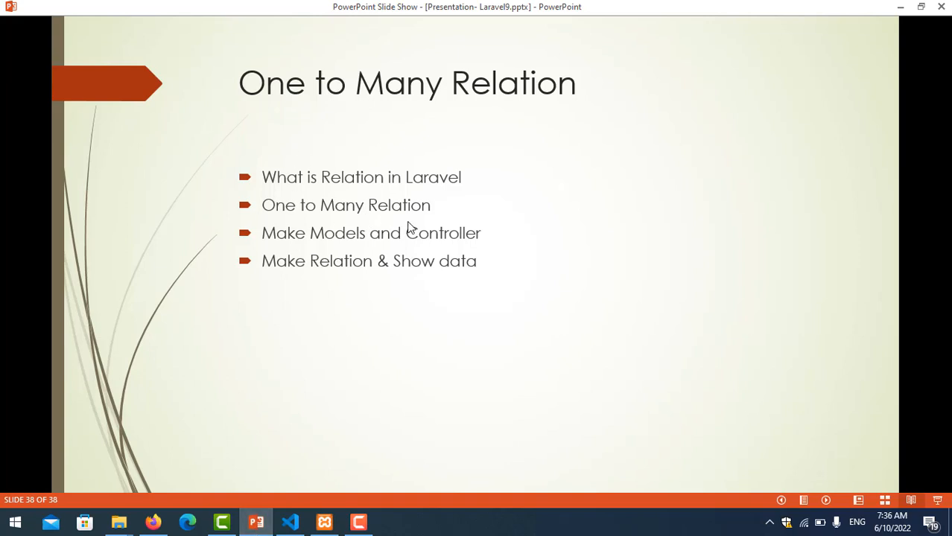
mouse_move(415, 227)
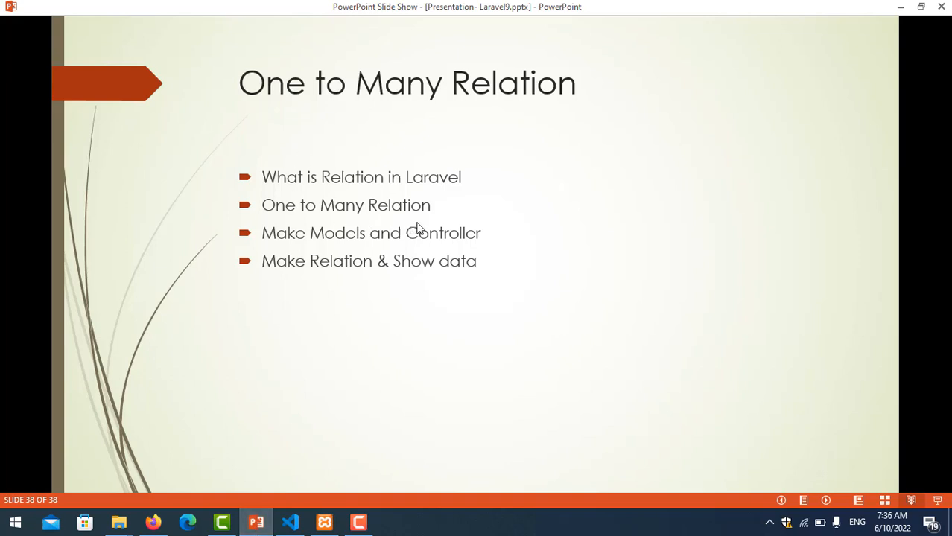